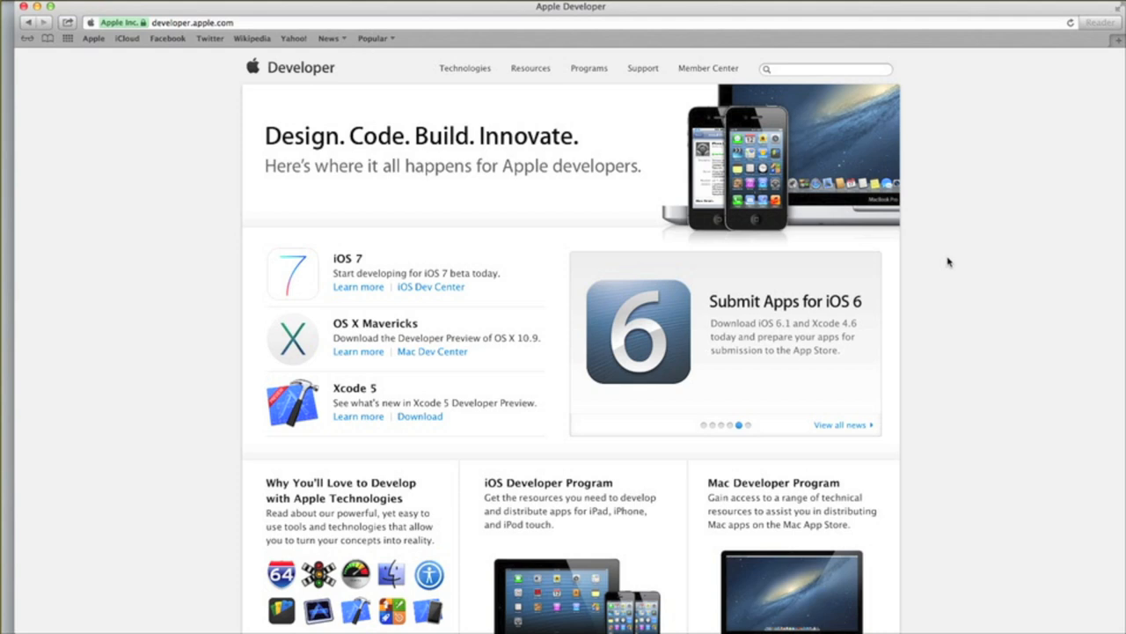
mouse_move(843, 190)
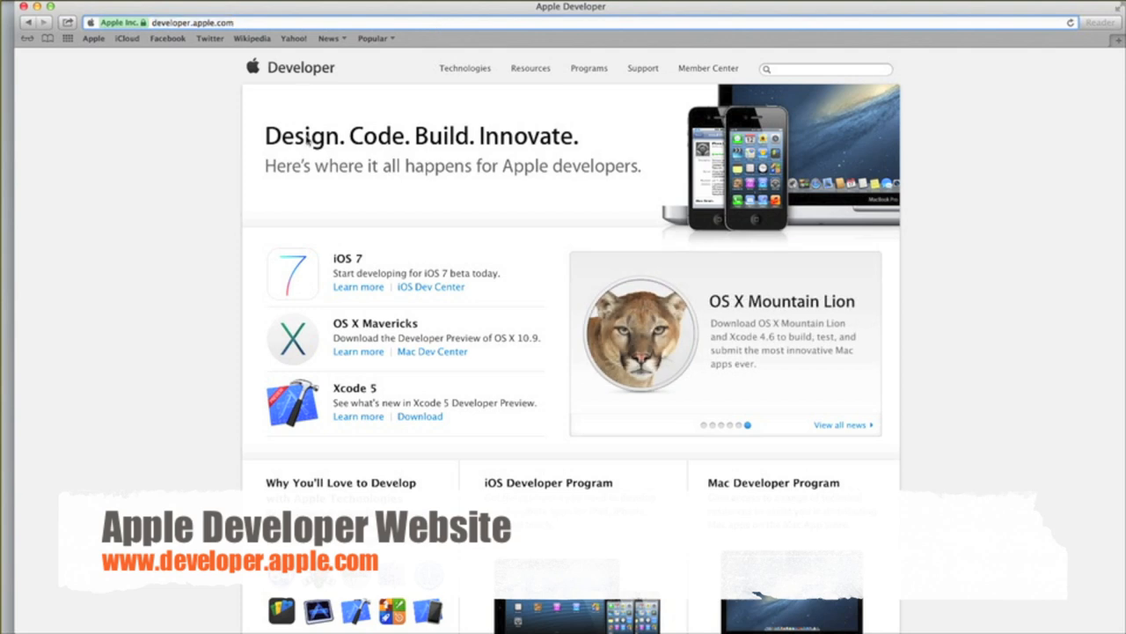
Go to the Resources for Apple Developers page and scan its iOS, OS X and App Store sections
scroll("down", 3)
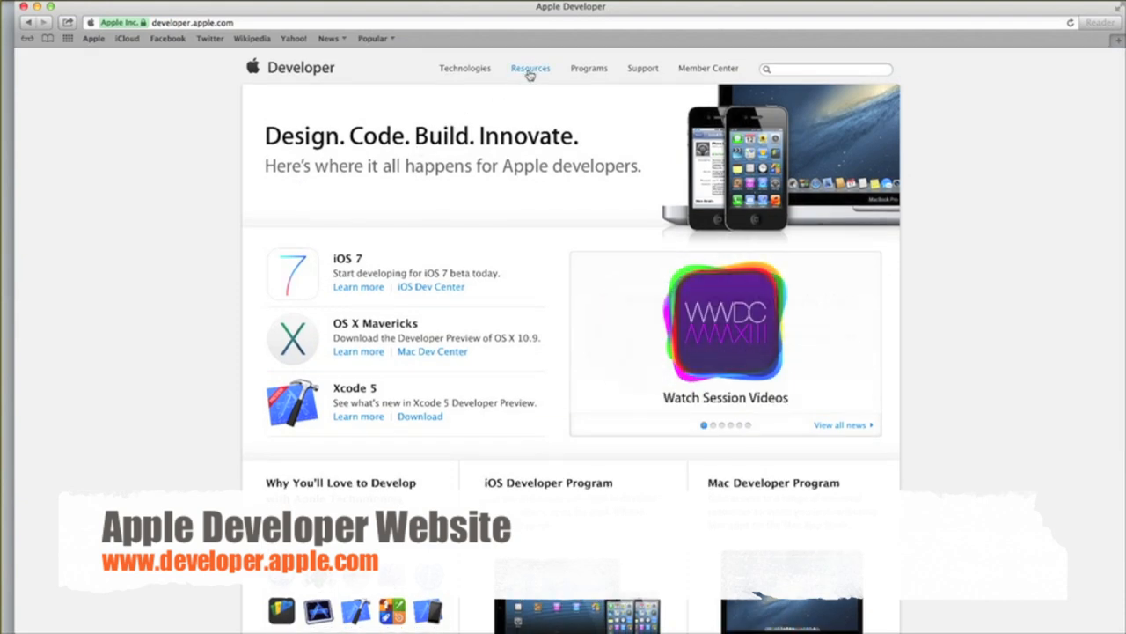
left_click(529, 67)
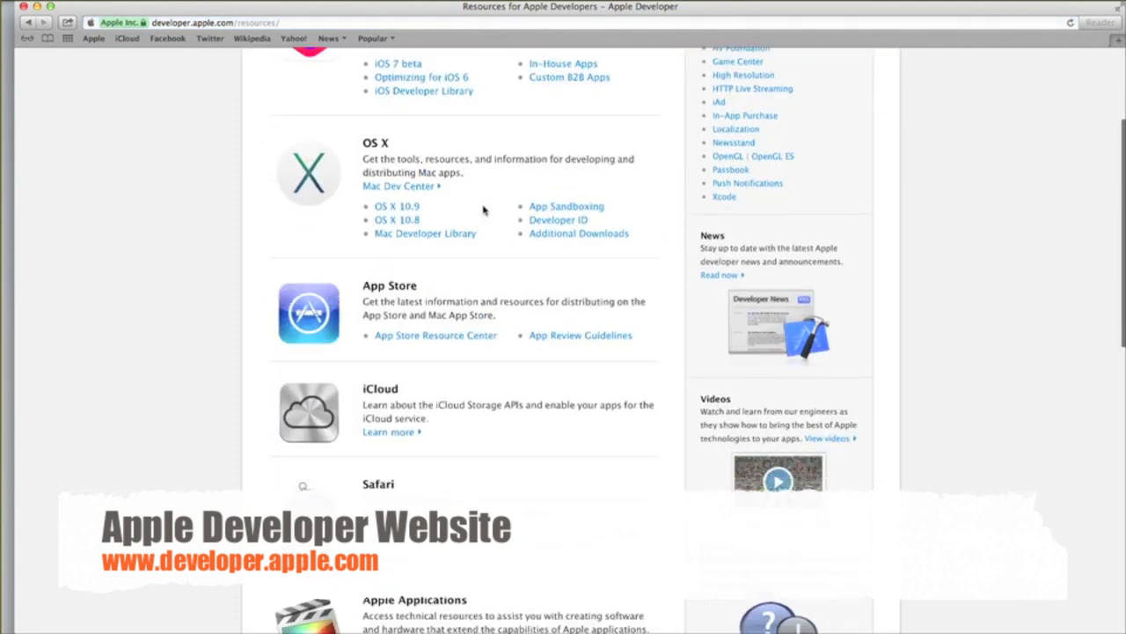
scroll("down", 3)
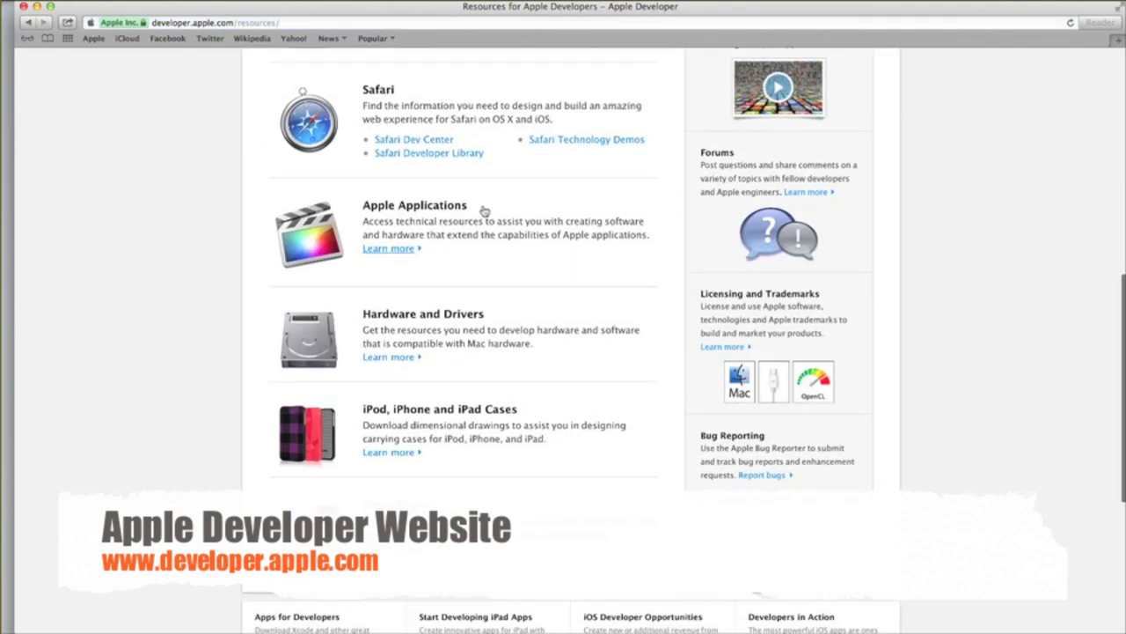
scroll("up", 3)
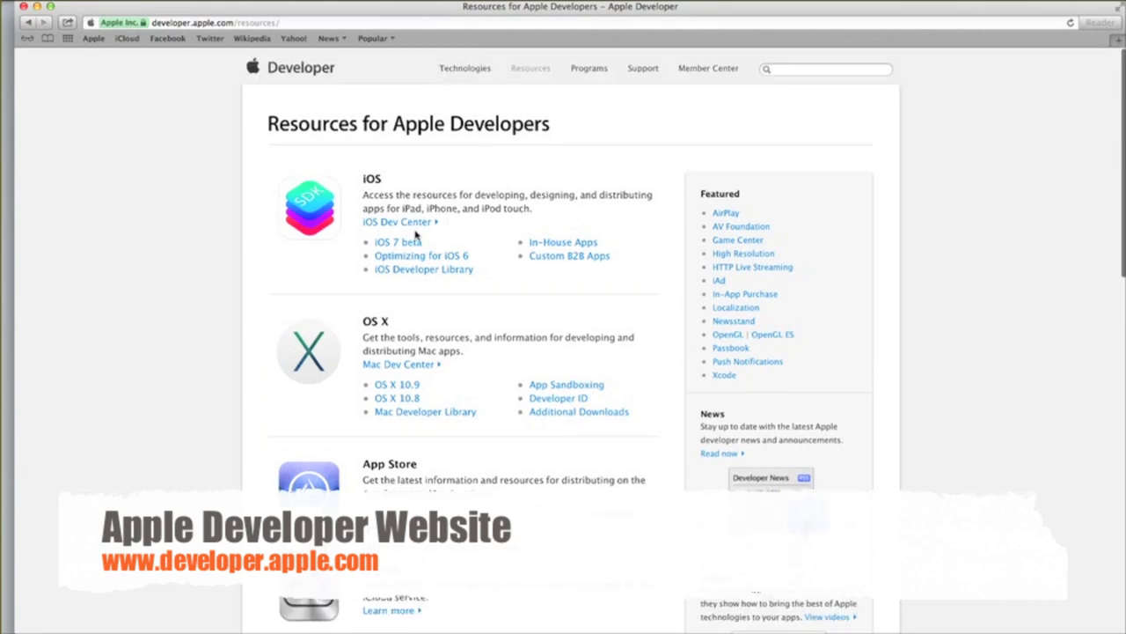
mouse_move(296, 152)
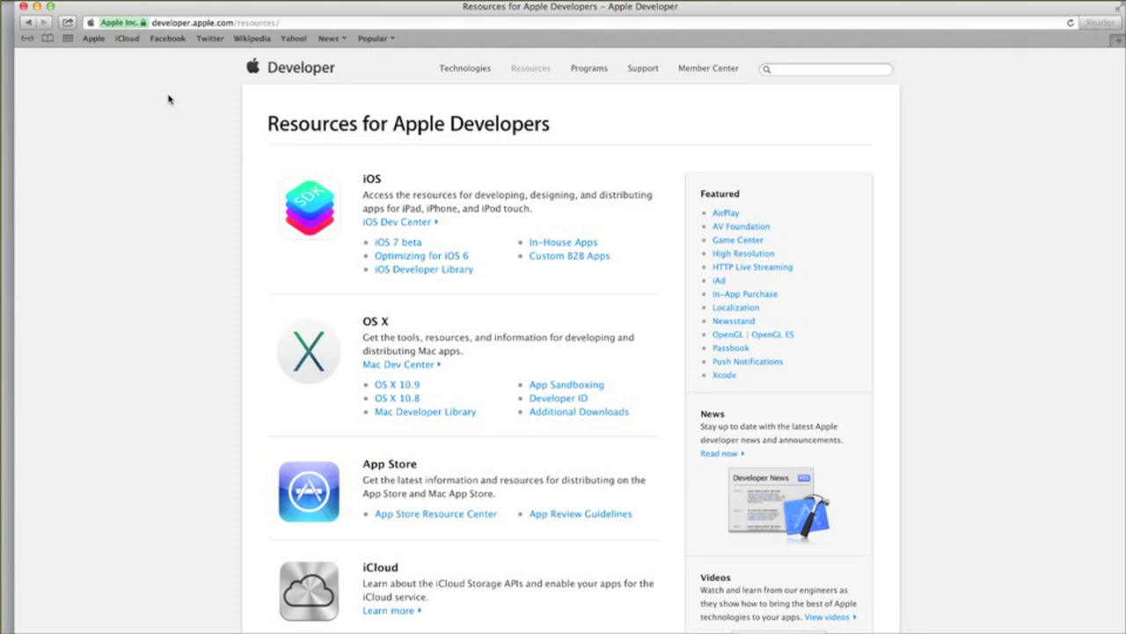
mouse_move(119, 67)
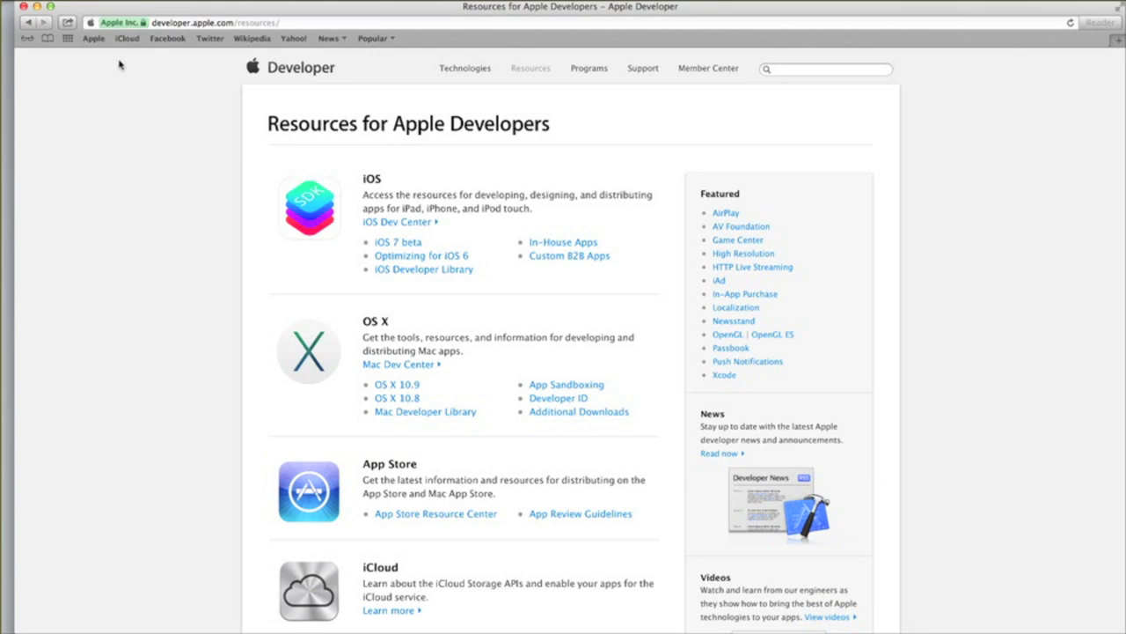
mouse_move(95, 136)
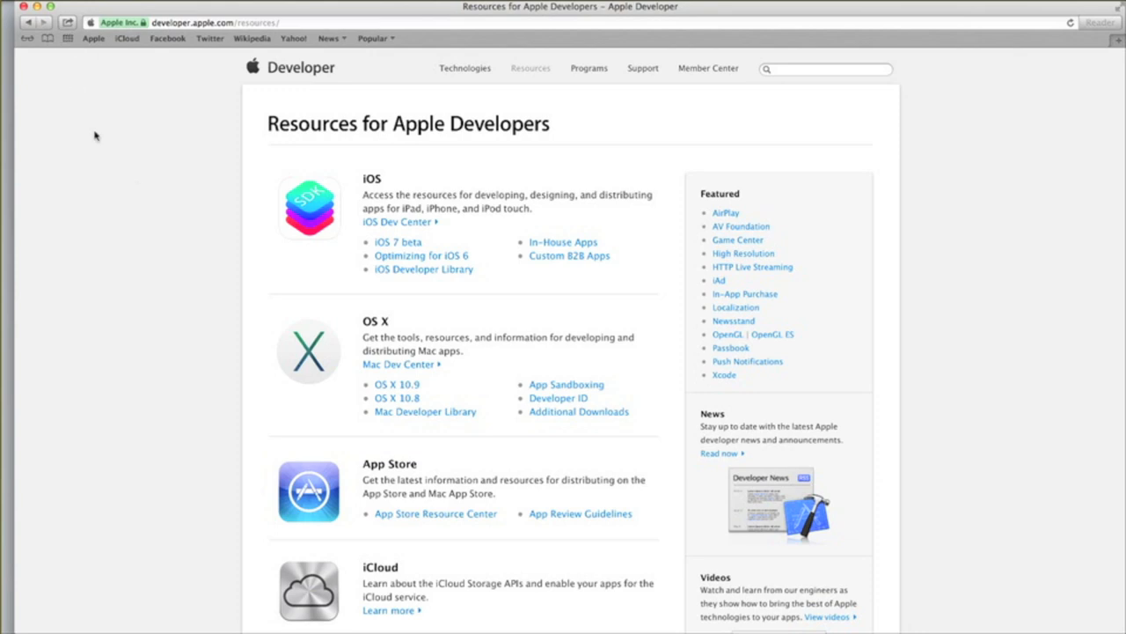
mouse_move(162, 88)
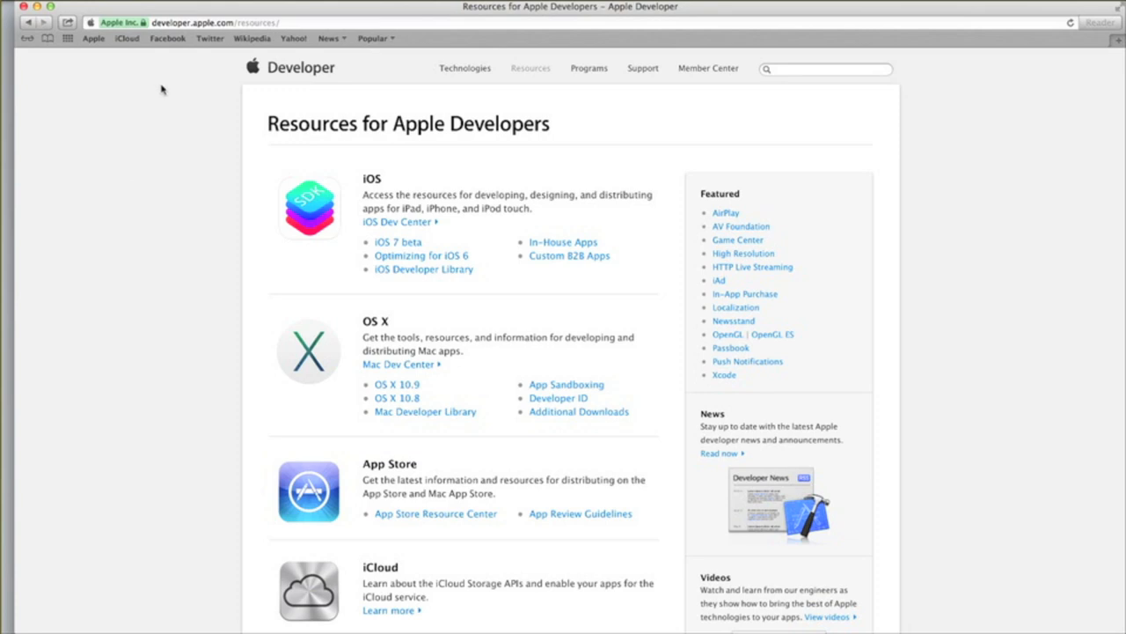
mouse_move(137, 81)
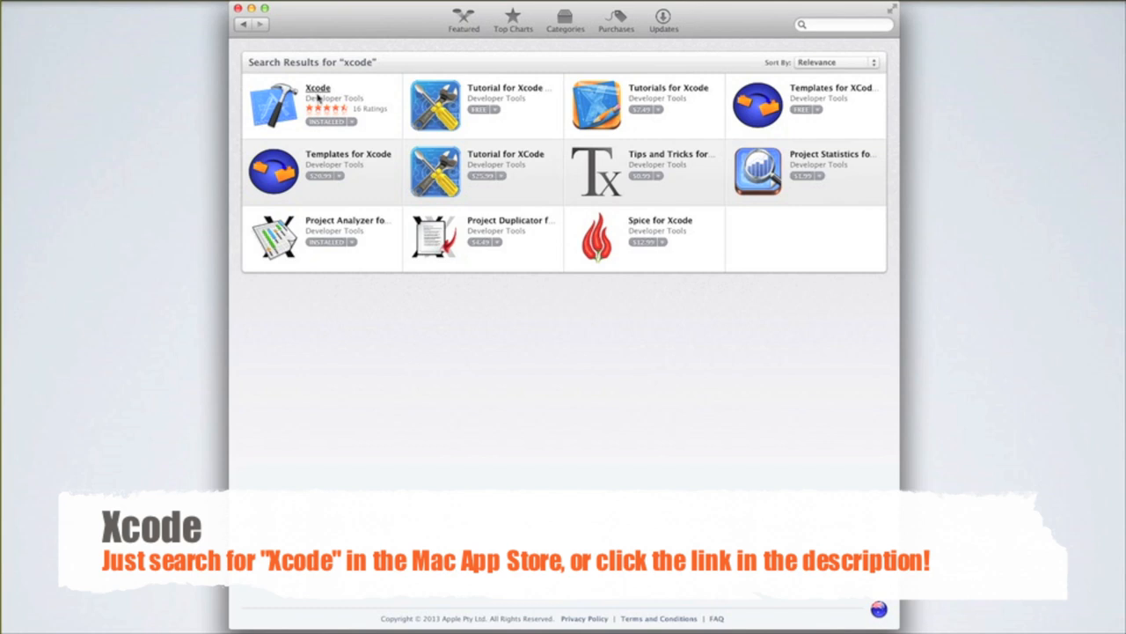
left_click(317, 88)
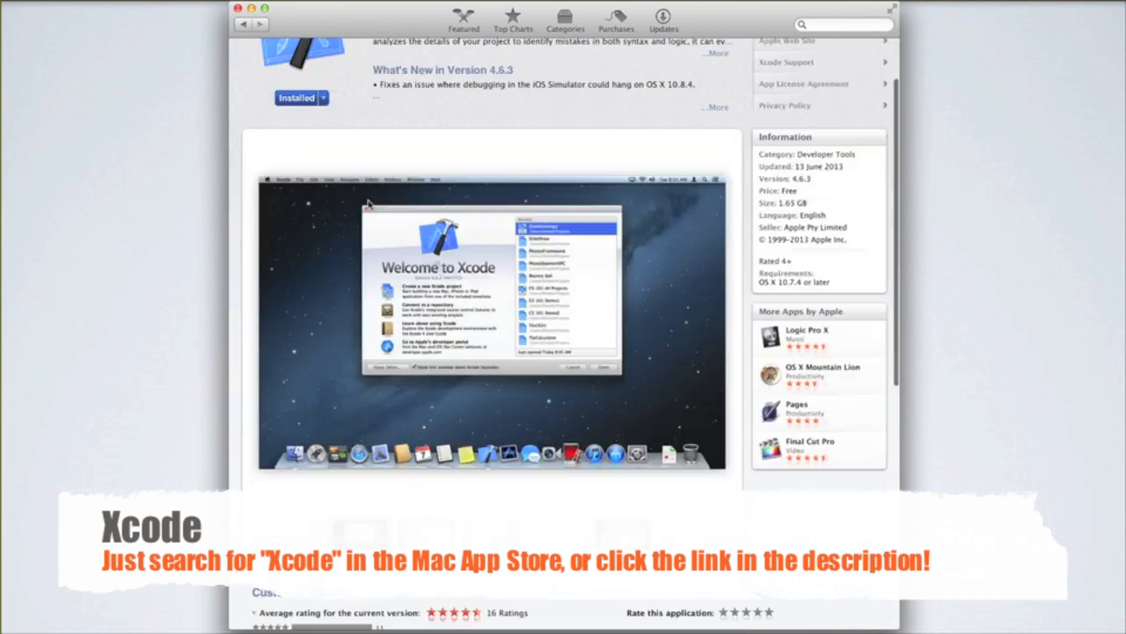
scroll("down", 3)
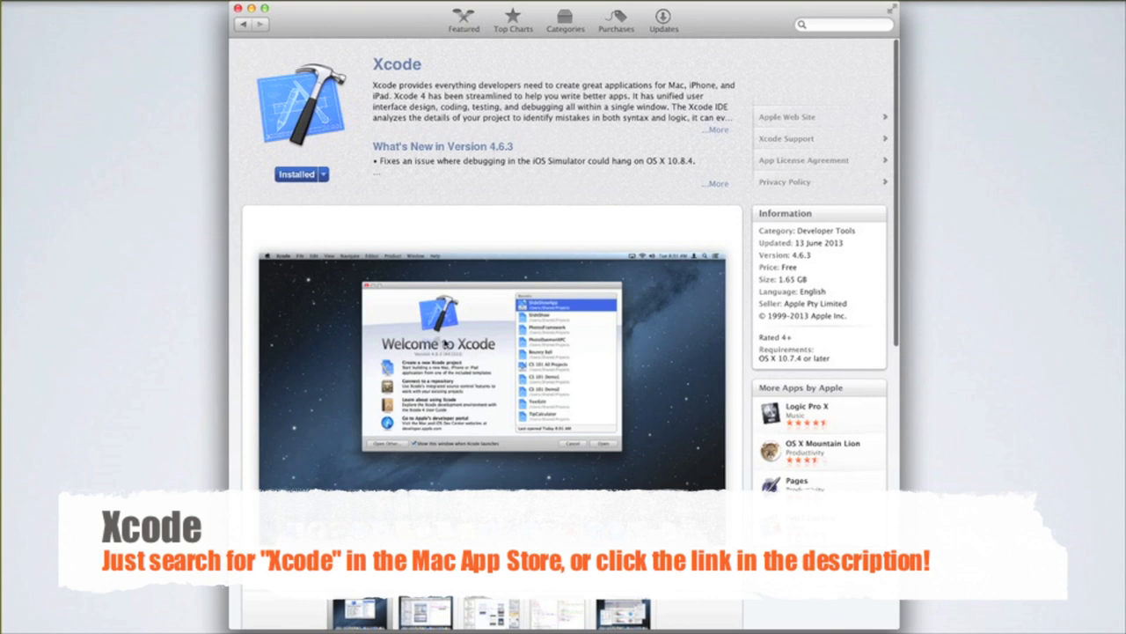
scroll("down", 3)
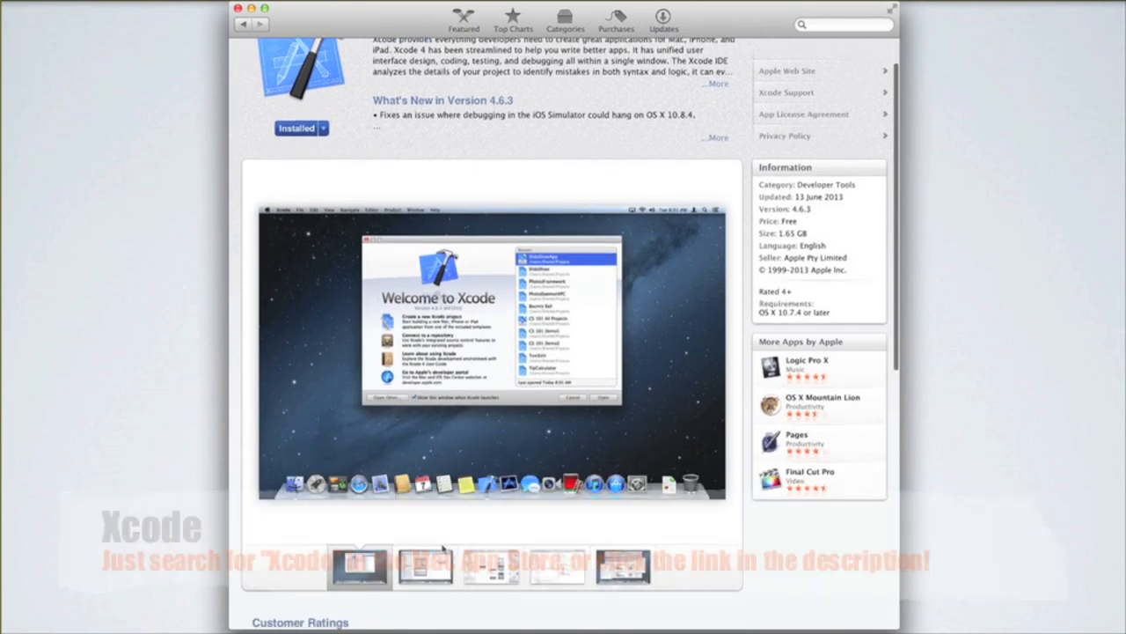
left_click(426, 566)
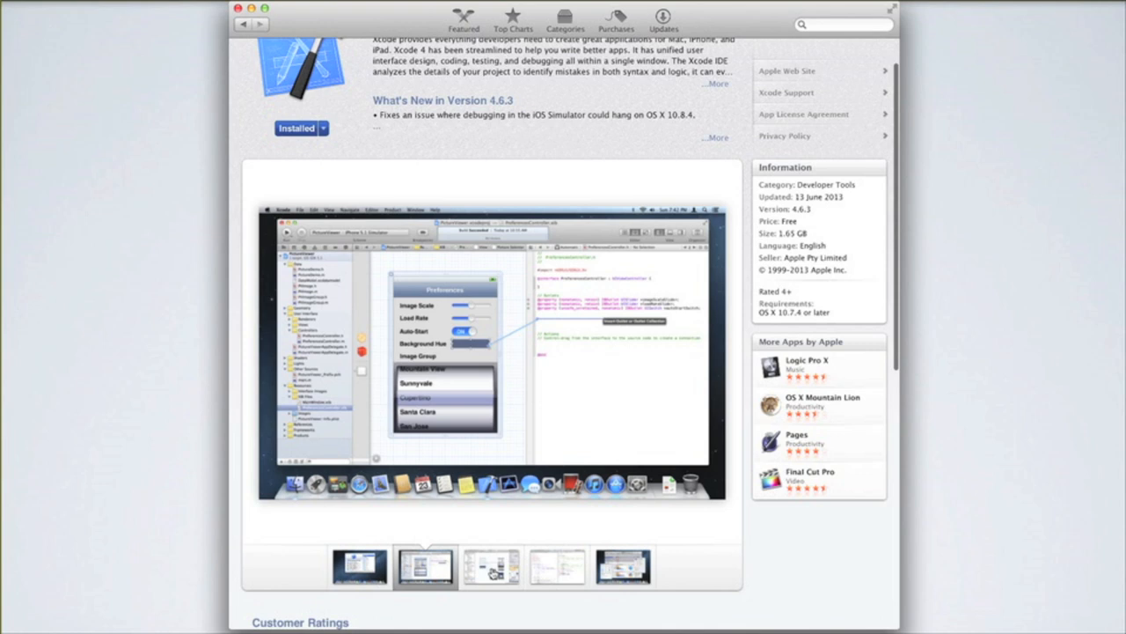
left_click(359, 567)
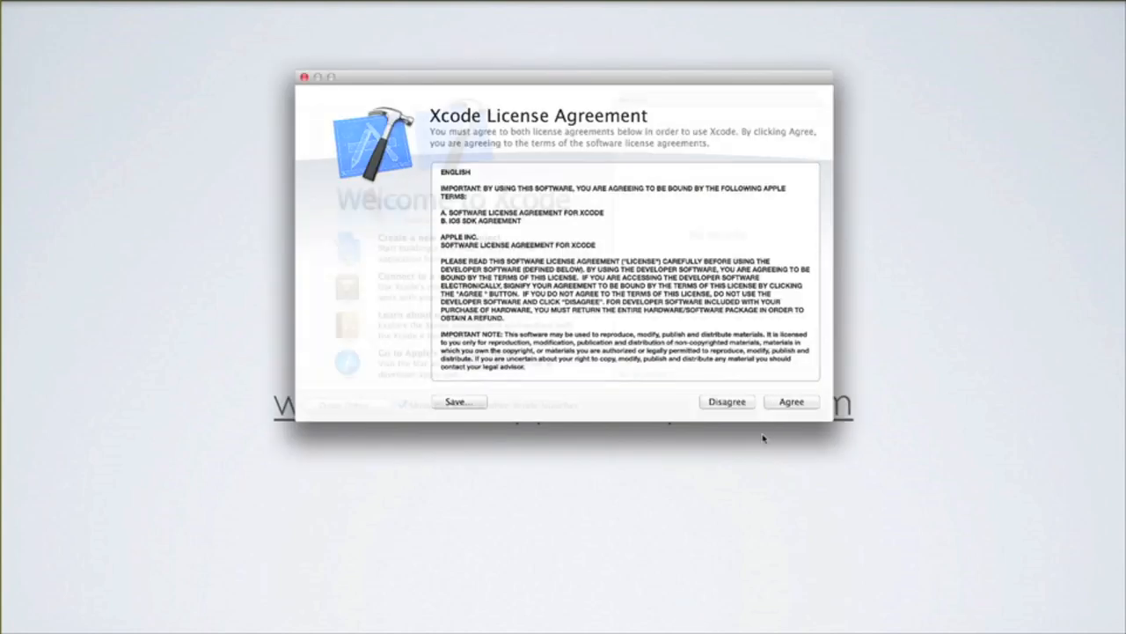
Agree to the Xcode license and start a new Xcode project from the Welcome window
left_click(792, 401)
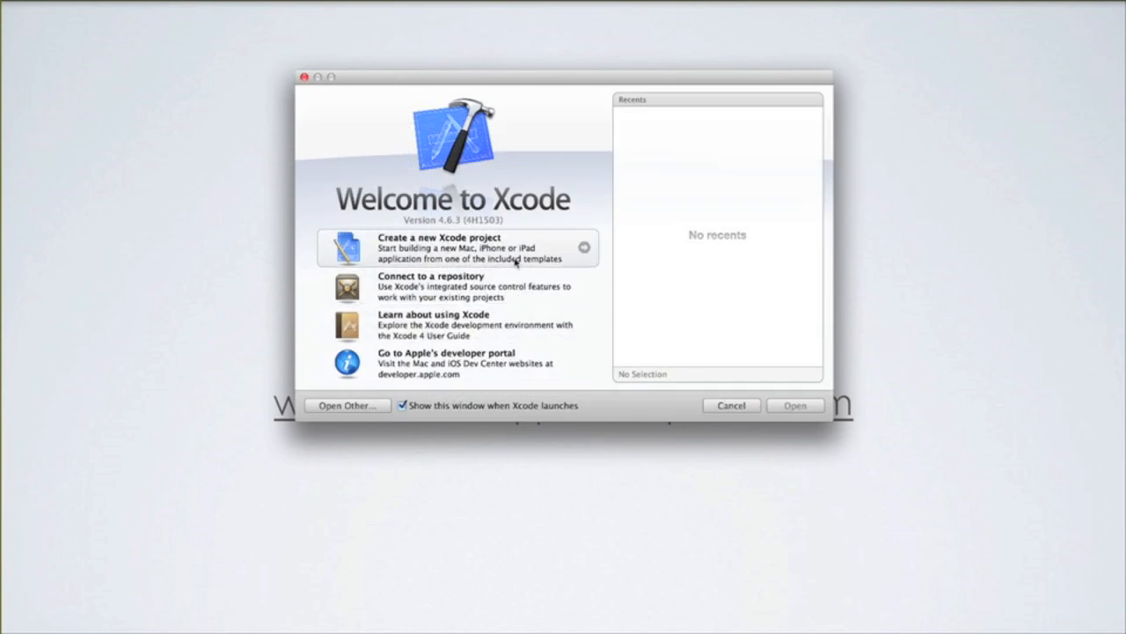
left_click(440, 246)
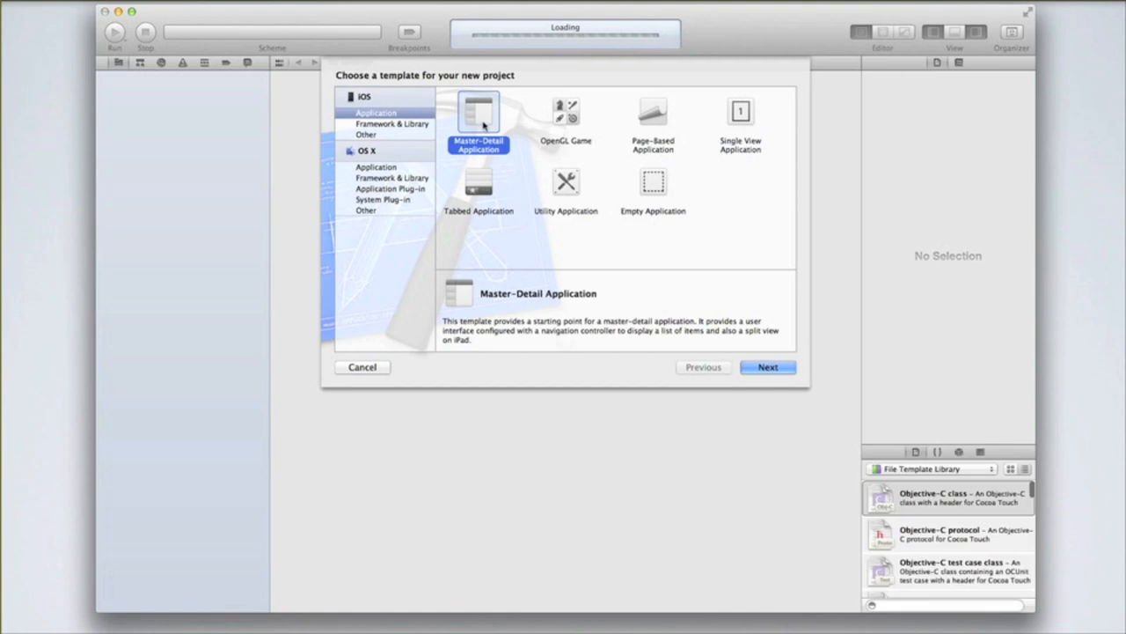
mouse_move(444, 151)
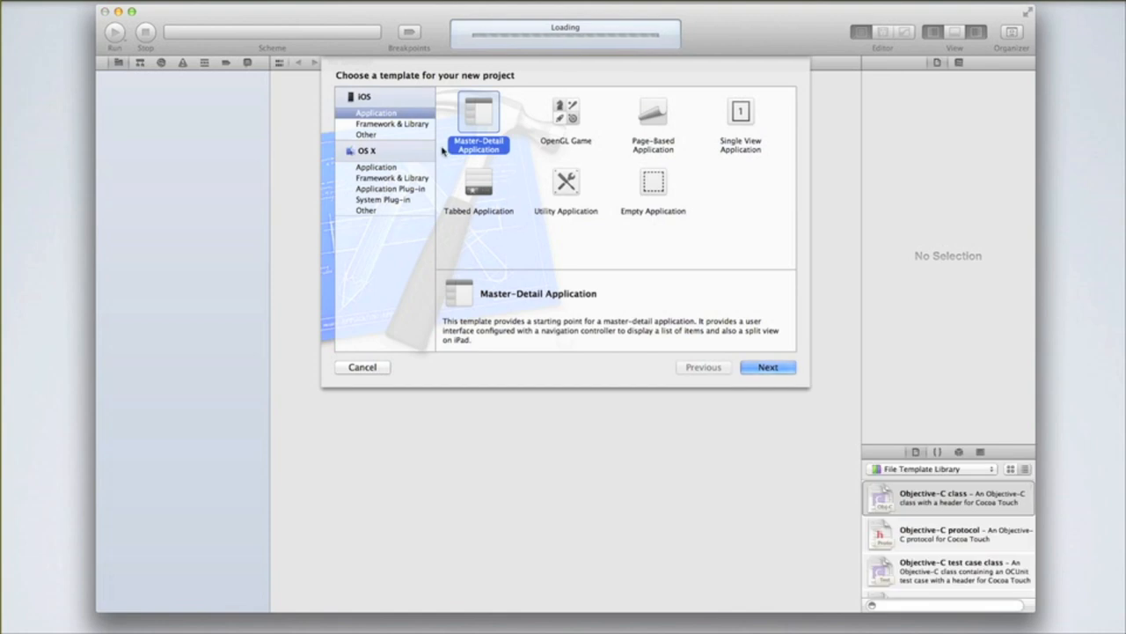
mouse_move(478, 137)
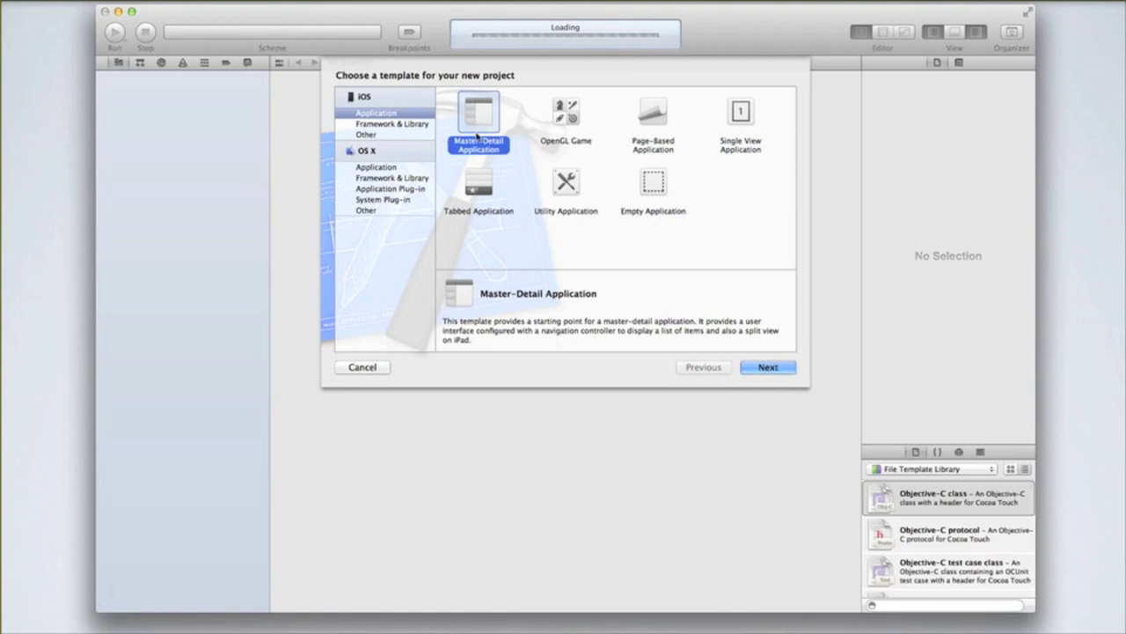
mouse_move(649, 132)
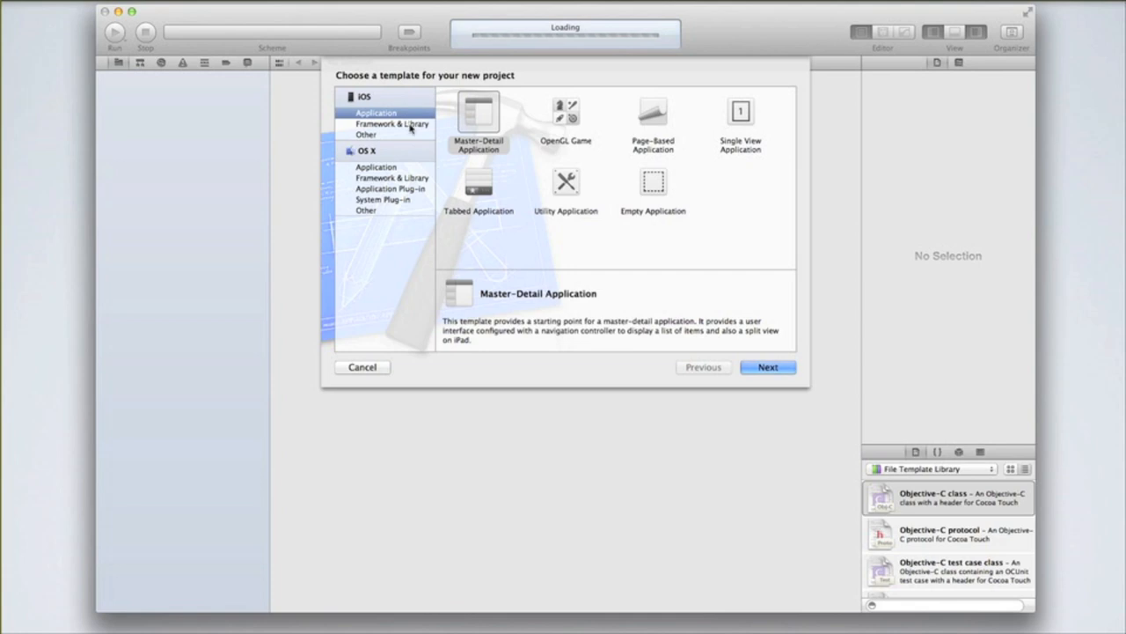
mouse_move(482, 155)
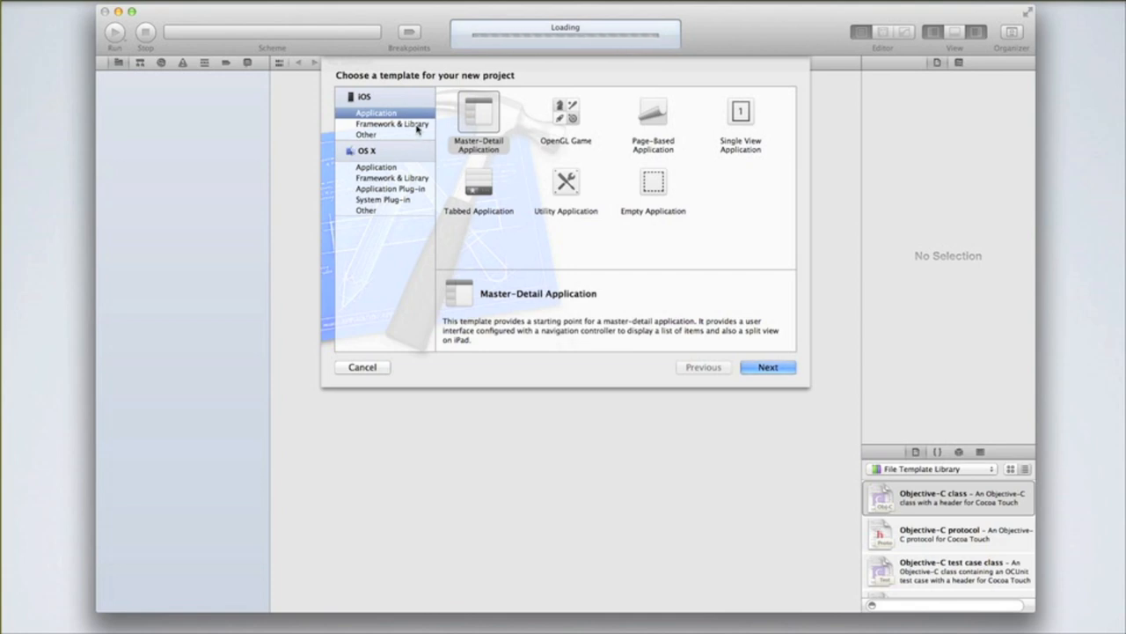
mouse_move(559, 149)
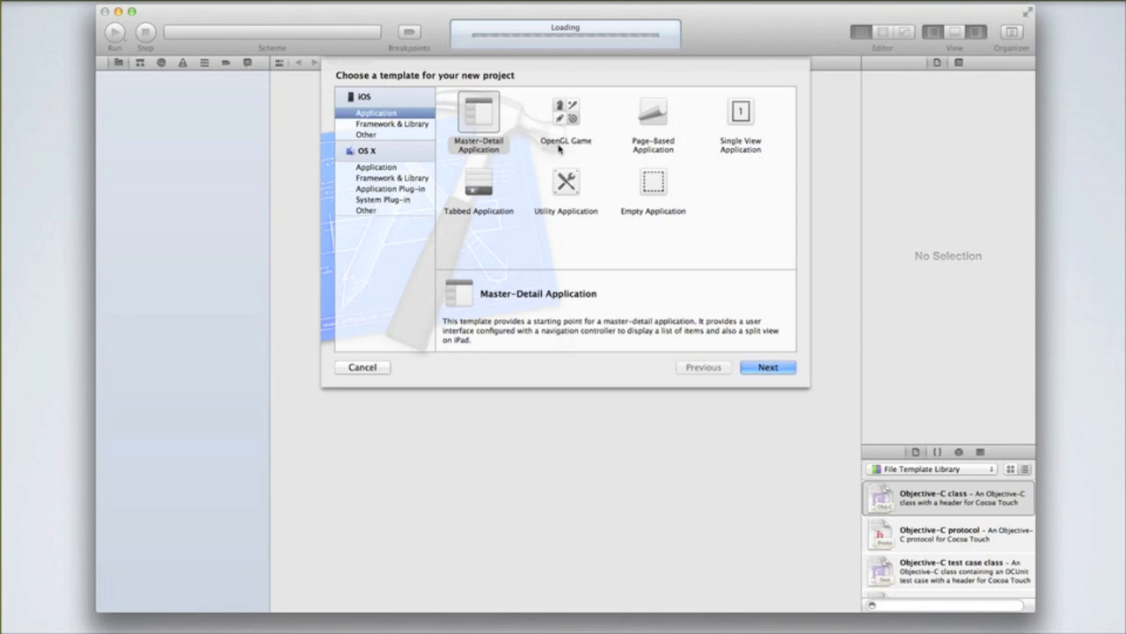
left_click(478, 123)
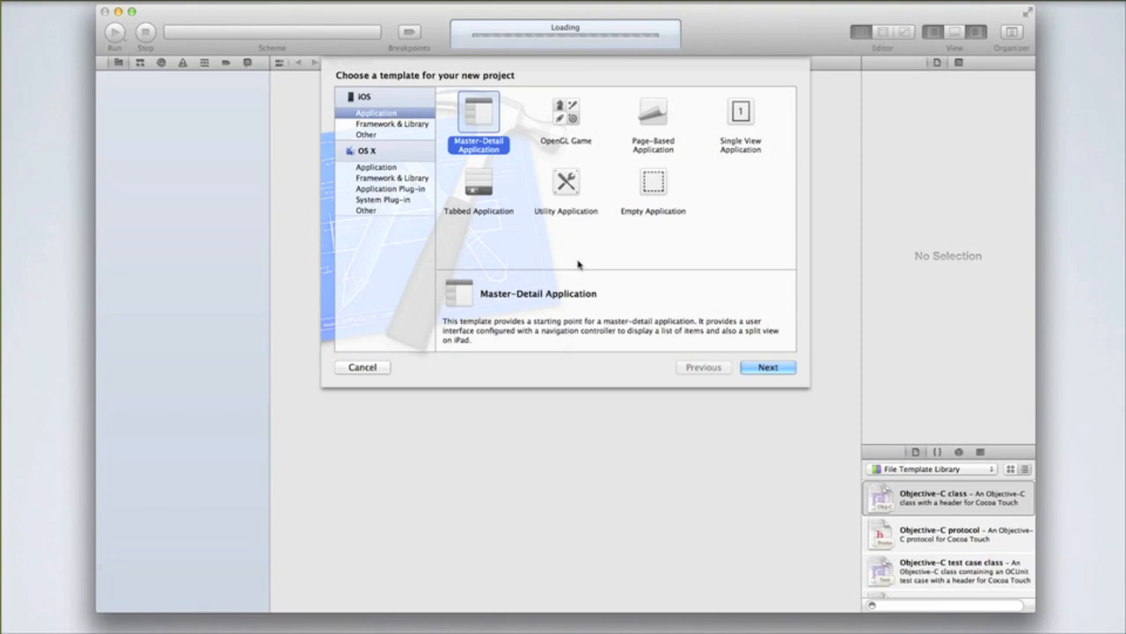
mouse_move(563, 257)
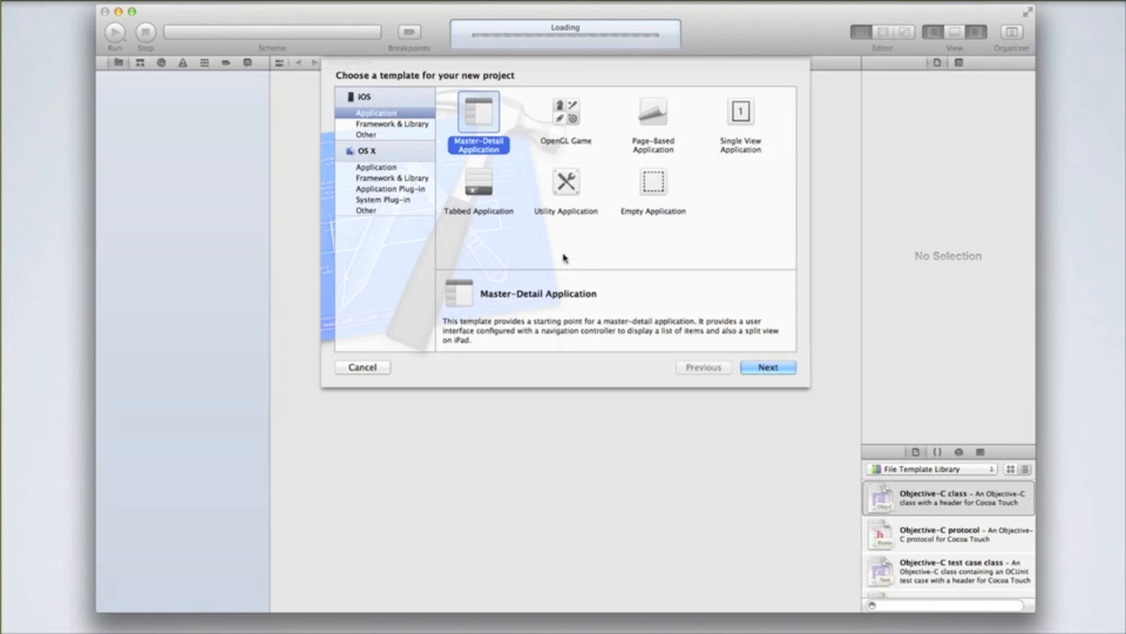
mouse_move(479, 147)
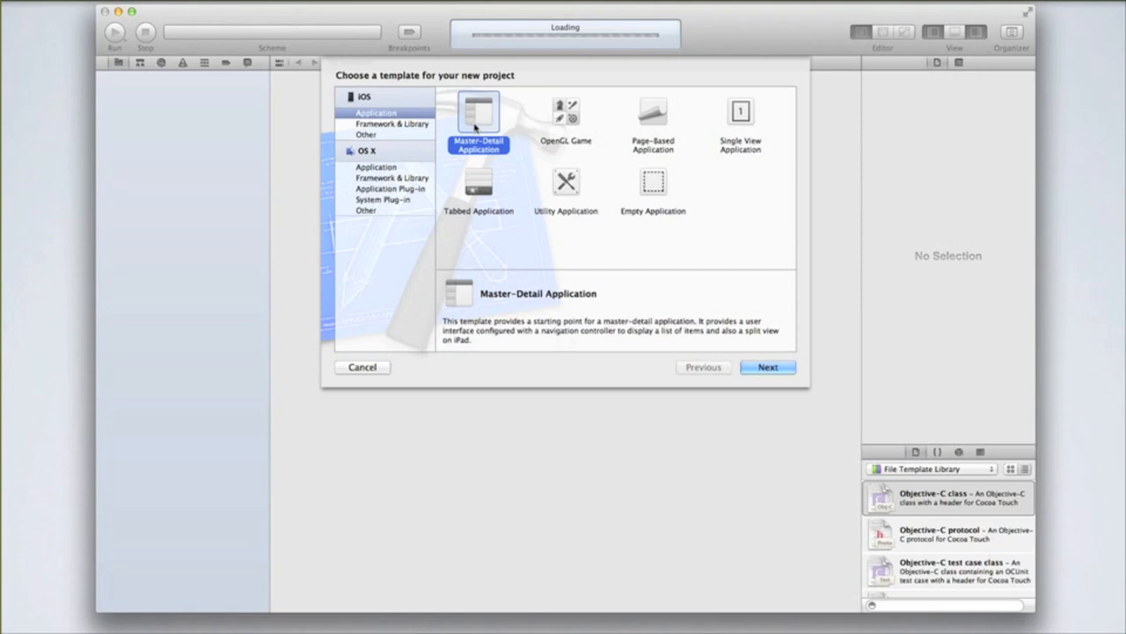
mouse_move(468, 122)
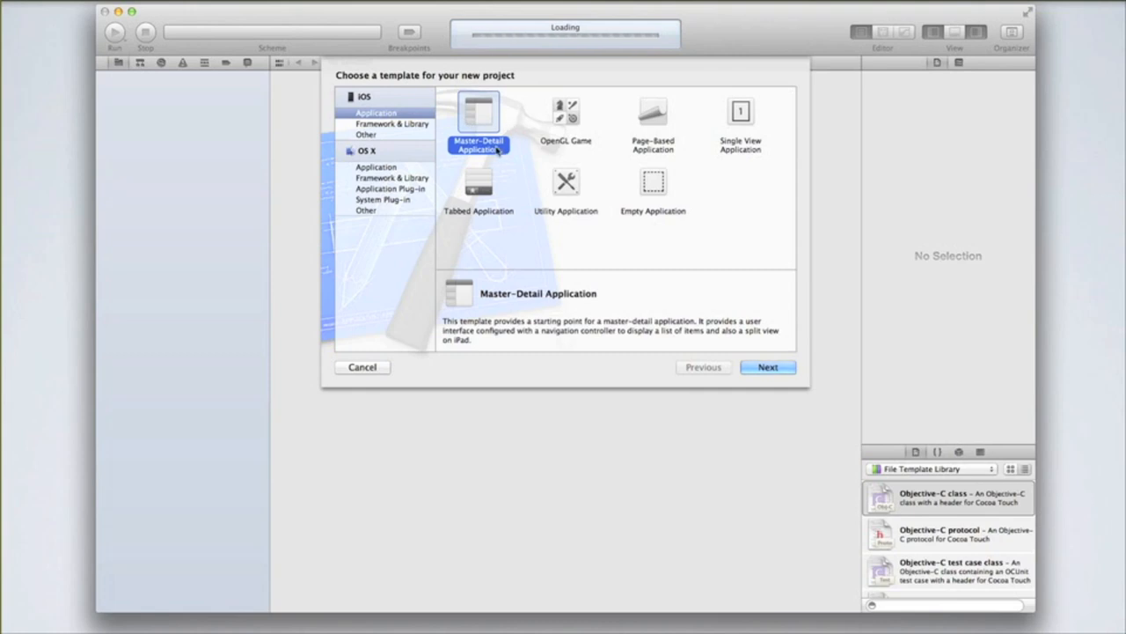
mouse_move(496, 162)
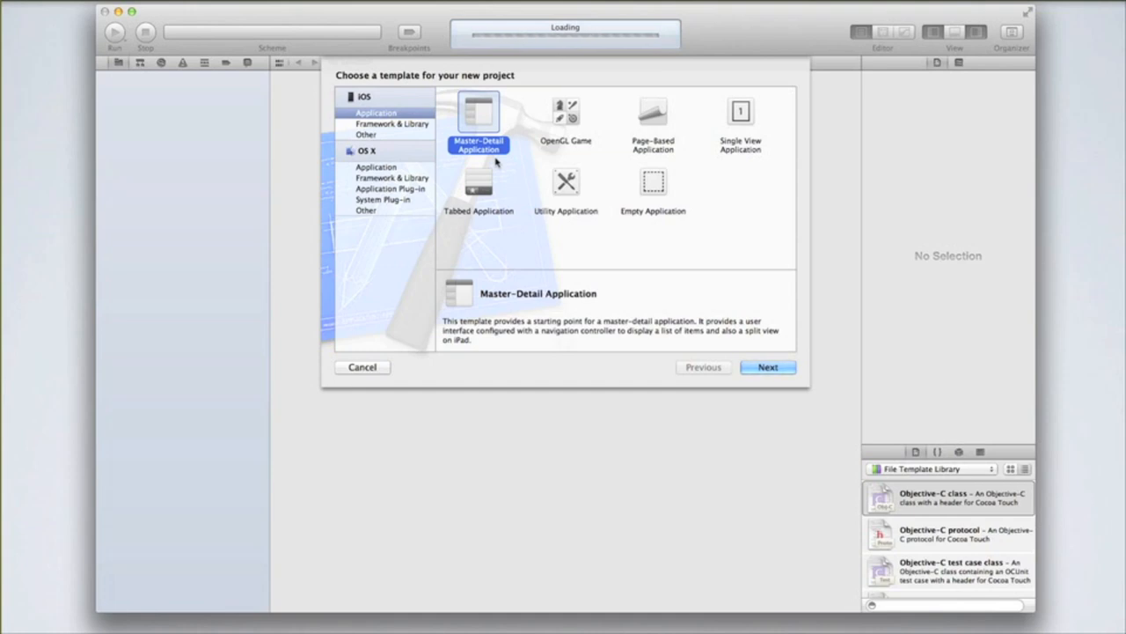
Read the OpenGL Game, Page-Based Application and Empty Application template descriptions
left_click(567, 120)
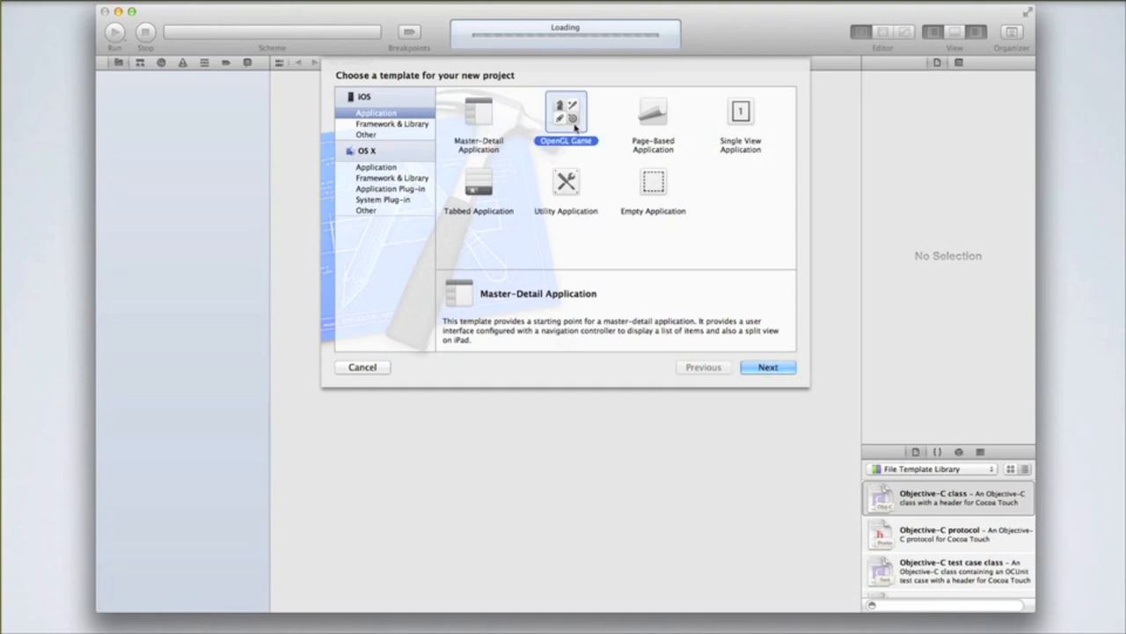
left_click(566, 120)
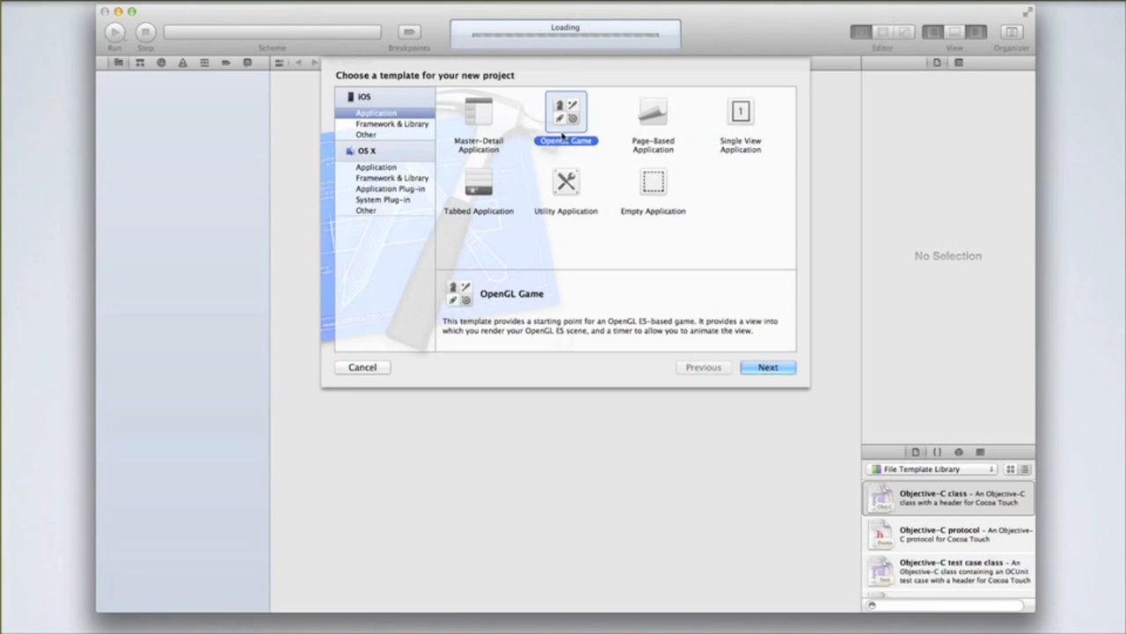
mouse_move(545, 172)
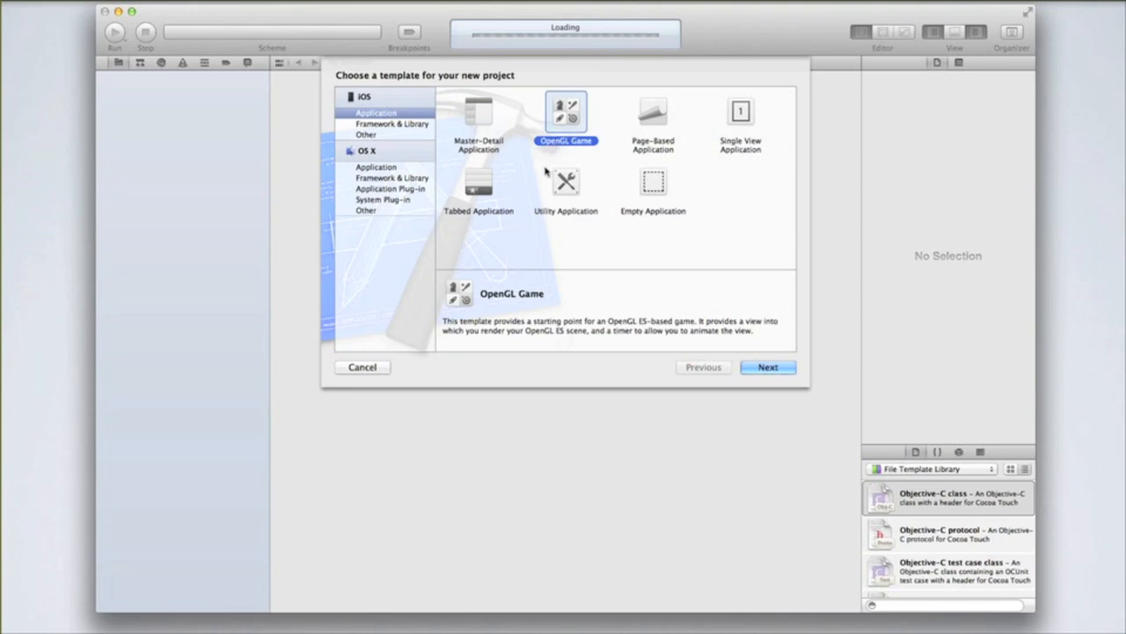
mouse_move(420, 113)
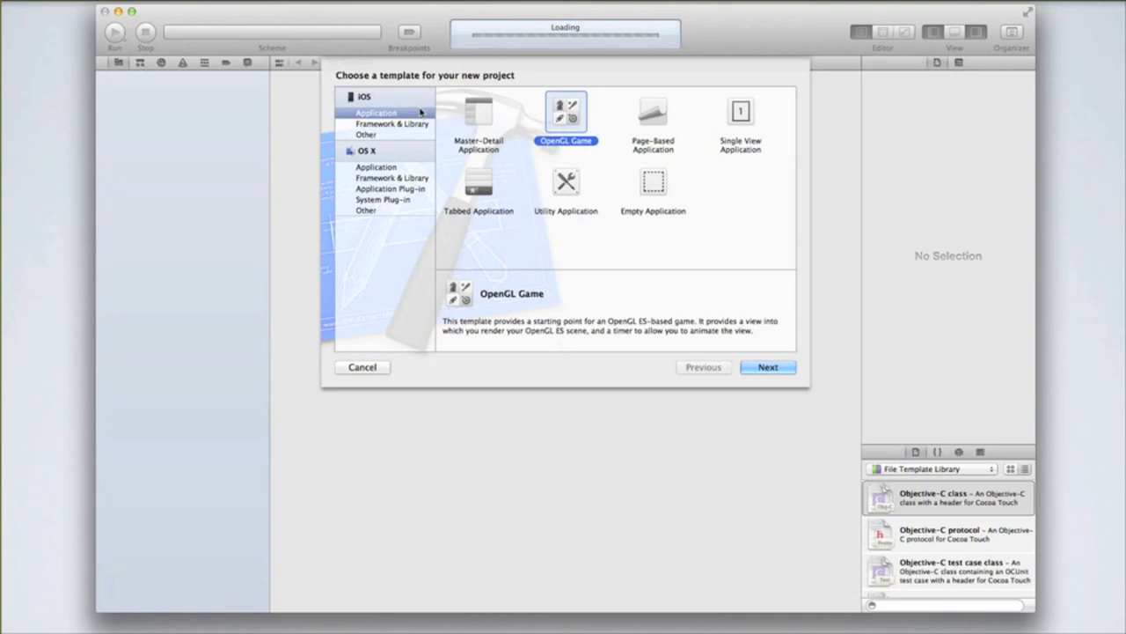
mouse_move(423, 110)
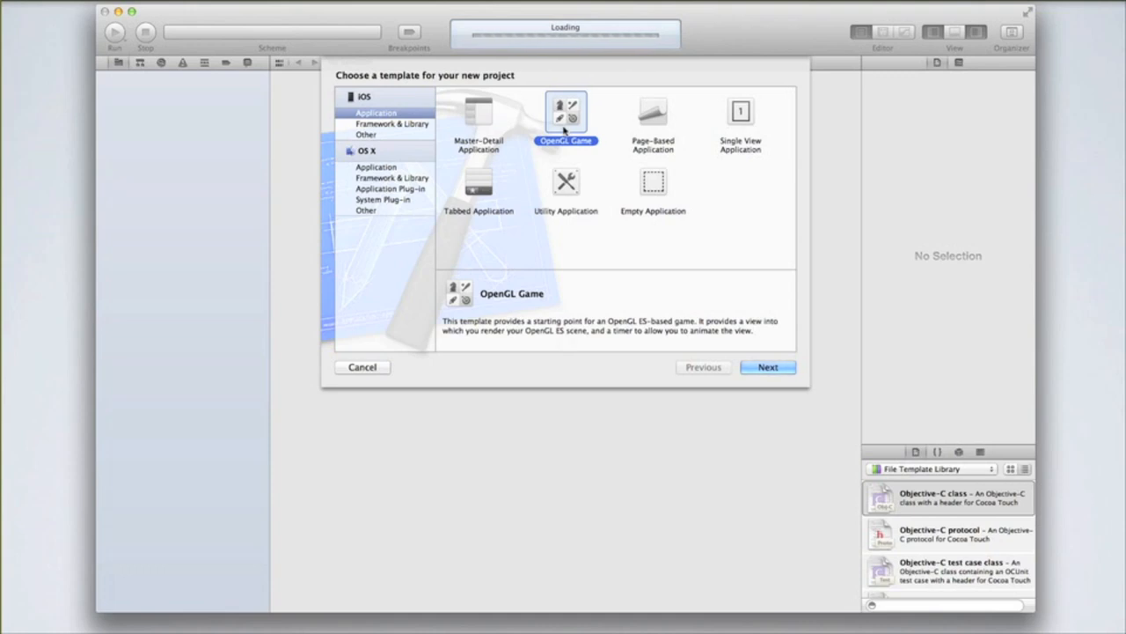
left_click(653, 120)
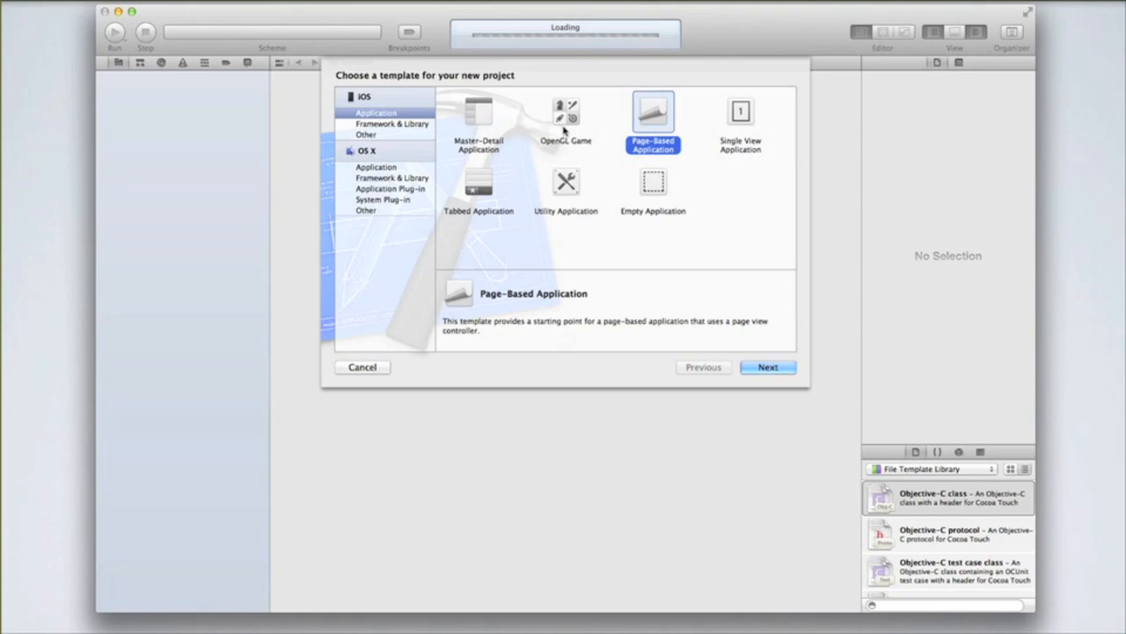
left_click(653, 184)
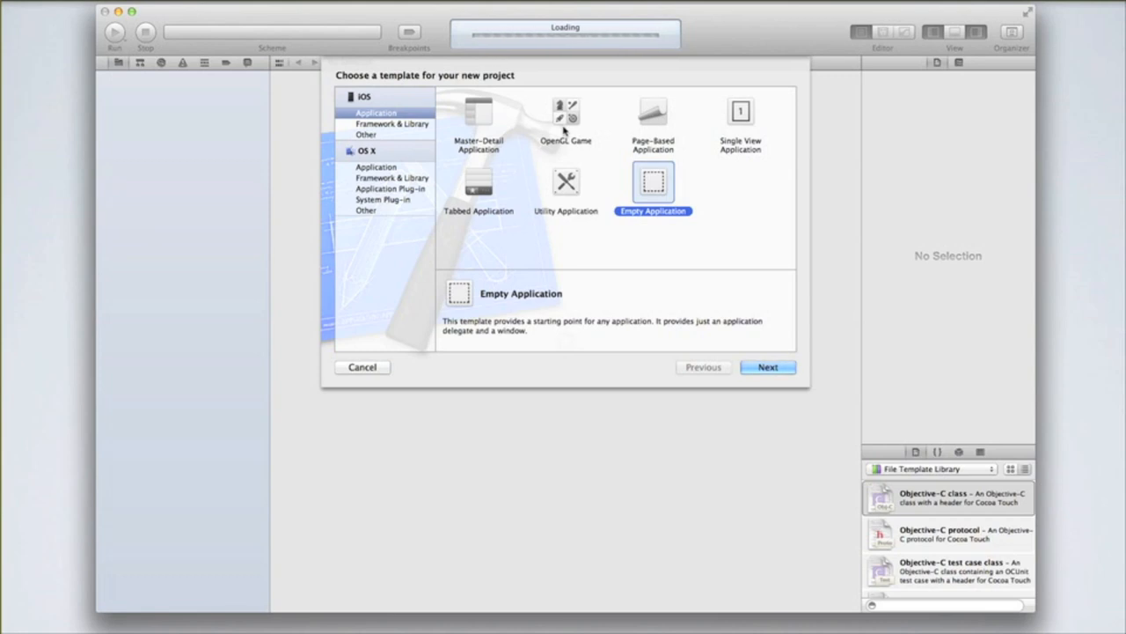
Read the Utility, OpenGL Game, Master-Detail and Tabbed Application template descriptions
left_click(566, 182)
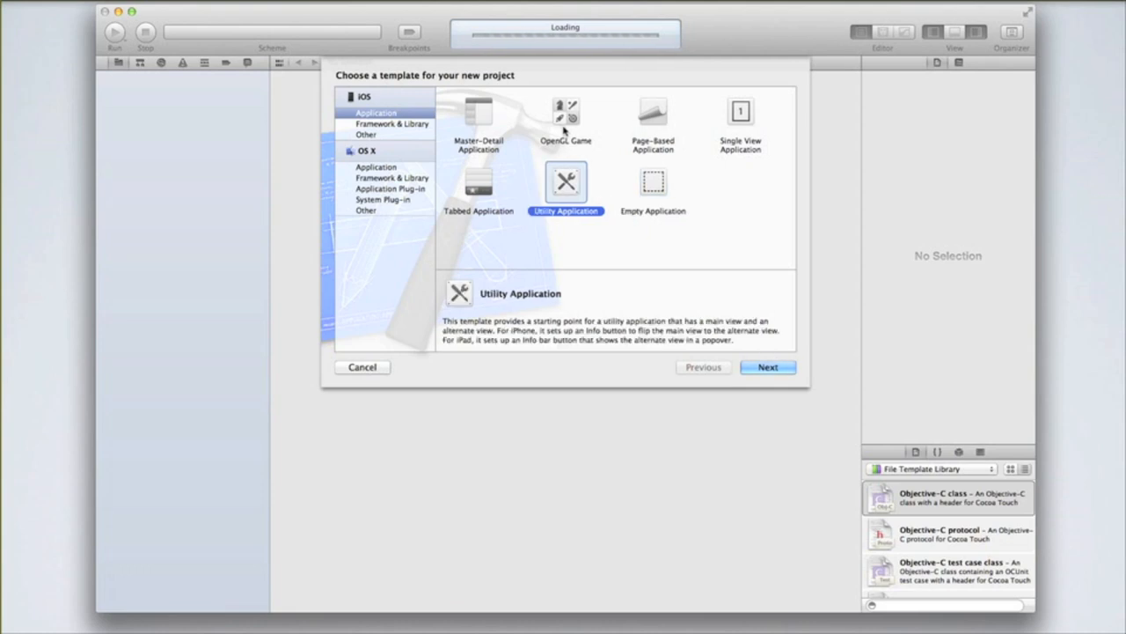
mouse_move(574, 174)
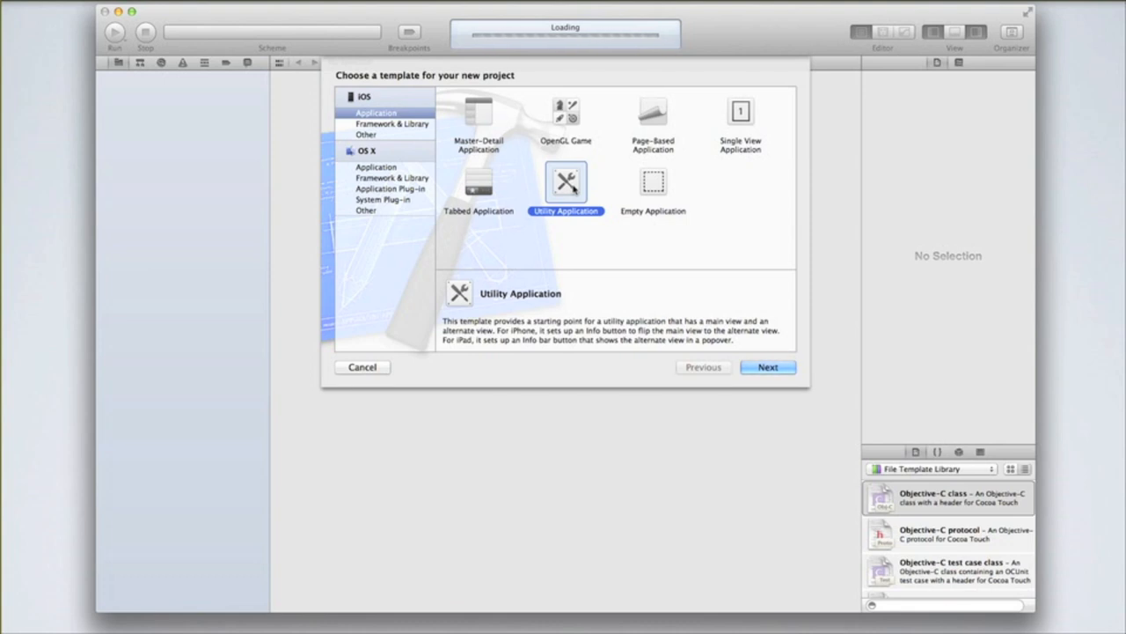
left_click(566, 115)
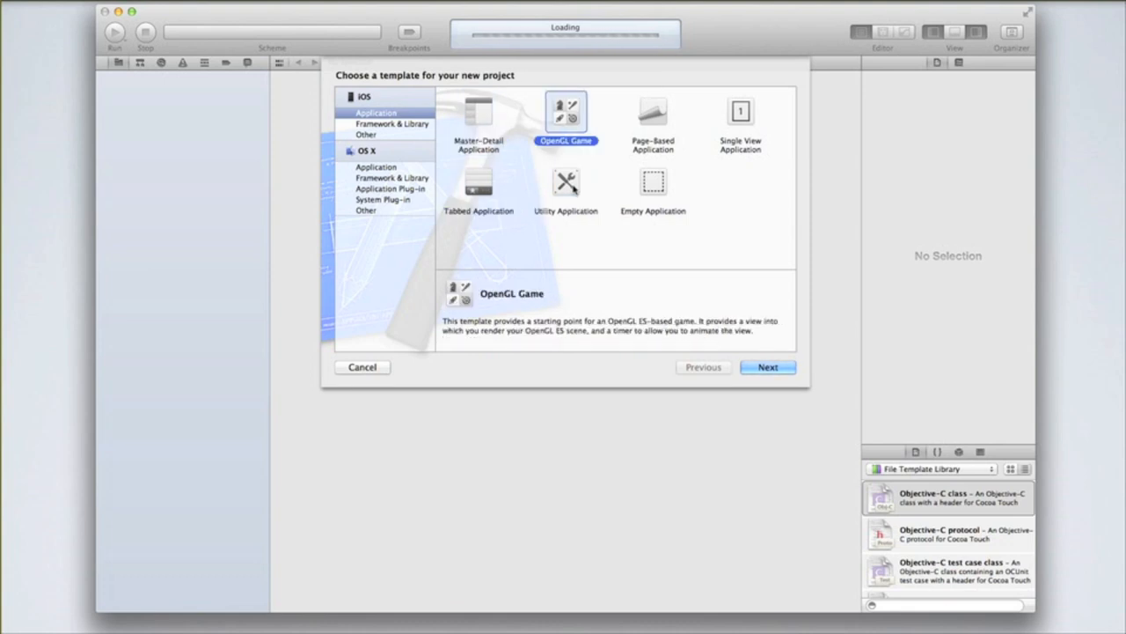
left_click(479, 119)
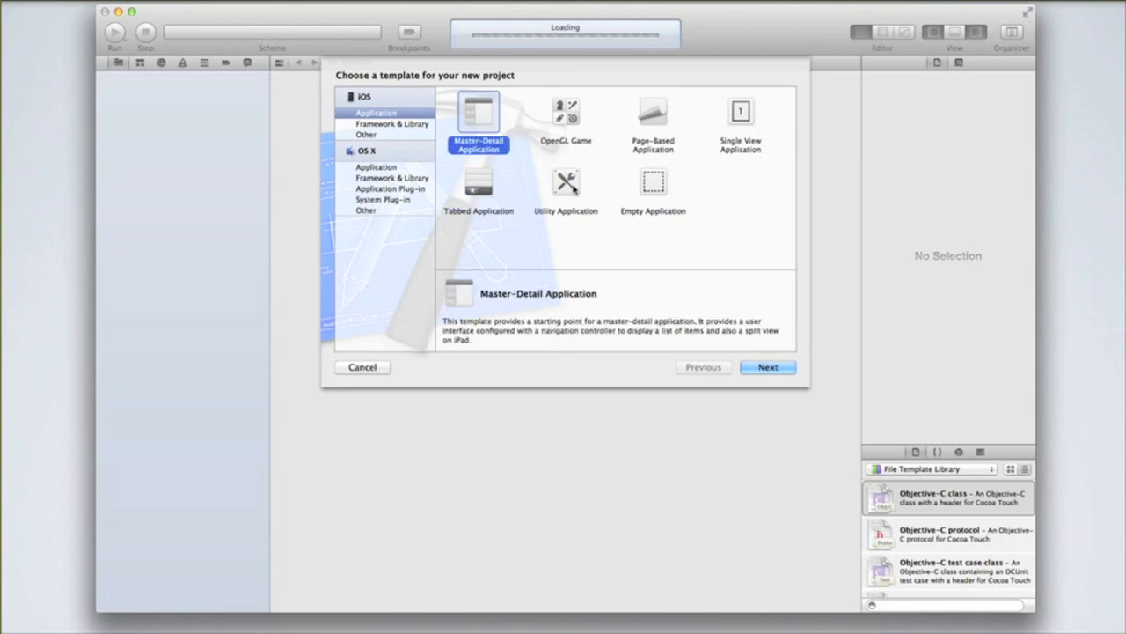
left_click(479, 185)
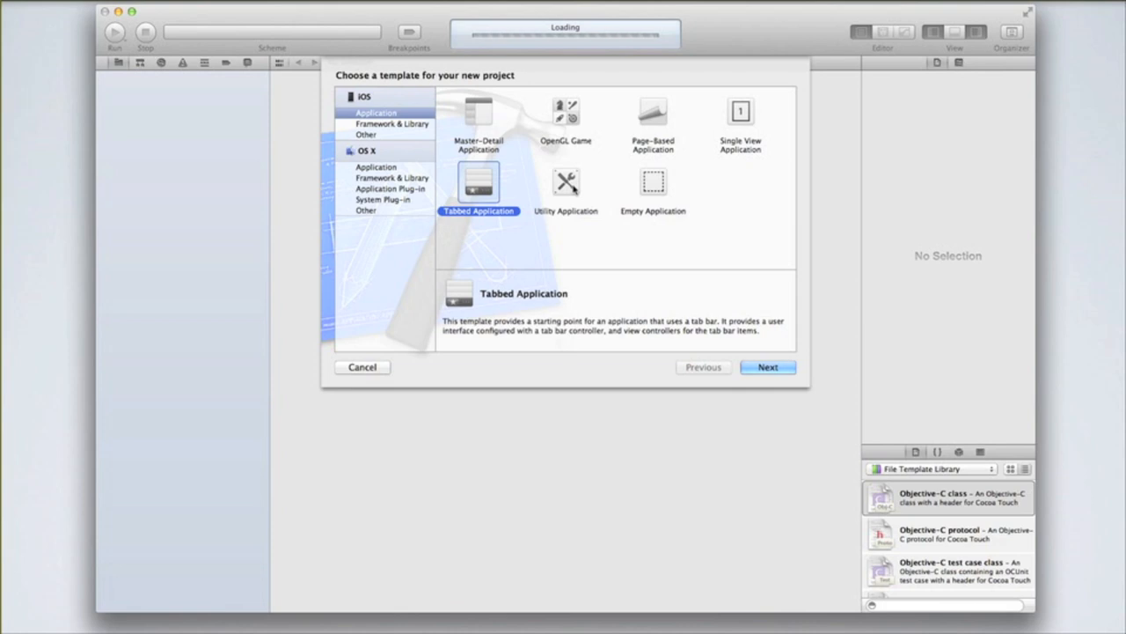
mouse_move(503, 190)
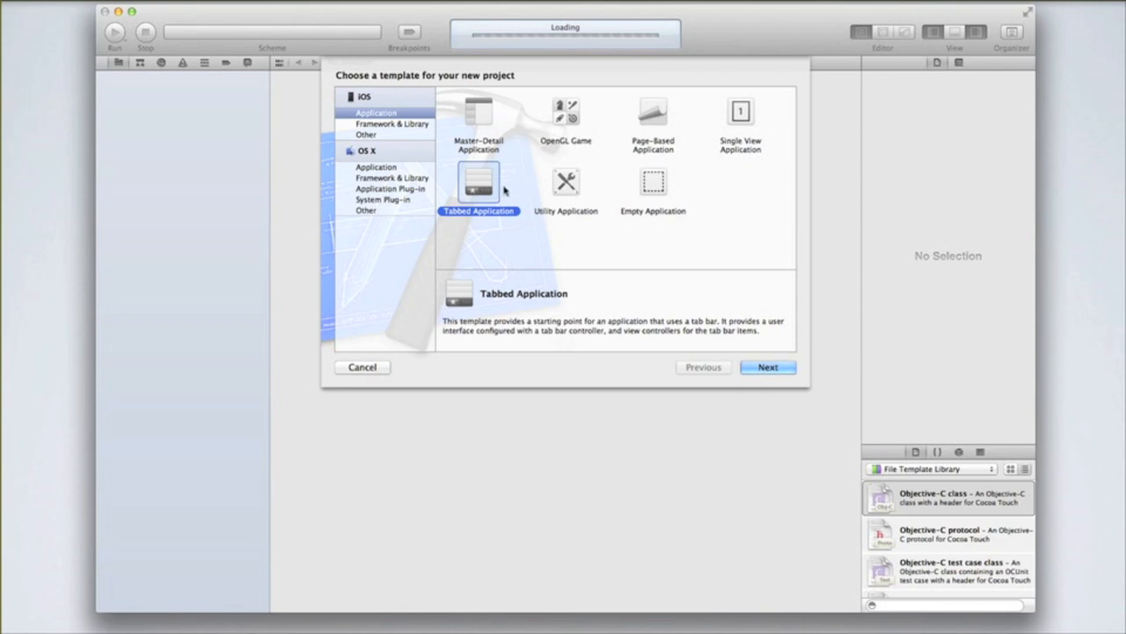
mouse_move(507, 218)
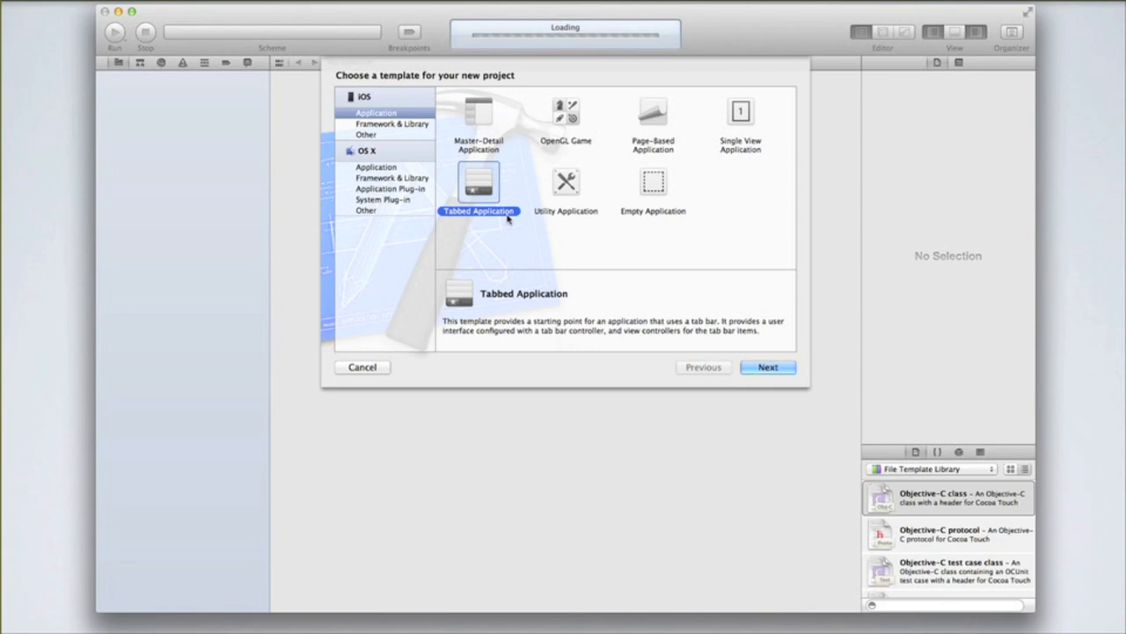
mouse_move(587, 200)
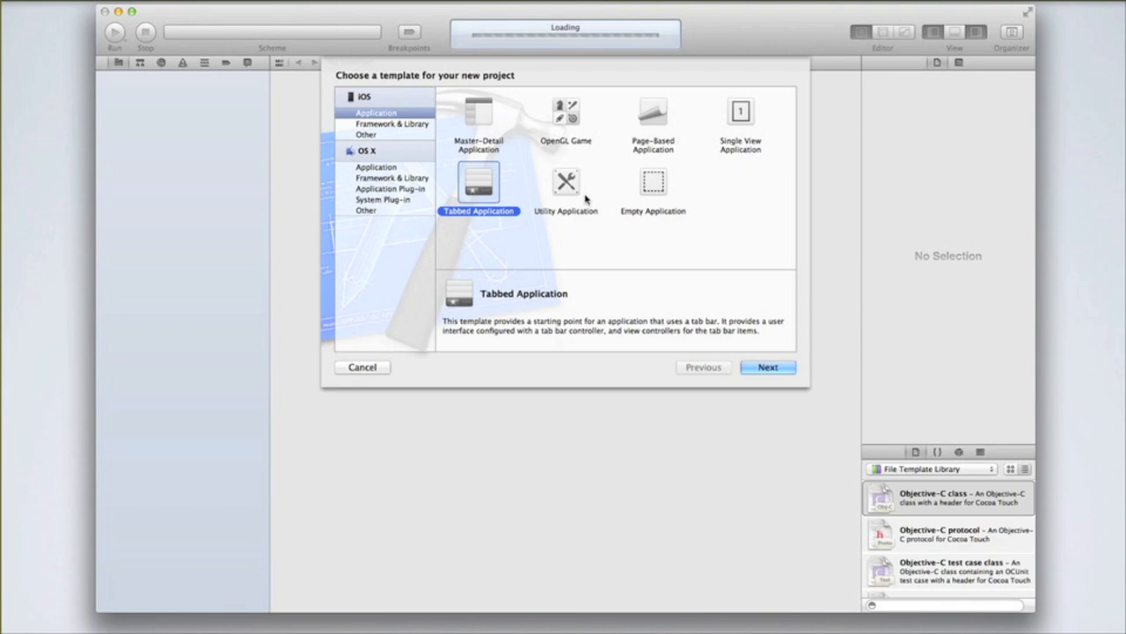
mouse_move(766, 127)
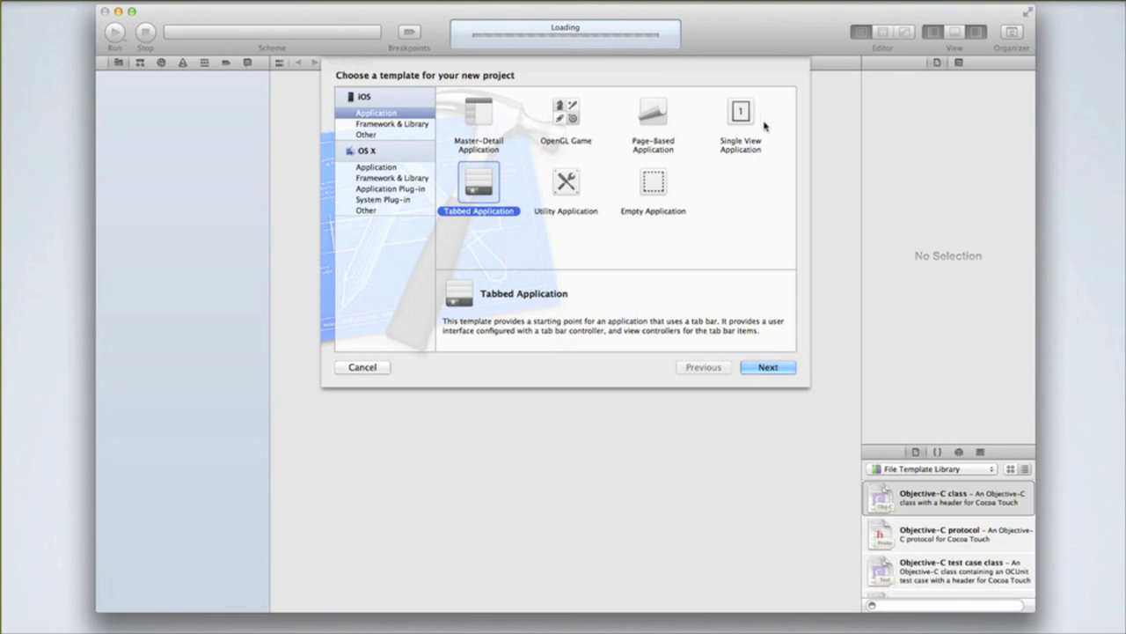
Select the Single View Application template under iOS > Application
left_click(739, 120)
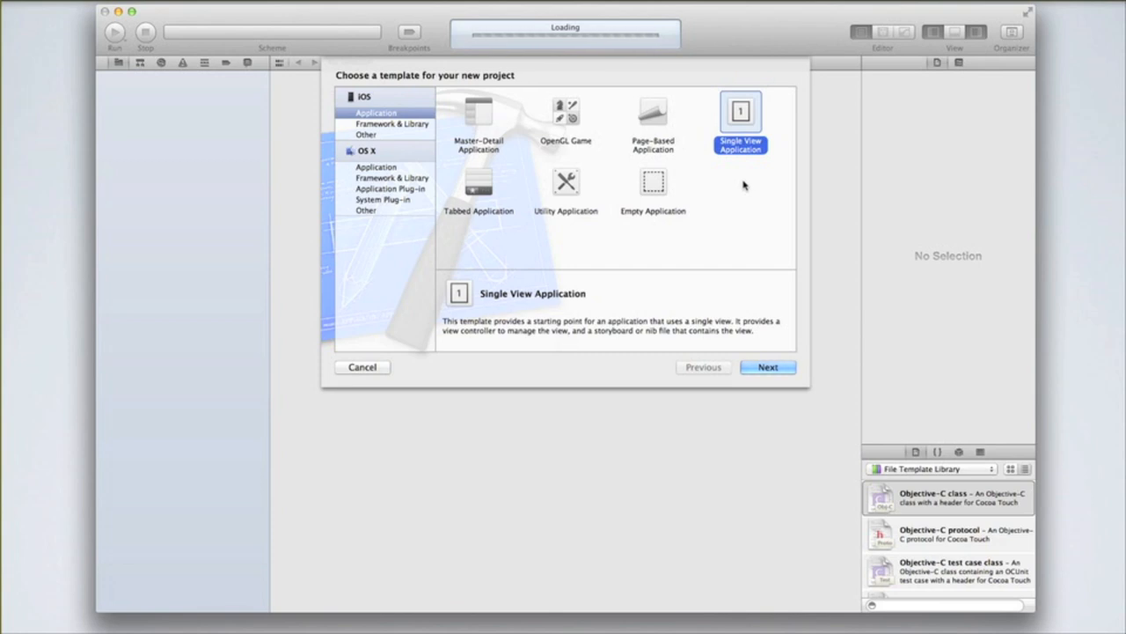
mouse_move(732, 299)
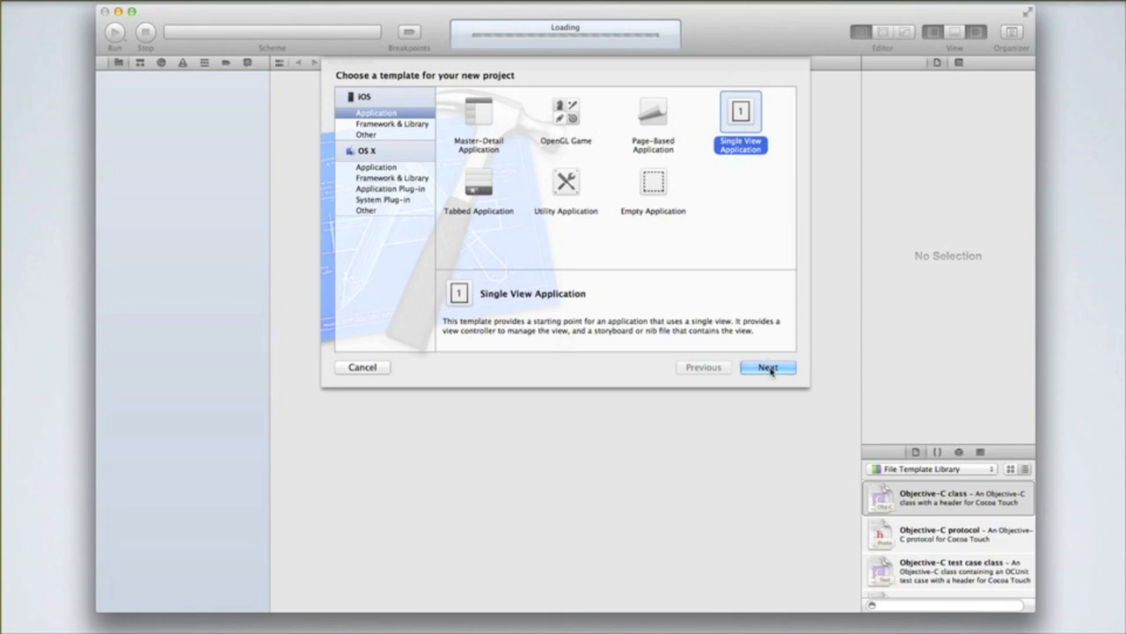
Advance to the project options and enter product name HelloWorld
left_click(767, 368)
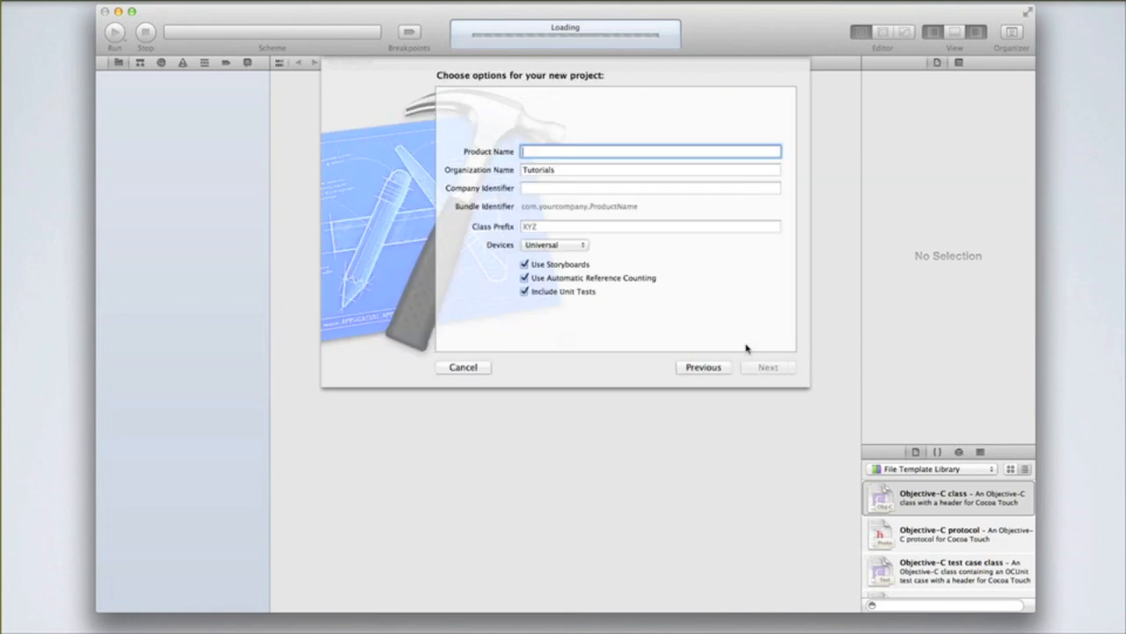
mouse_move(713, 300)
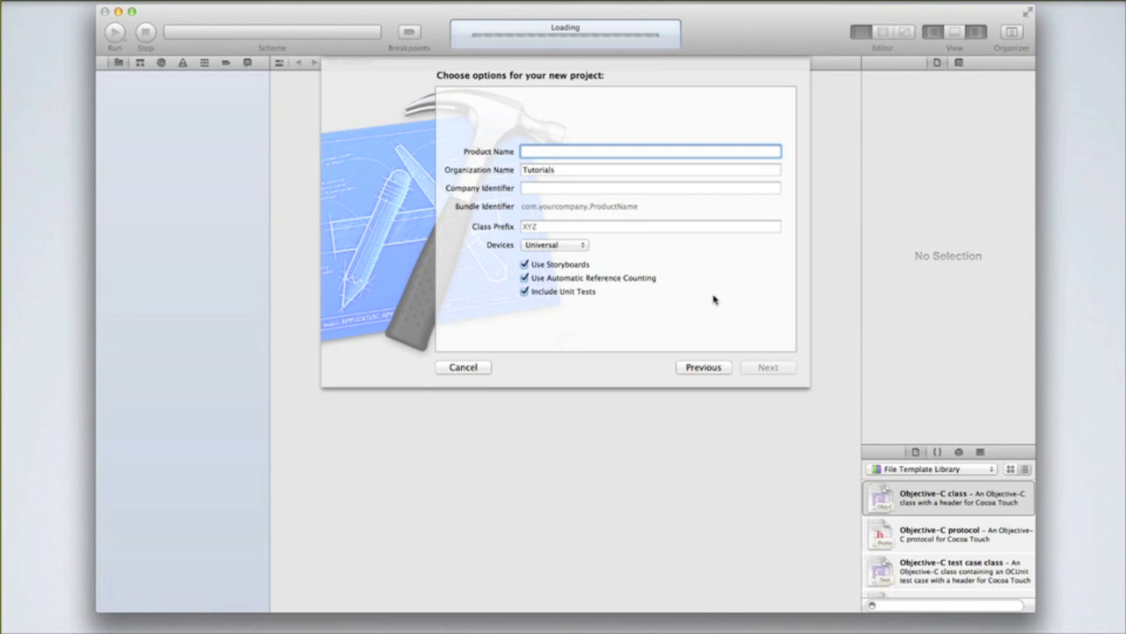
mouse_move(620, 197)
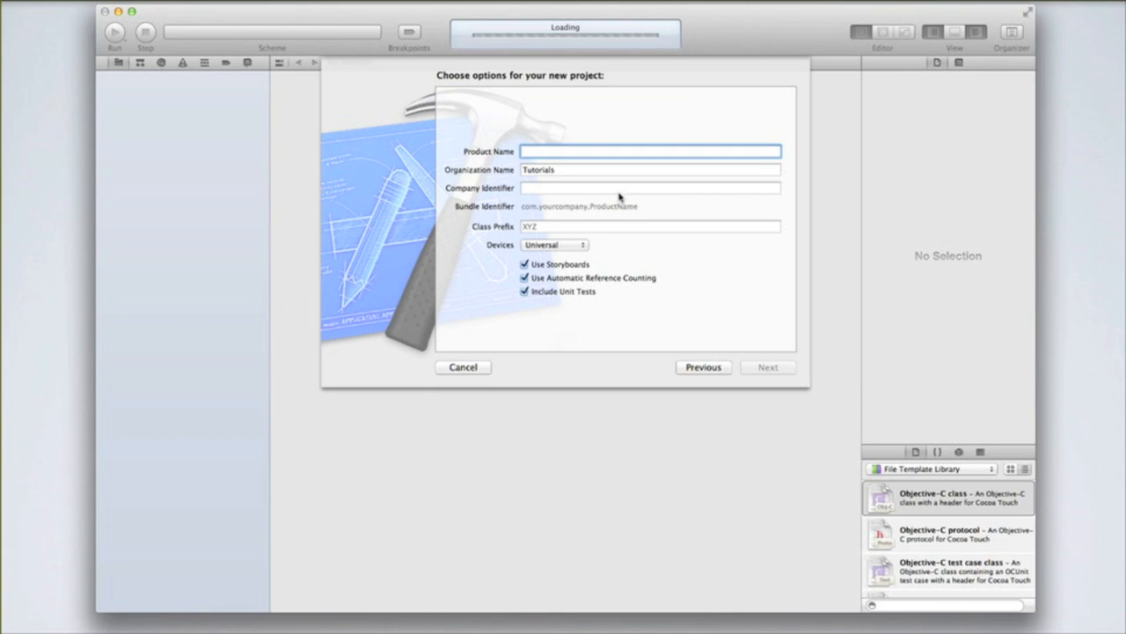
left_click(649, 169)
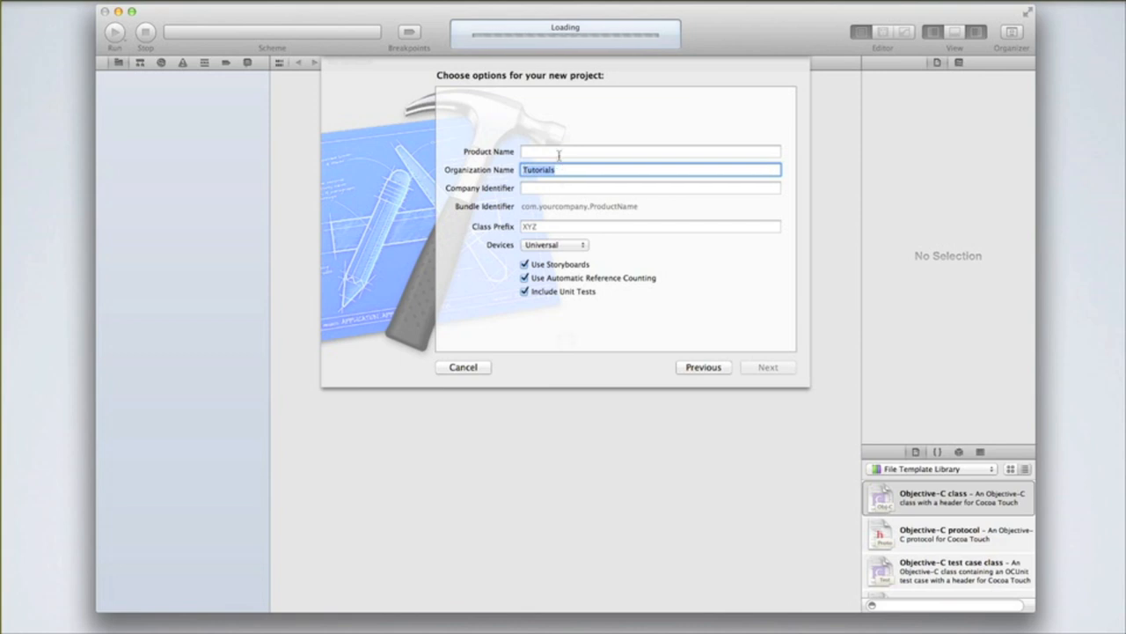
left_click(651, 152)
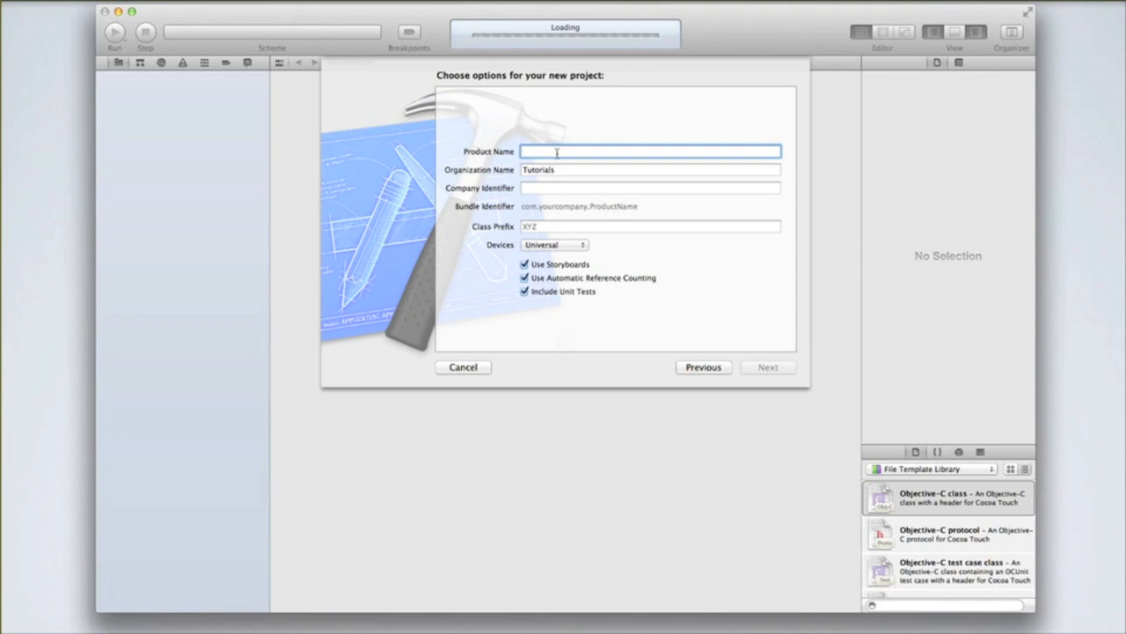
type("Hello")
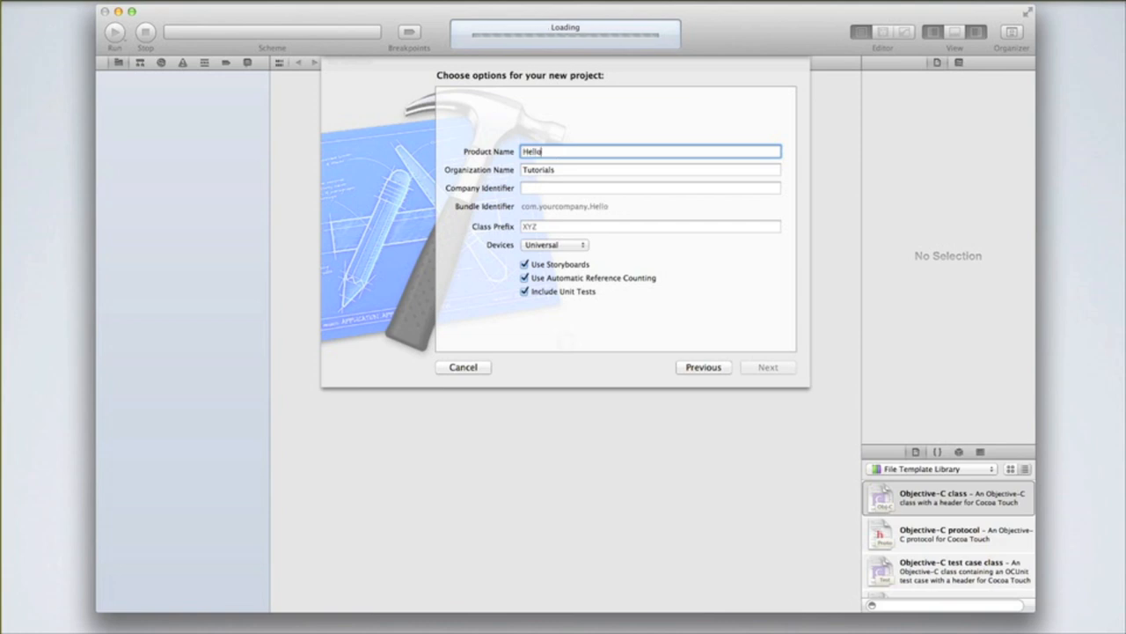
type("World")
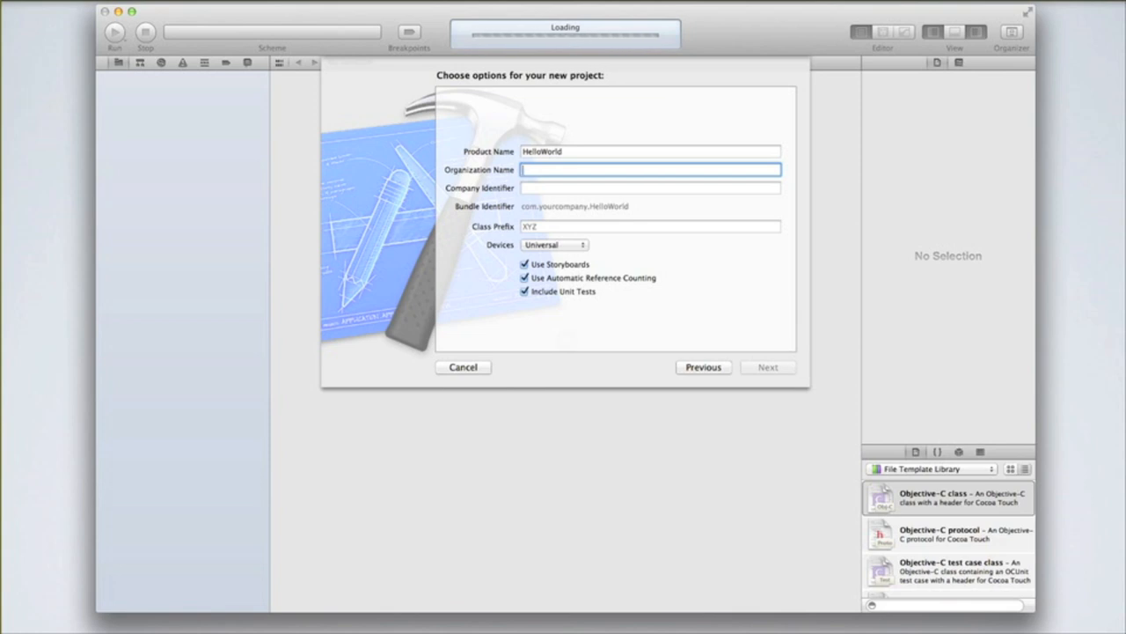
Enter organization myapps and company identifier com.jasolomon, giving bundle com.jasolomon.HelloWorld
type("myapps")
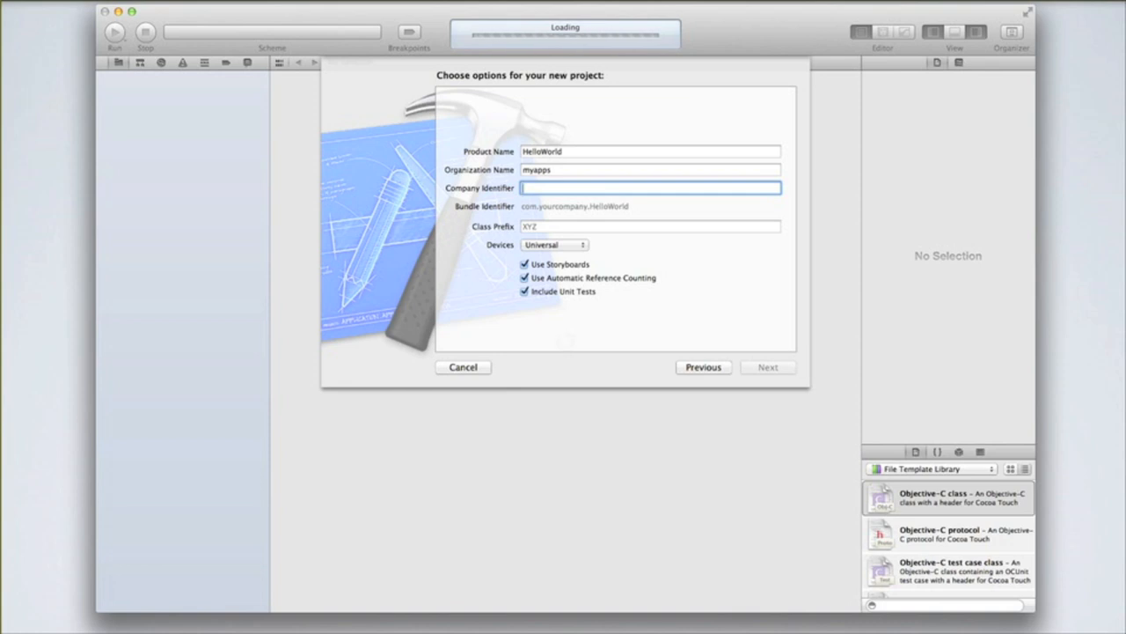
type("99cents")
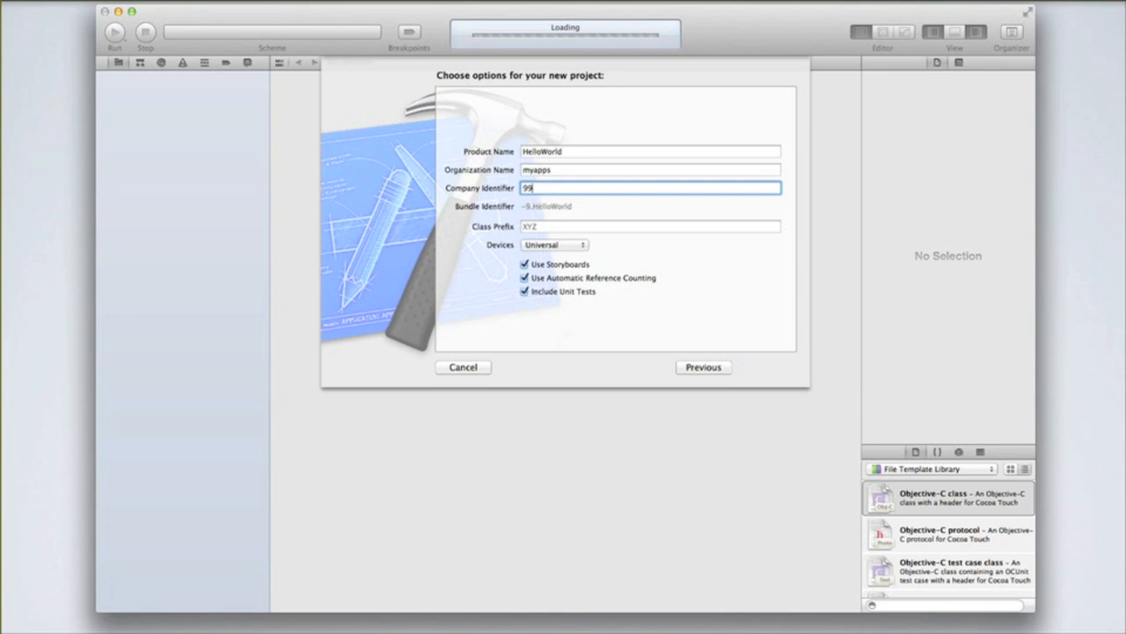
type("jasolomon")
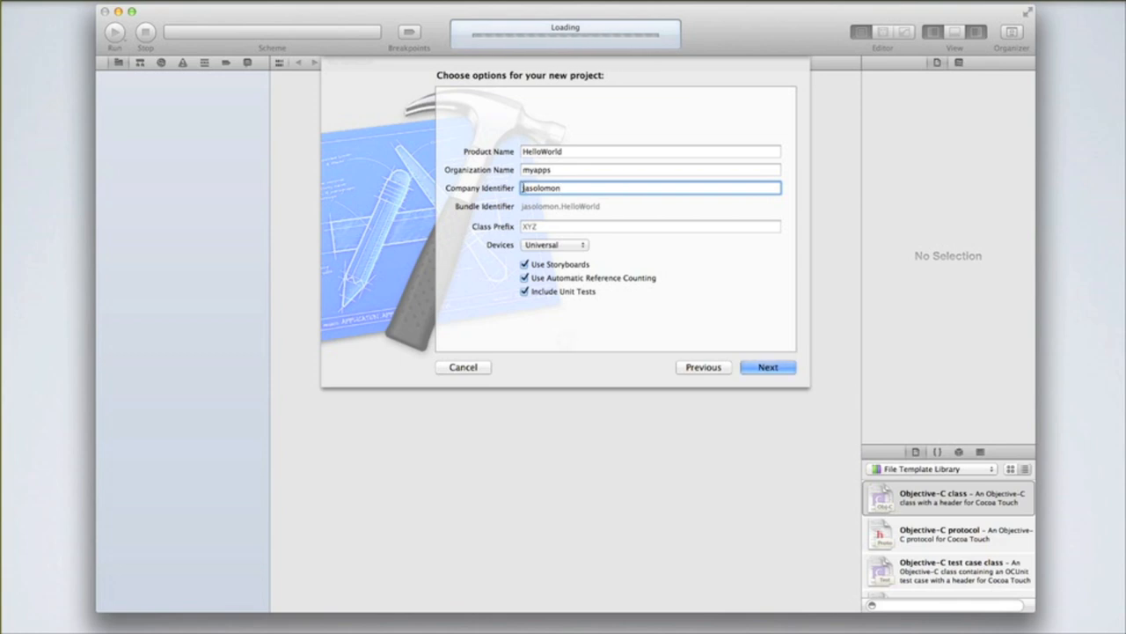
type("c")
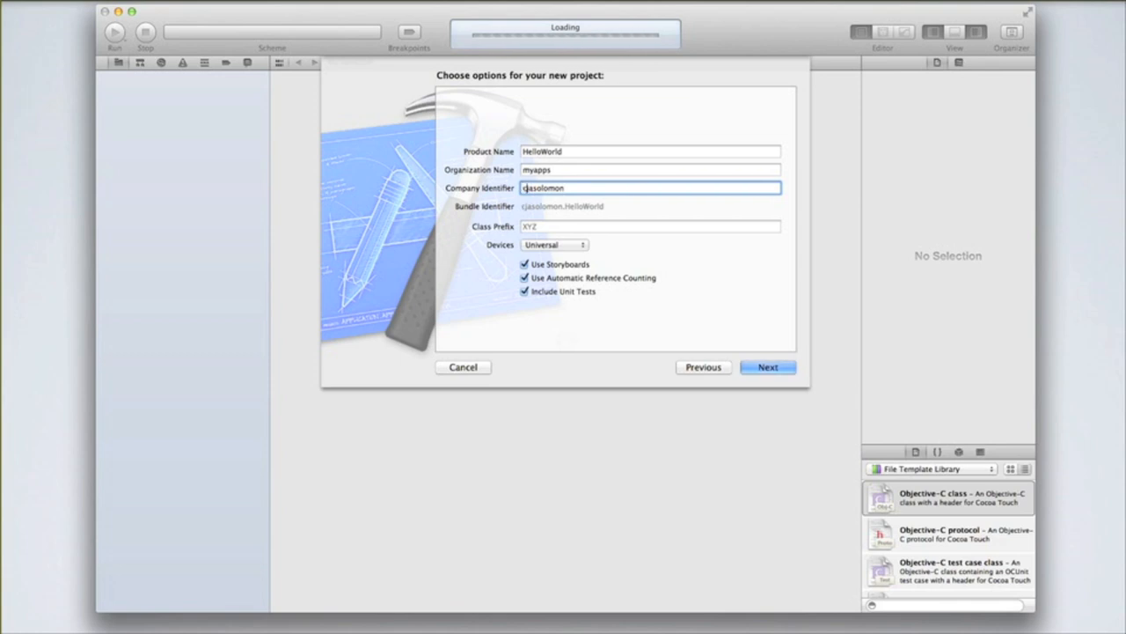
type("com.jasolomon")
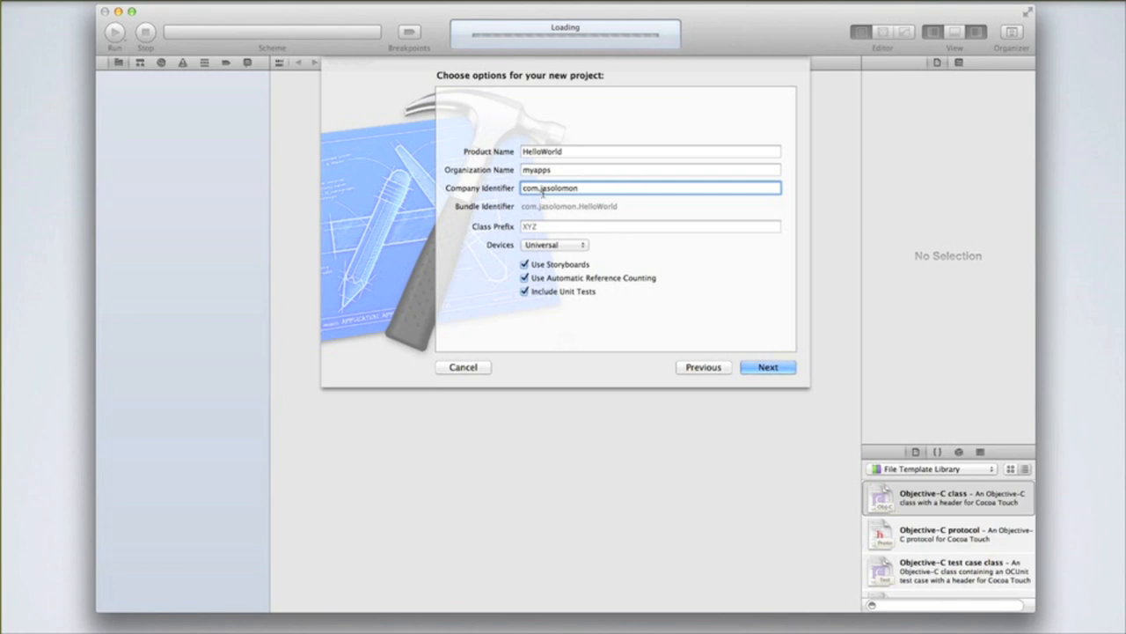
mouse_move(510, 211)
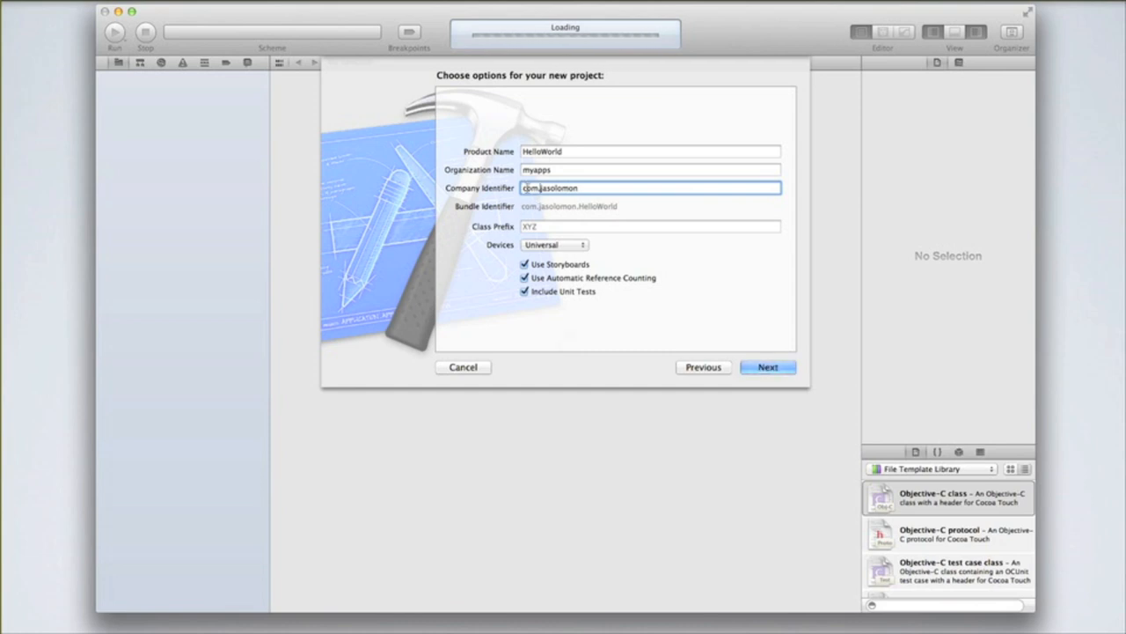
left_click(651, 151)
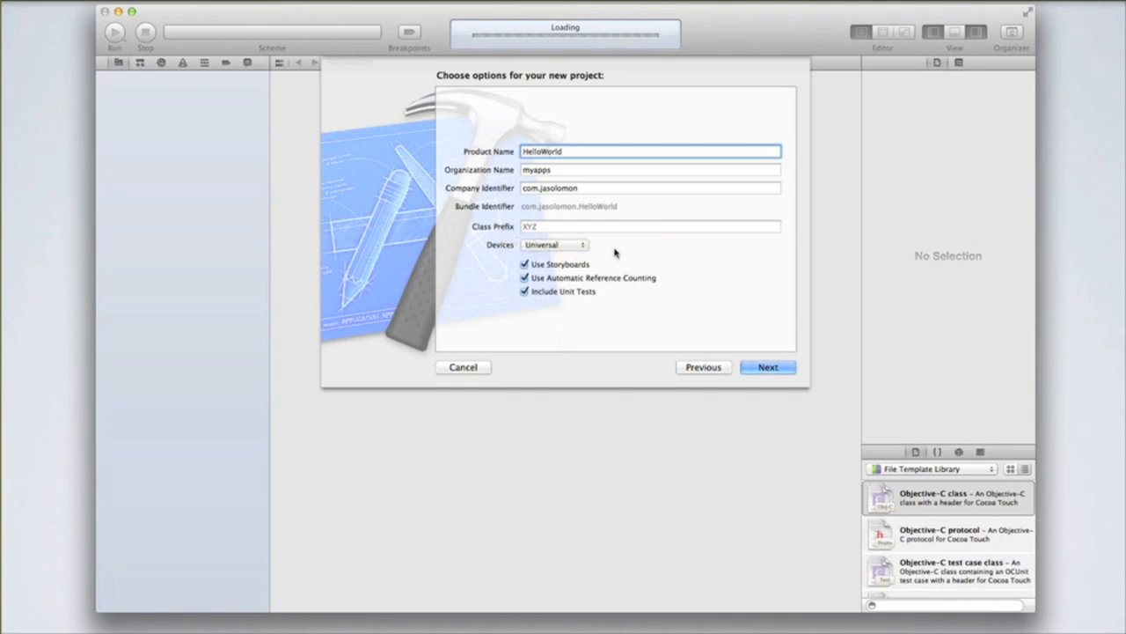
Change the Devices setting from Universal to iPhone
left_click(651, 226)
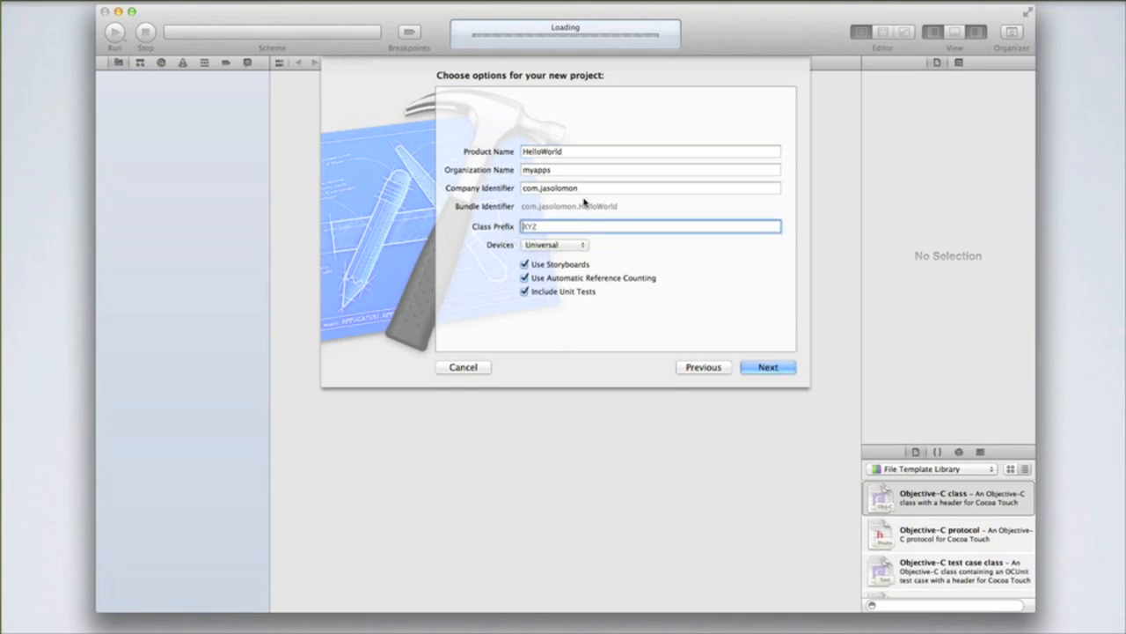
left_click(554, 245)
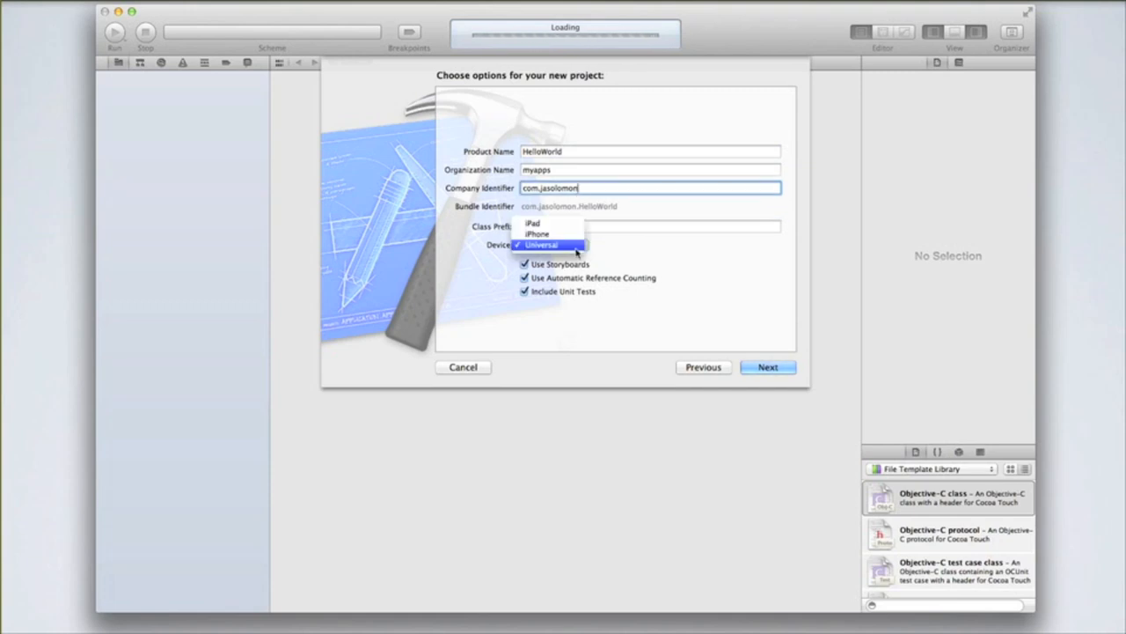
left_click(542, 245)
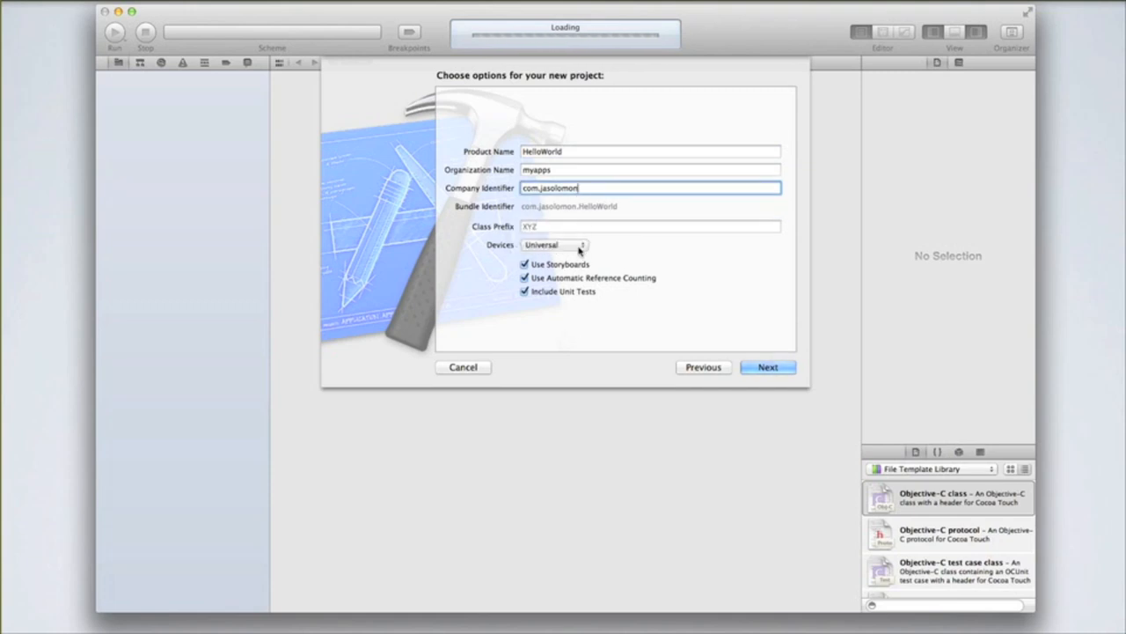
left_click(555, 245)
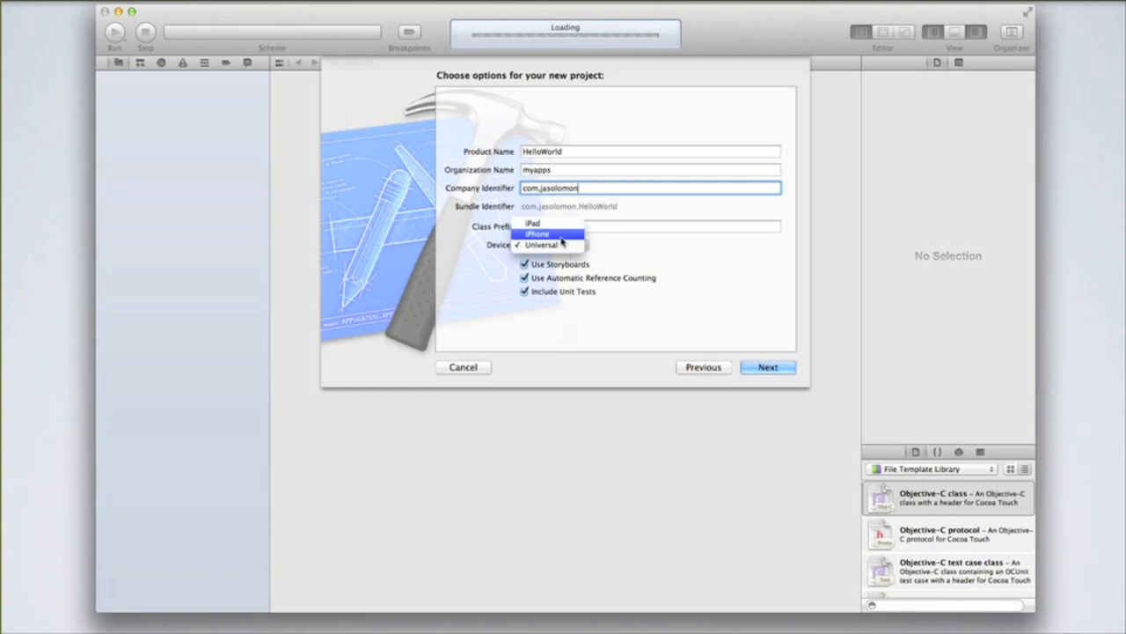
left_click(537, 232)
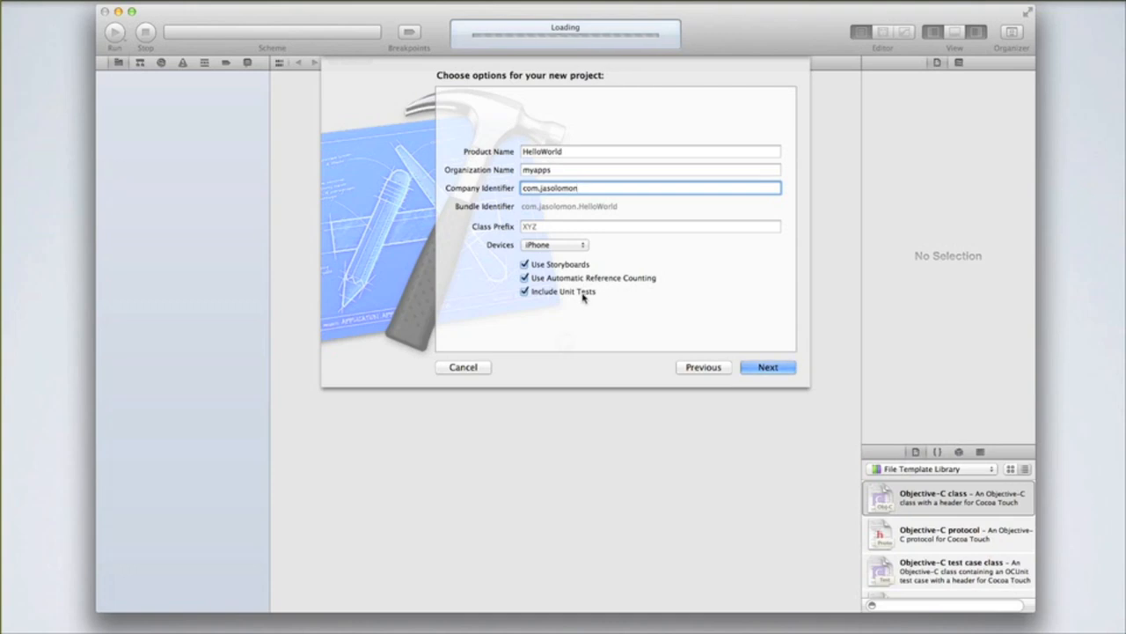
mouse_move(526, 292)
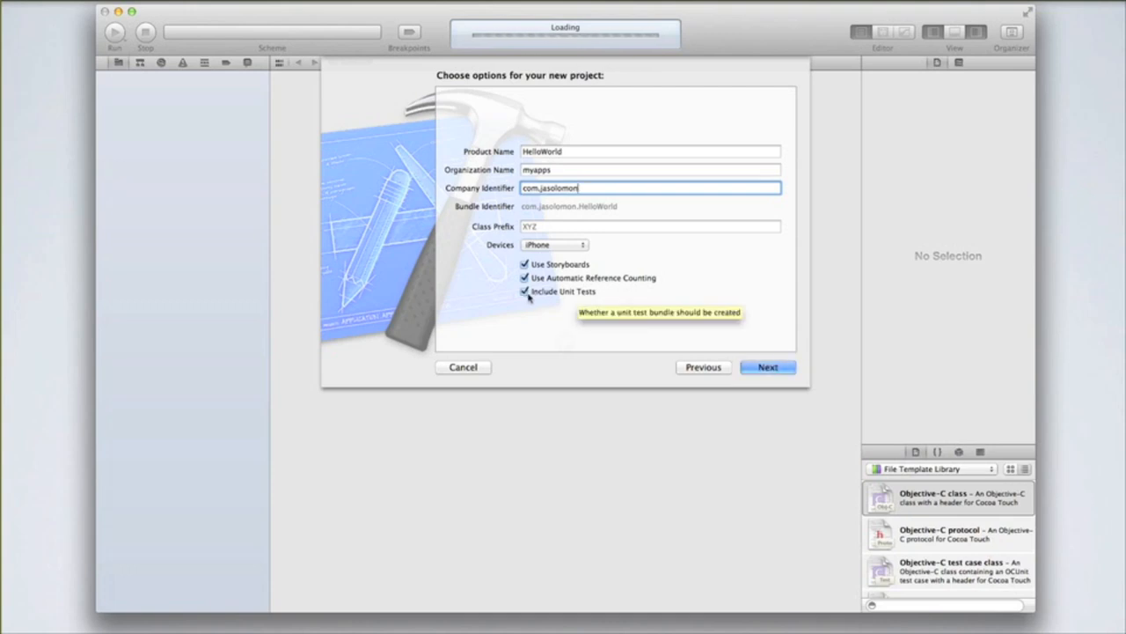
mouse_move(549, 326)
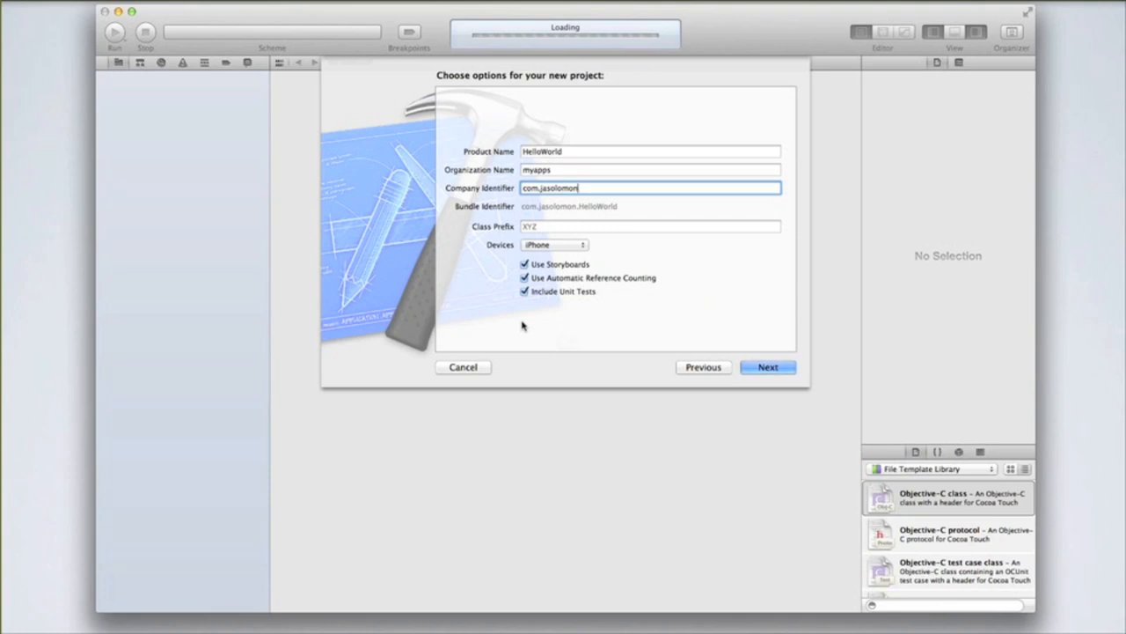
mouse_move(528, 320)
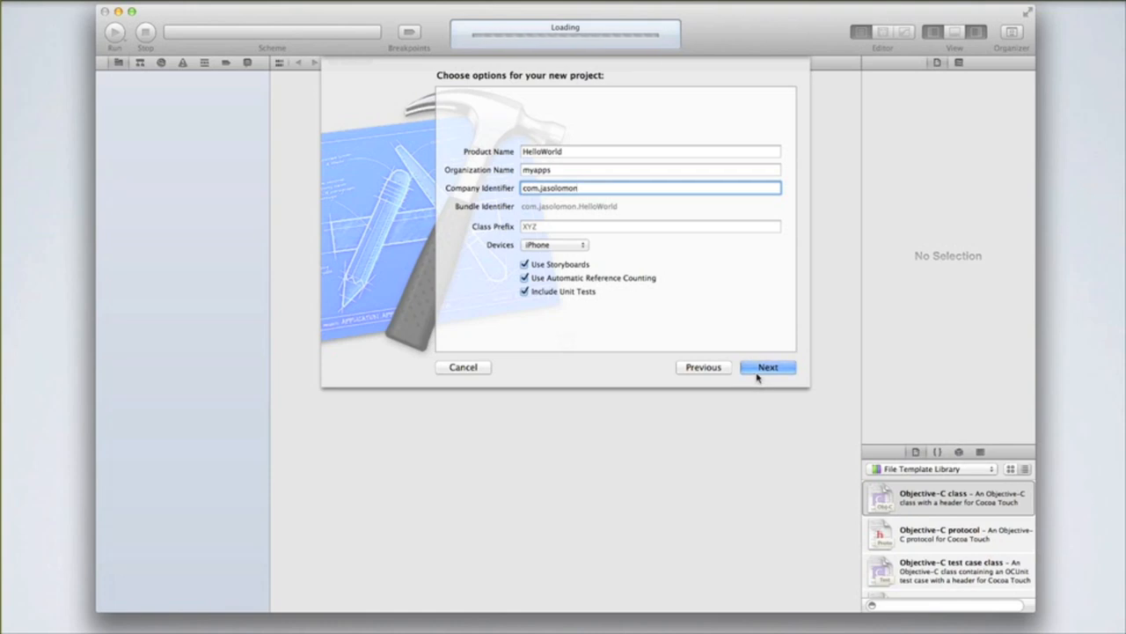
Create the HelloWorld project in the Documents folder
left_click(767, 368)
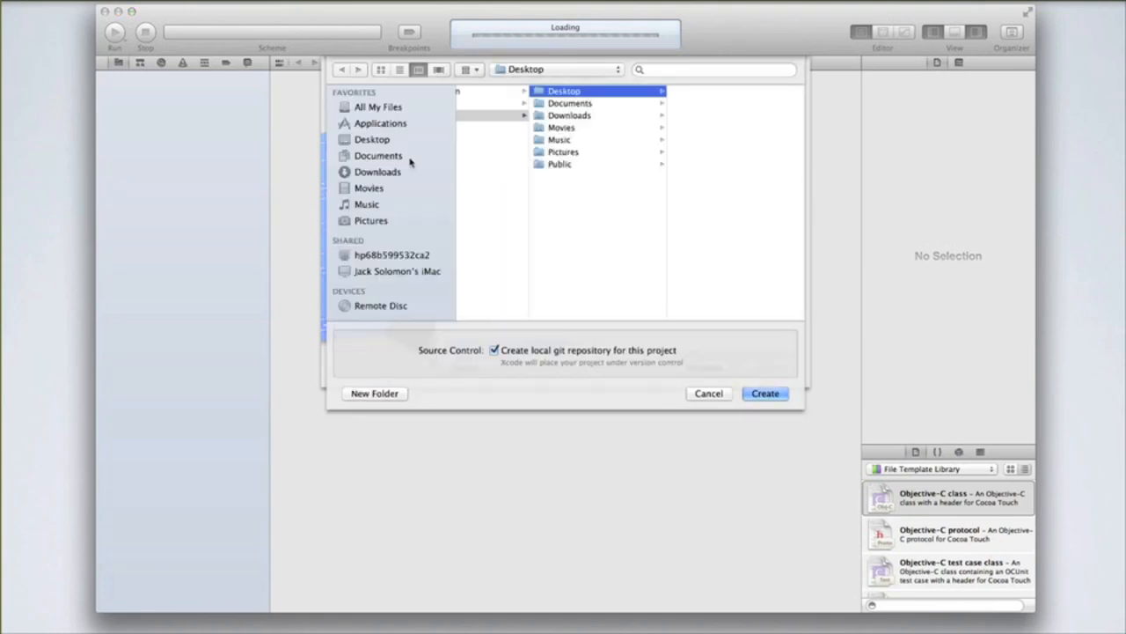
left_click(377, 154)
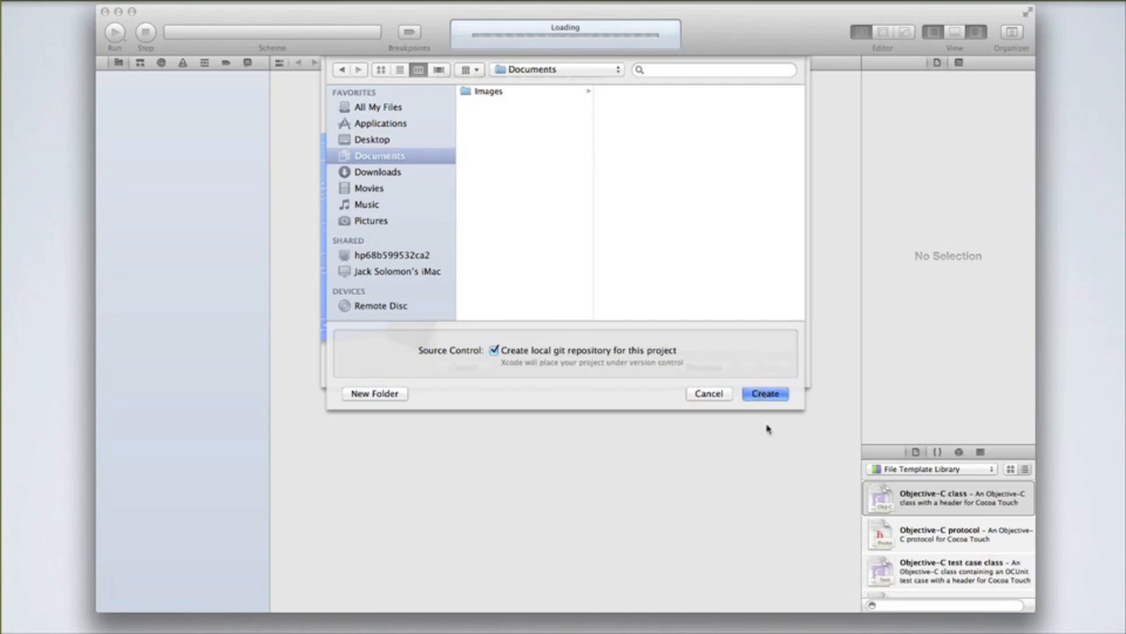
left_click(764, 394)
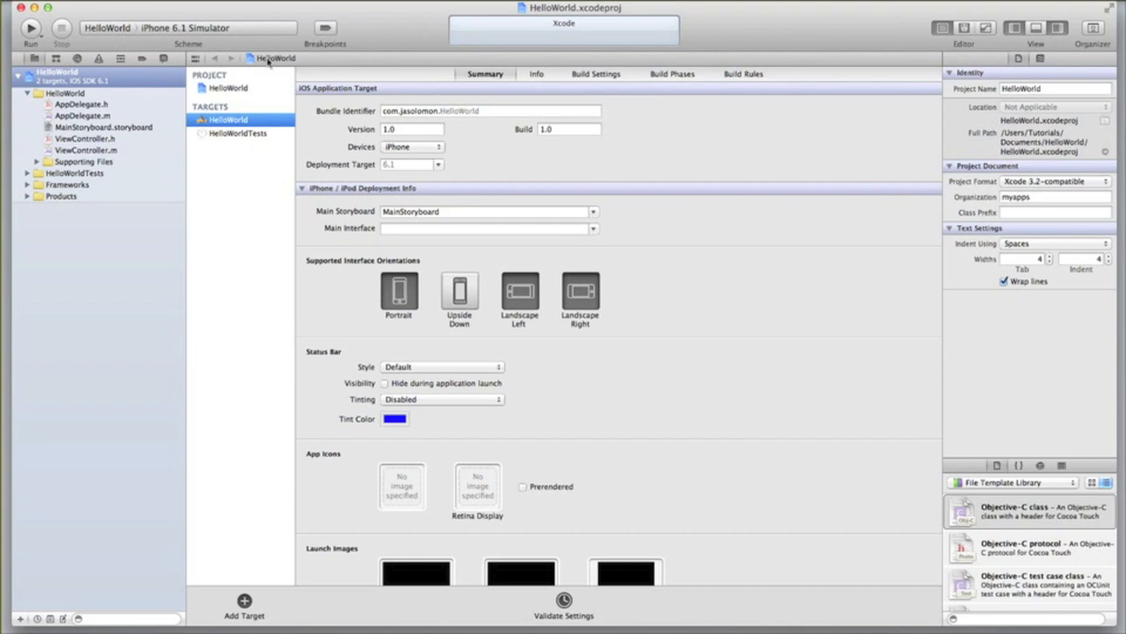
mouse_move(123, 39)
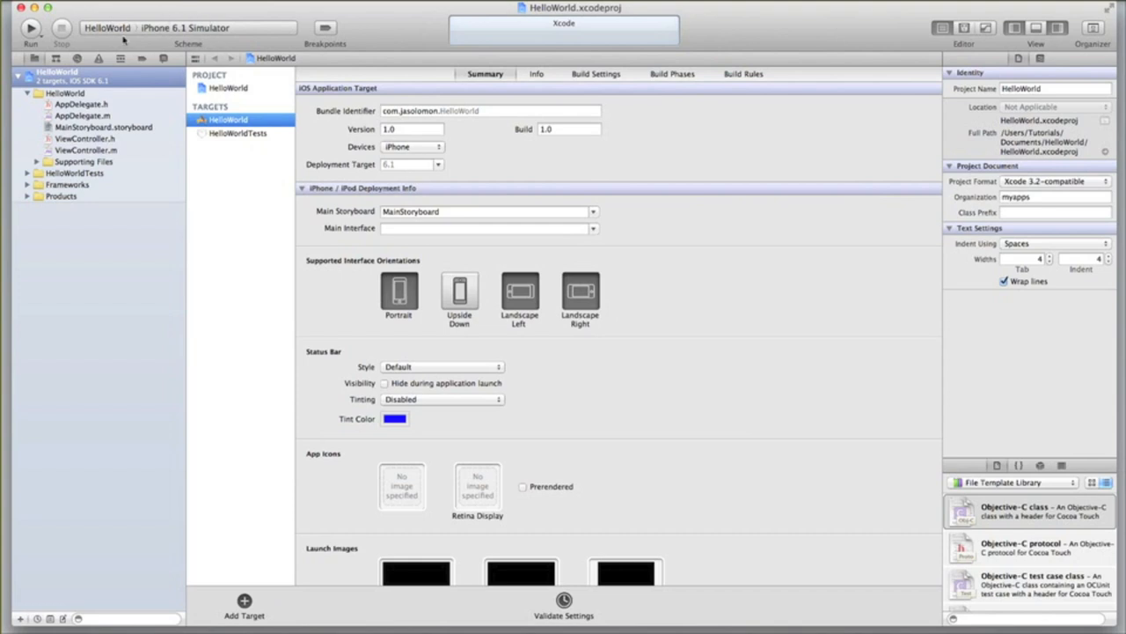
mouse_move(30, 28)
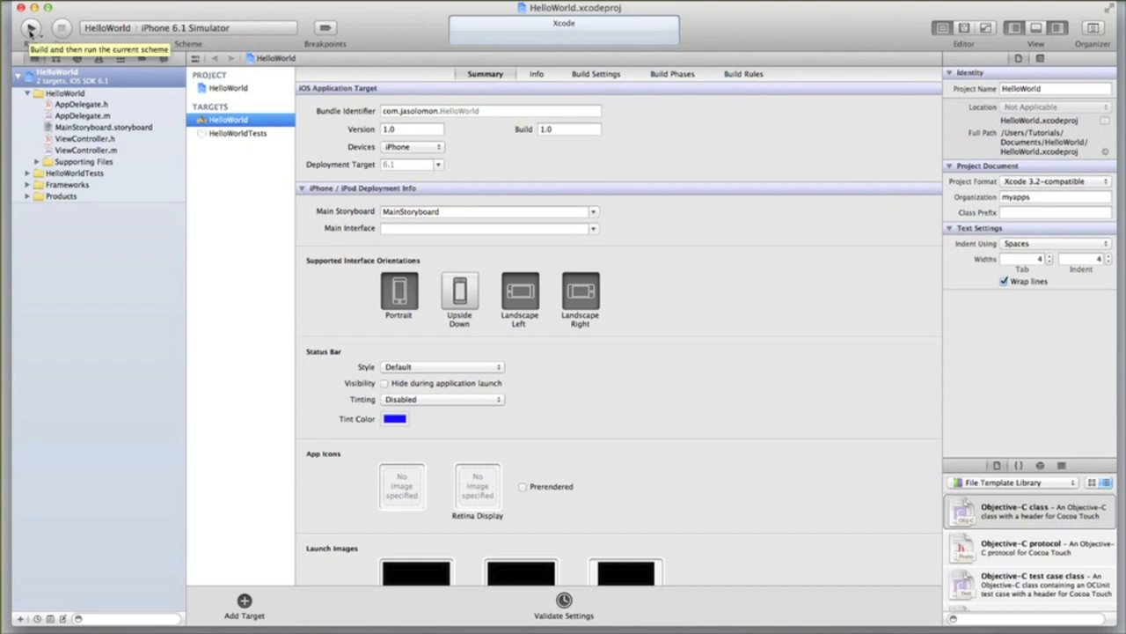
mouse_move(116, 95)
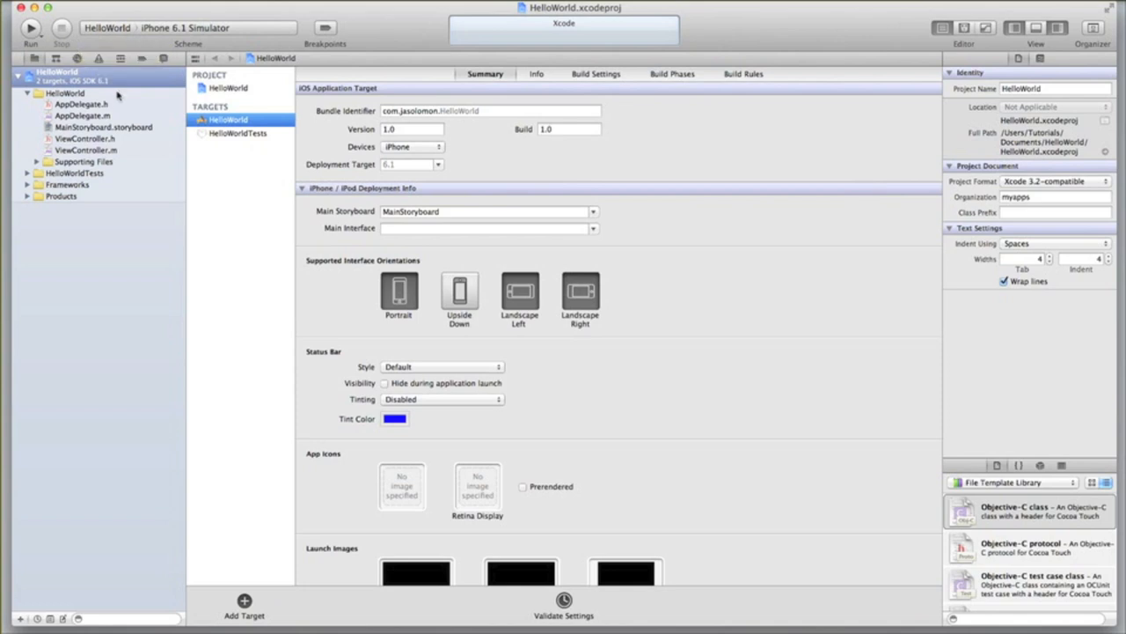
mouse_move(155, 35)
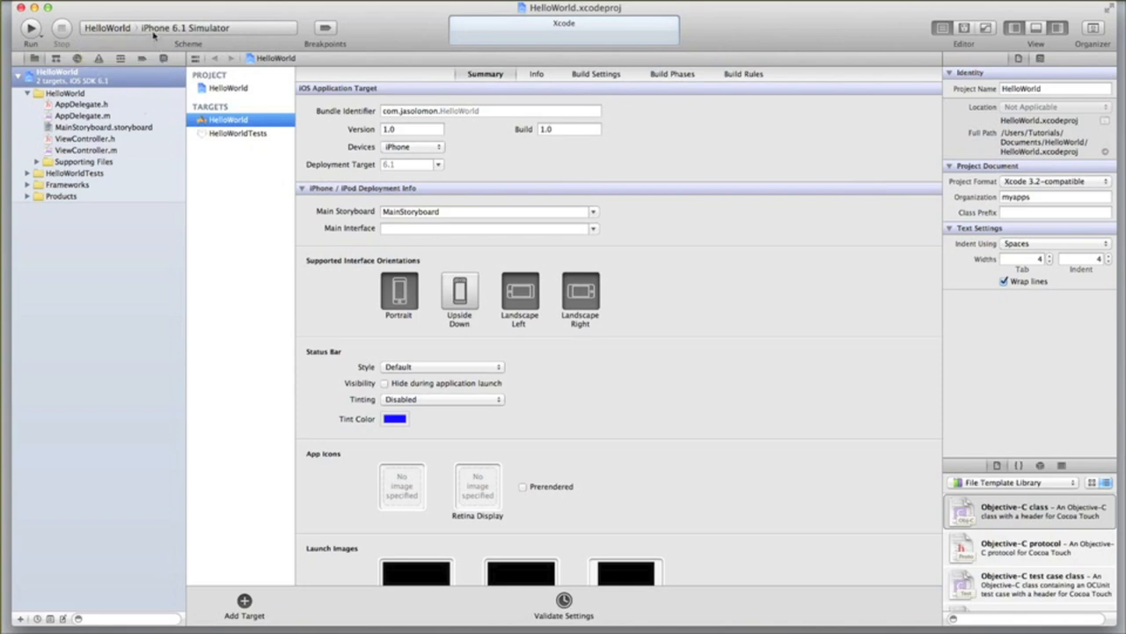
Check the scheme's iPhone 6.1 Simulator destination, then show the Organizer's Projects pane for HelloWorld
left_click(184, 28)
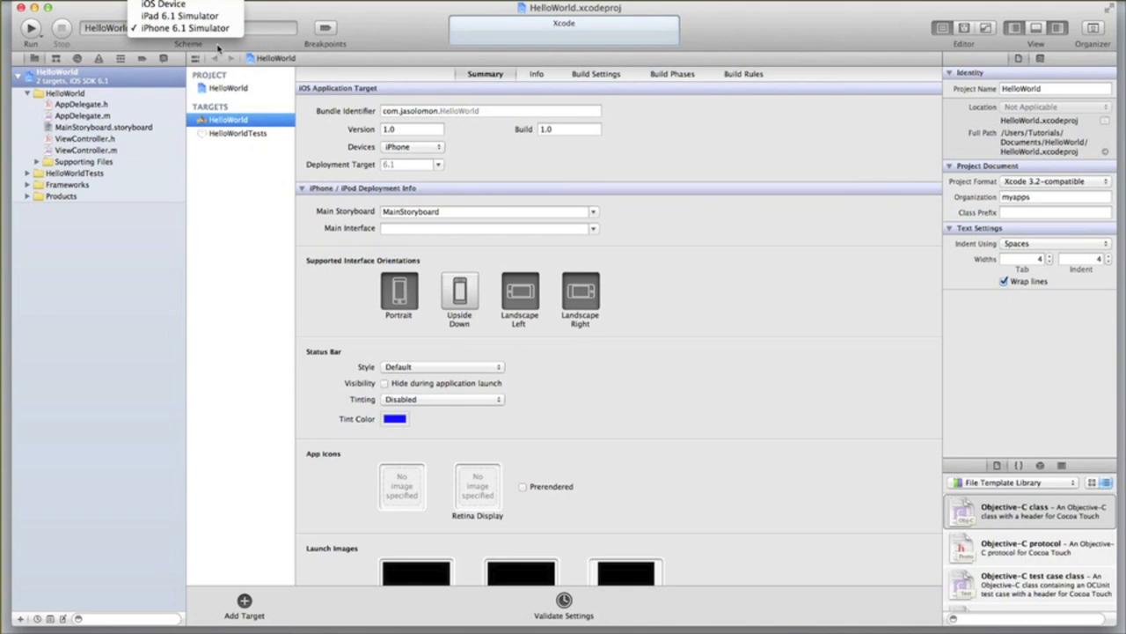
left_click(184, 28)
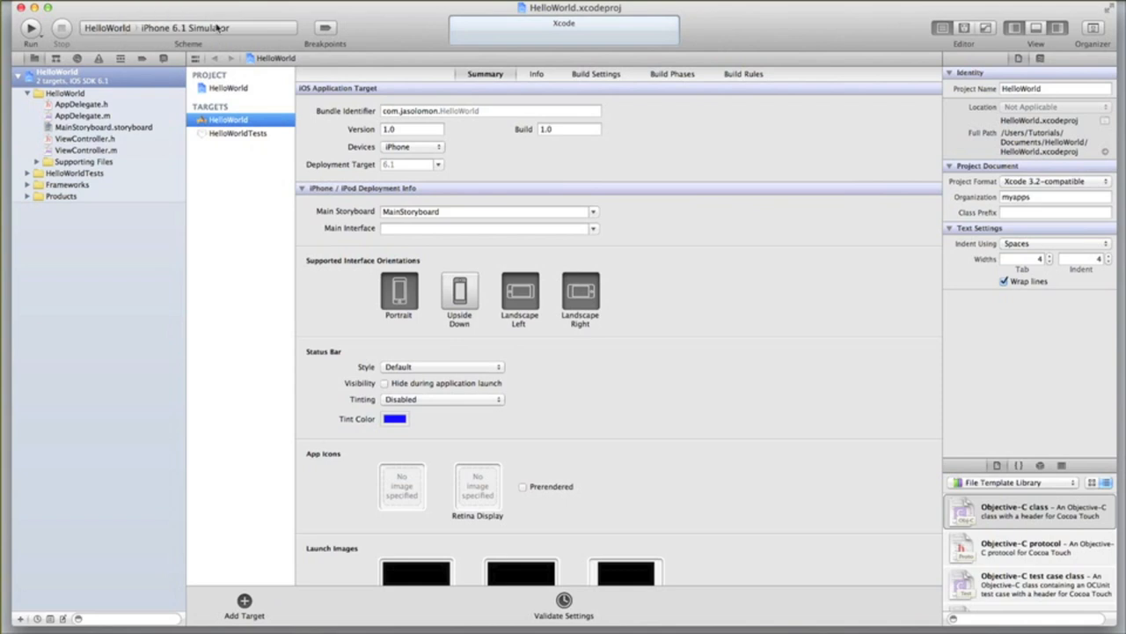
mouse_move(278, 32)
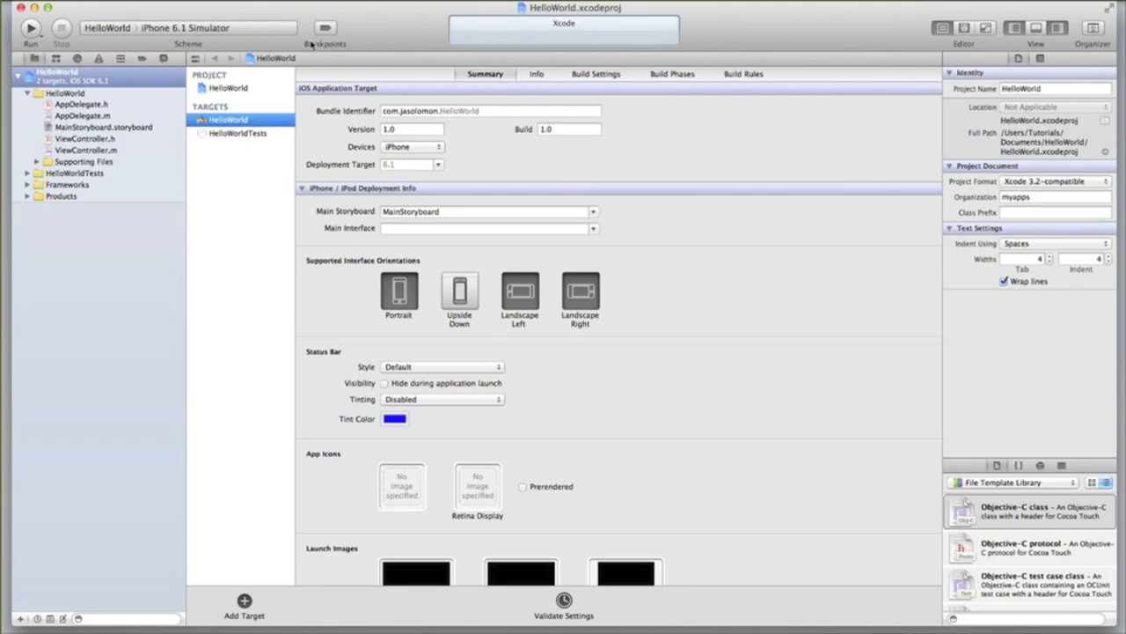
mouse_move(325, 28)
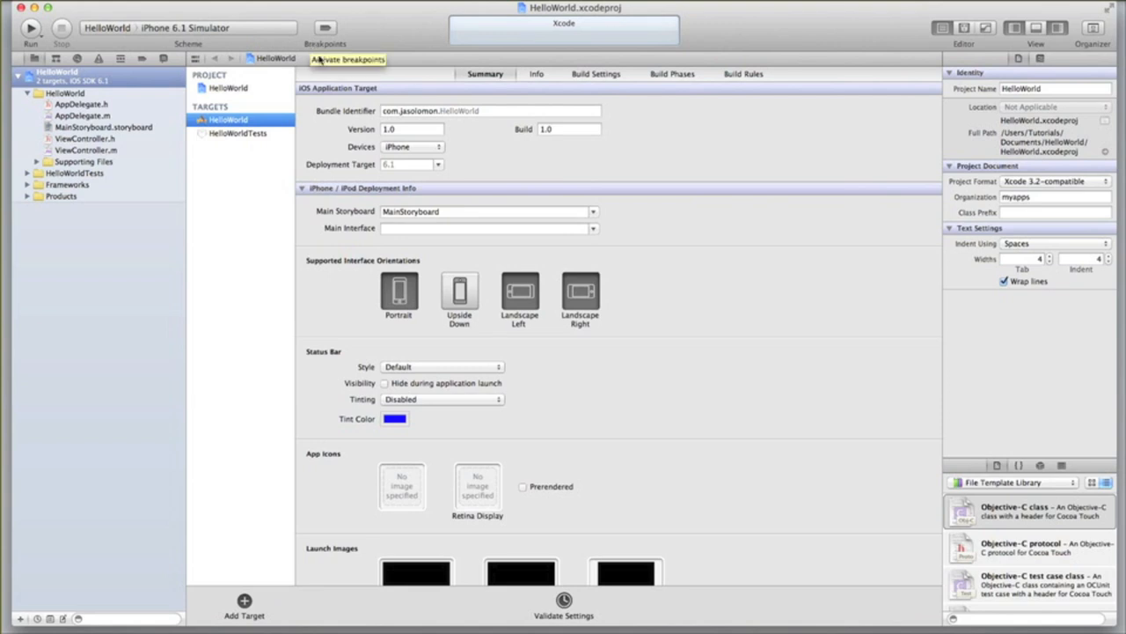
mouse_move(350, 65)
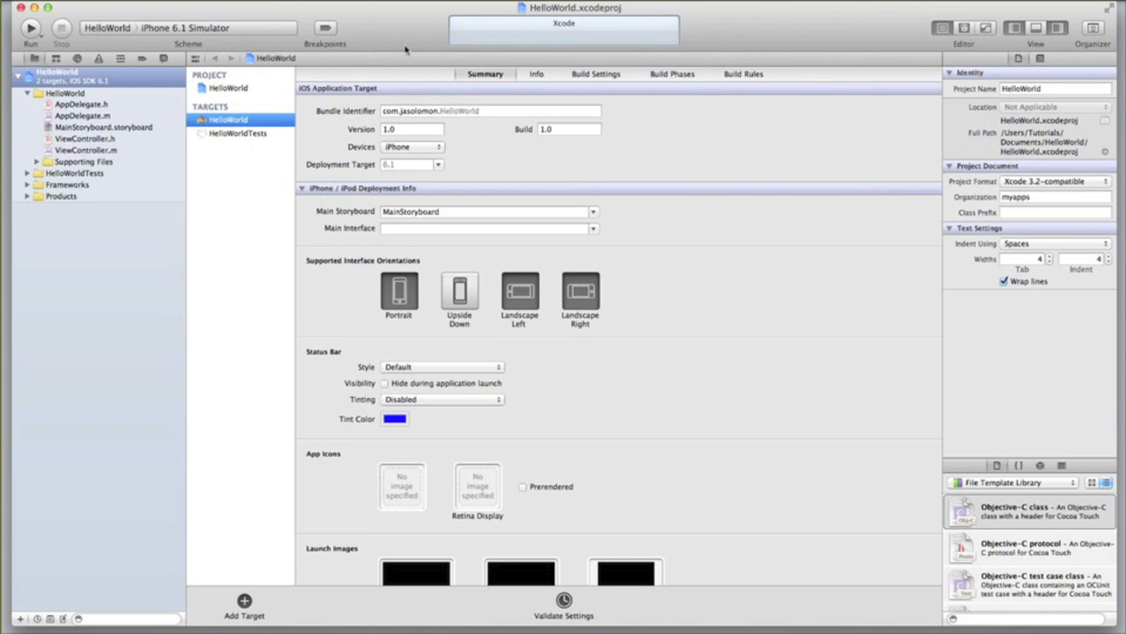
mouse_move(472, 32)
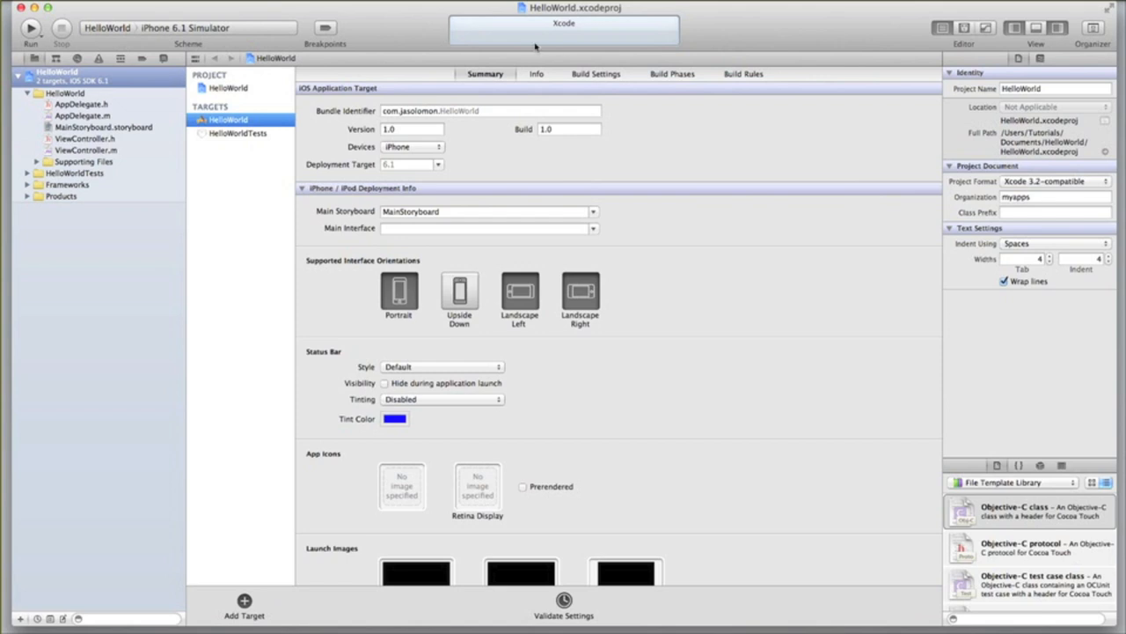
mouse_move(912, 45)
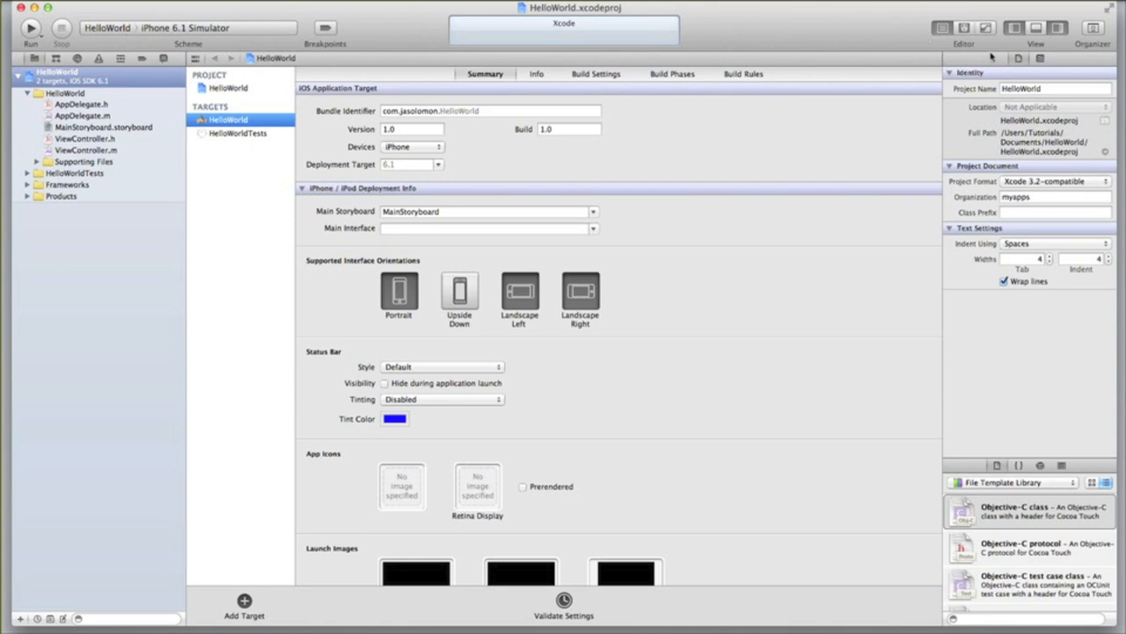
mouse_move(1045, 45)
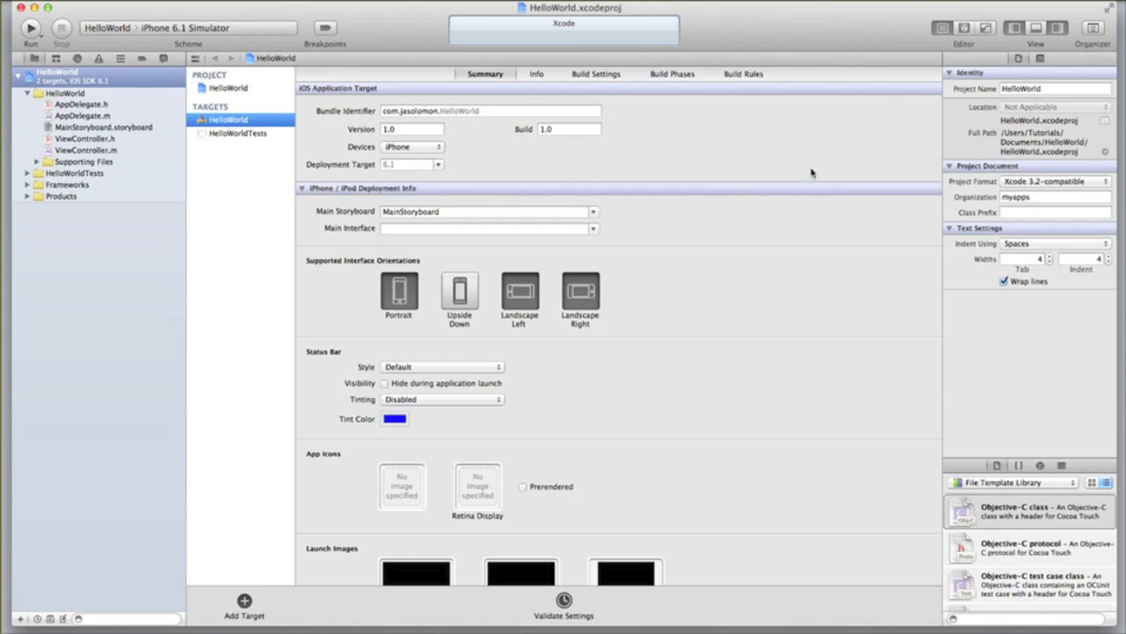
mouse_move(833, 181)
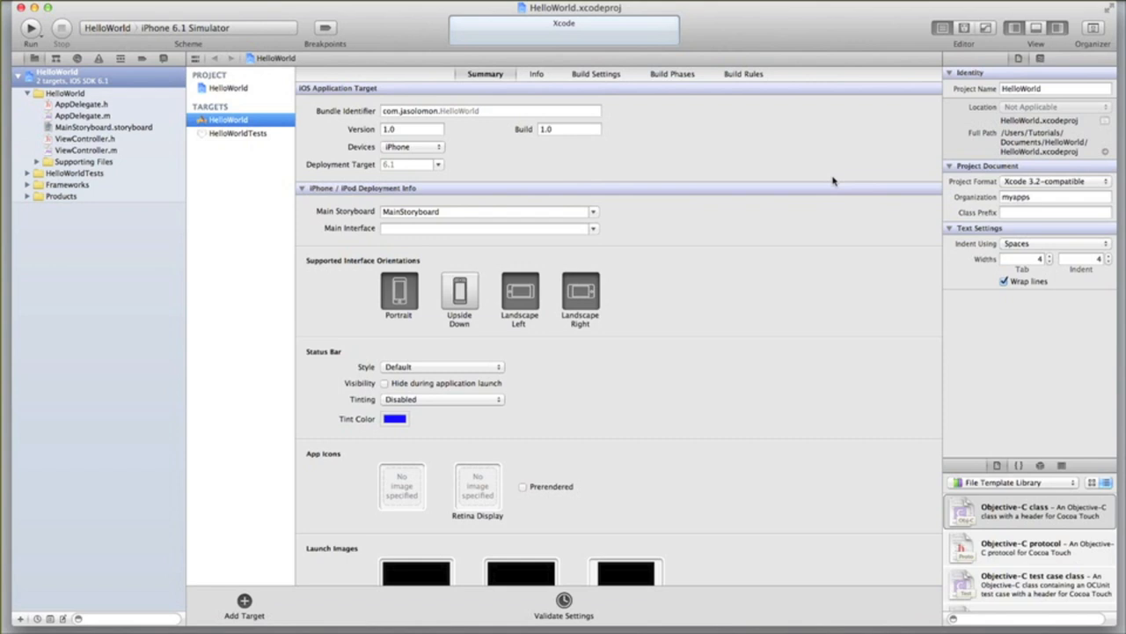
mouse_move(1098, 35)
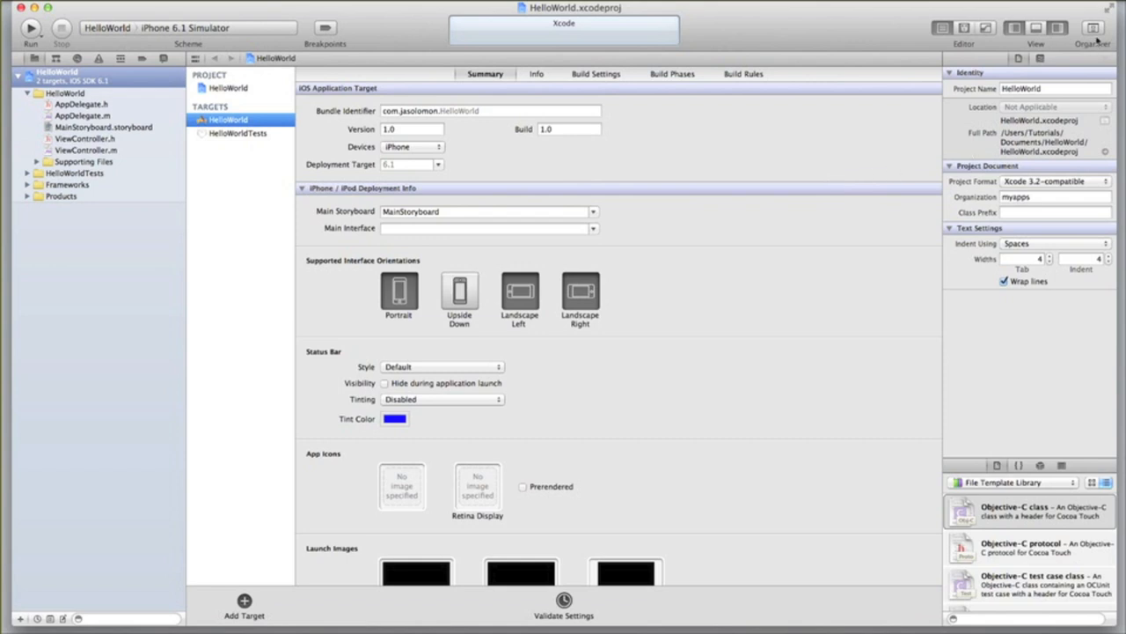
left_click(1093, 28)
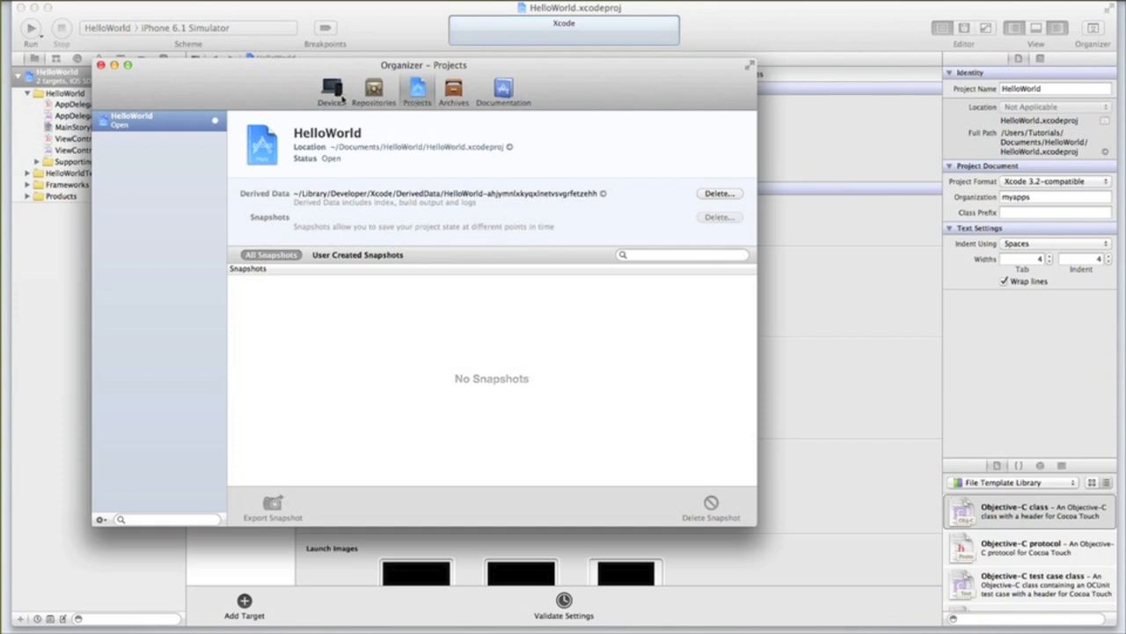
View the Organizer's Devices and Repositories tabs, dismiss the contacts alert, then show Documentation
left_click(331, 91)
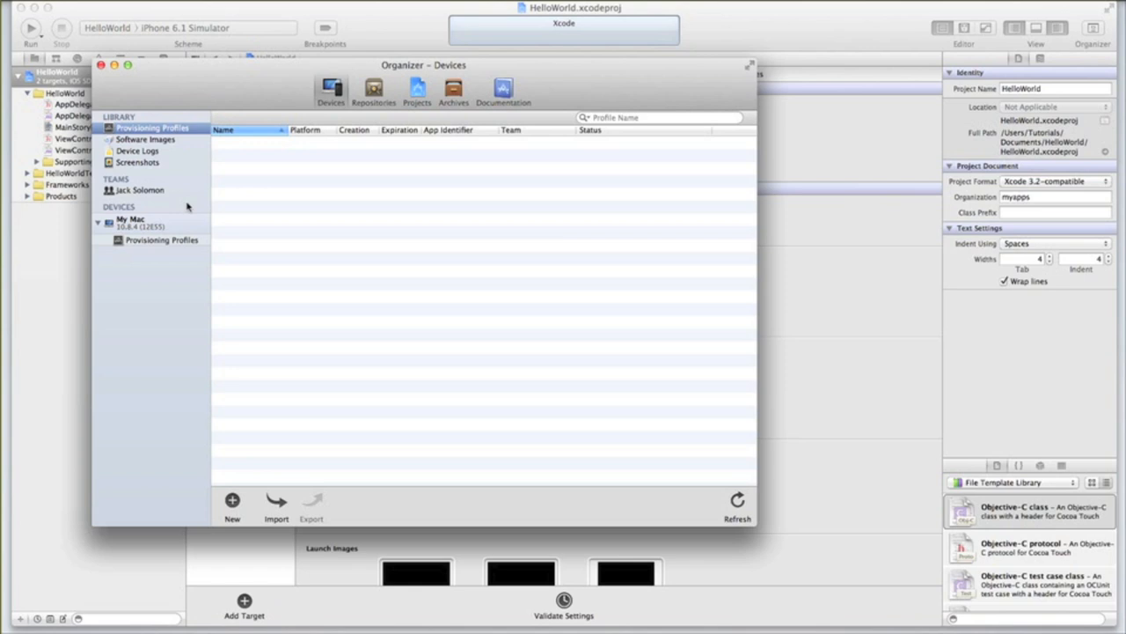
mouse_move(172, 245)
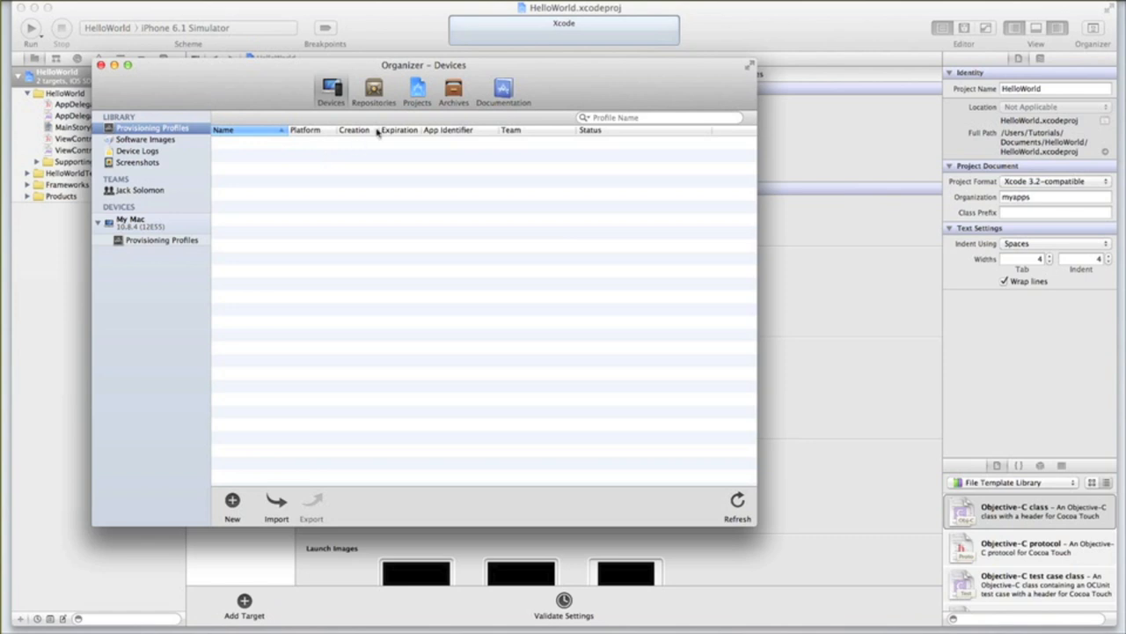
left_click(373, 92)
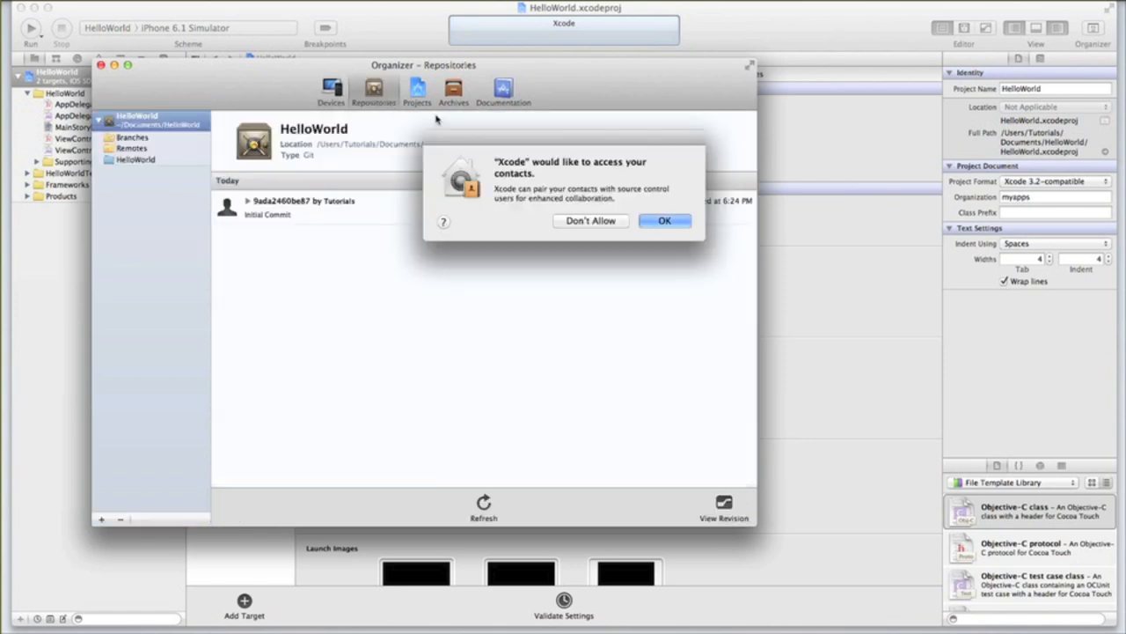
left_click(666, 220)
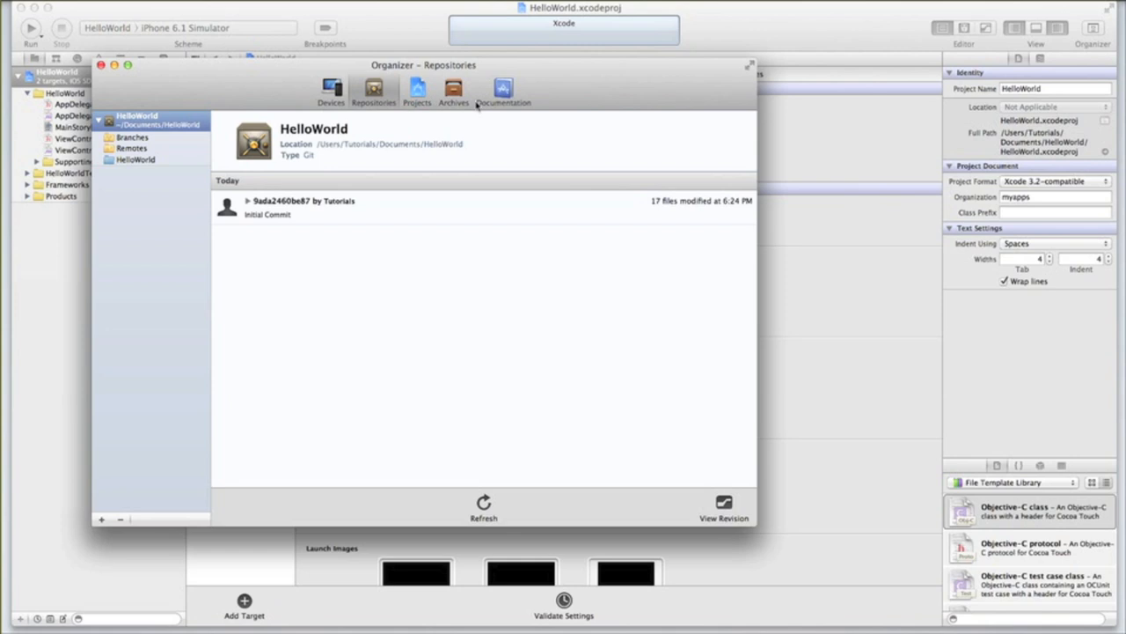
left_click(503, 92)
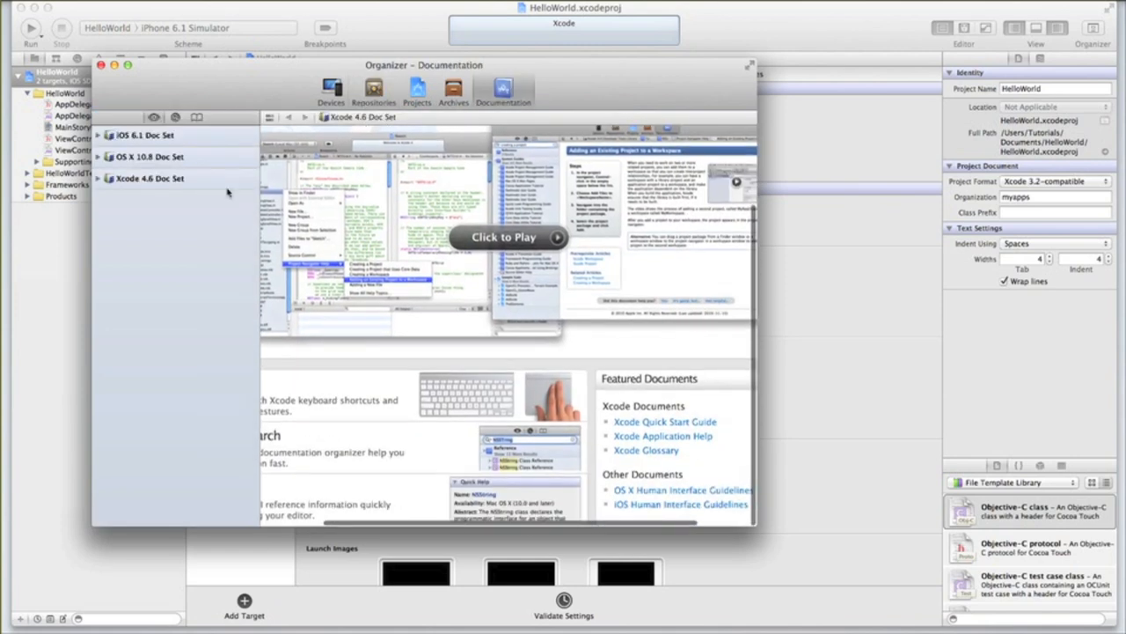
Expand the iOS 6.1 Doc Set, then close the Organizer back to the HelloWorld target summary
left_click(99, 134)
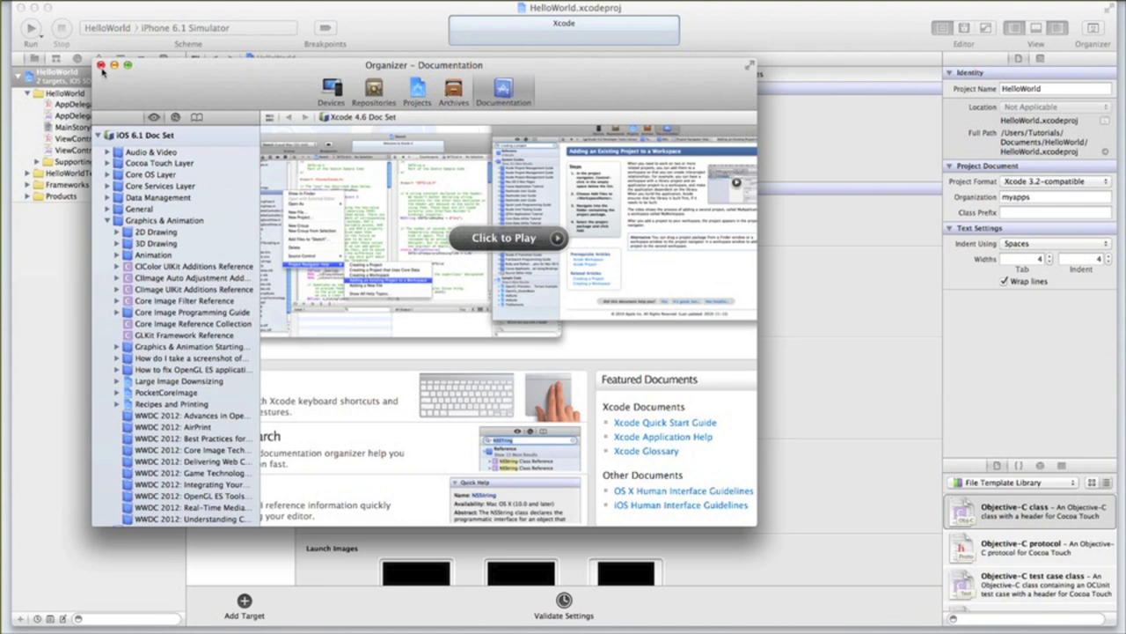
left_click(102, 65)
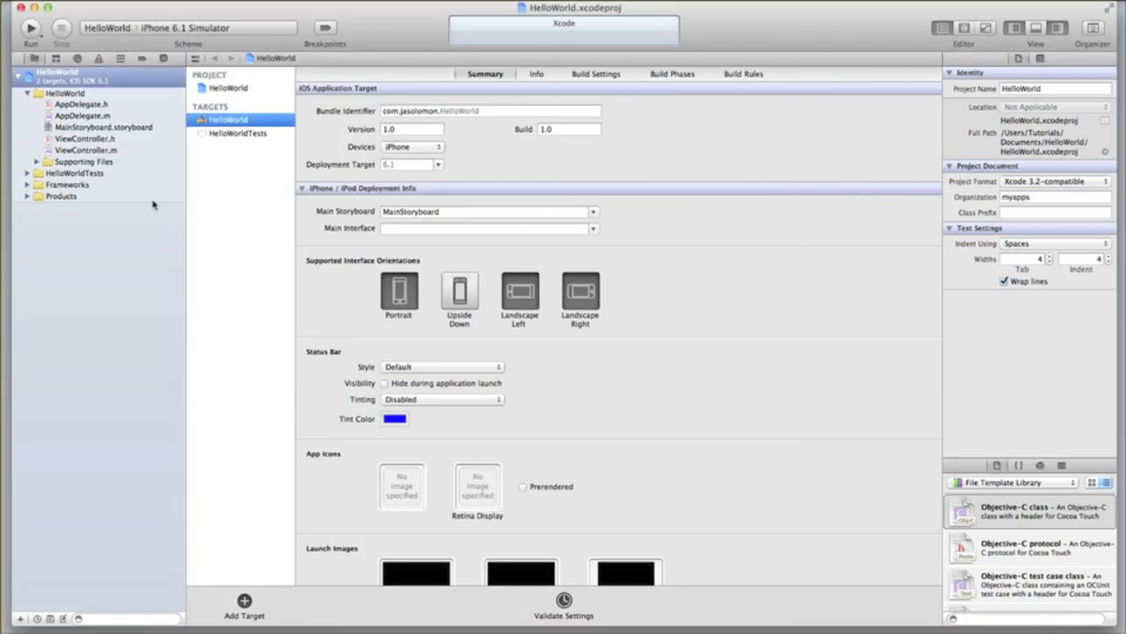
mouse_move(85, 99)
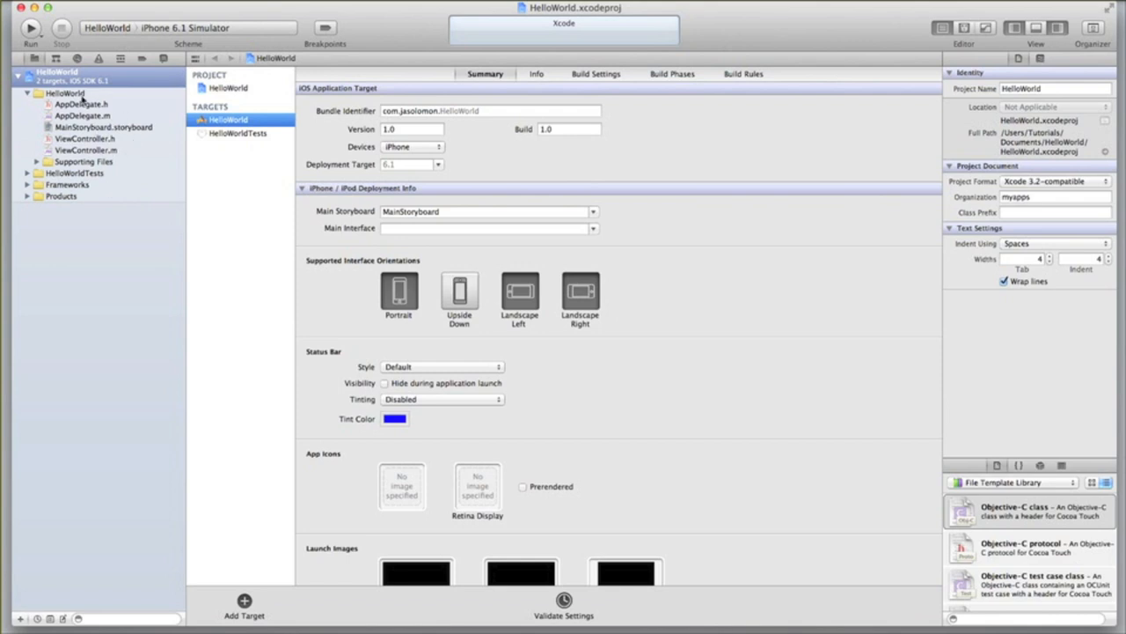
mouse_move(67, 207)
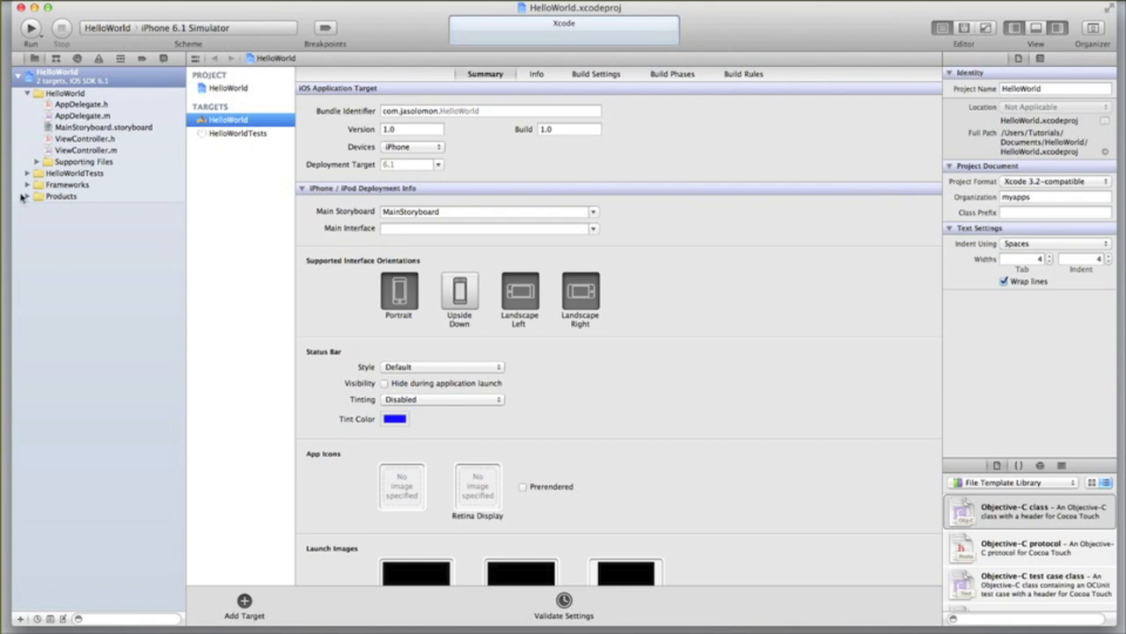
left_click(28, 185)
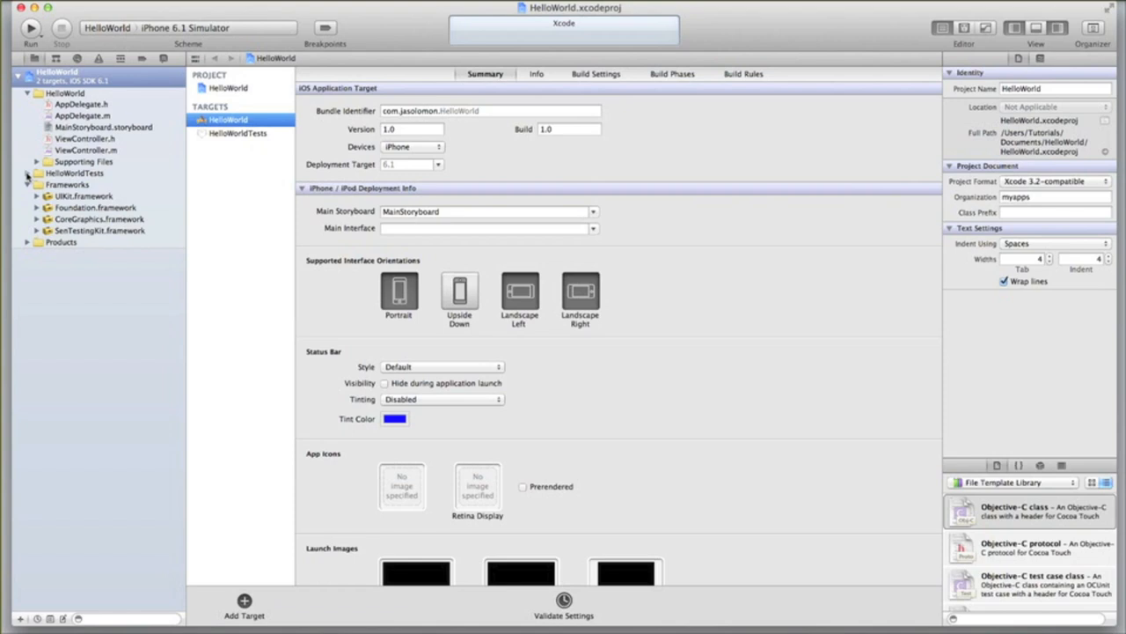
left_click(37, 174)
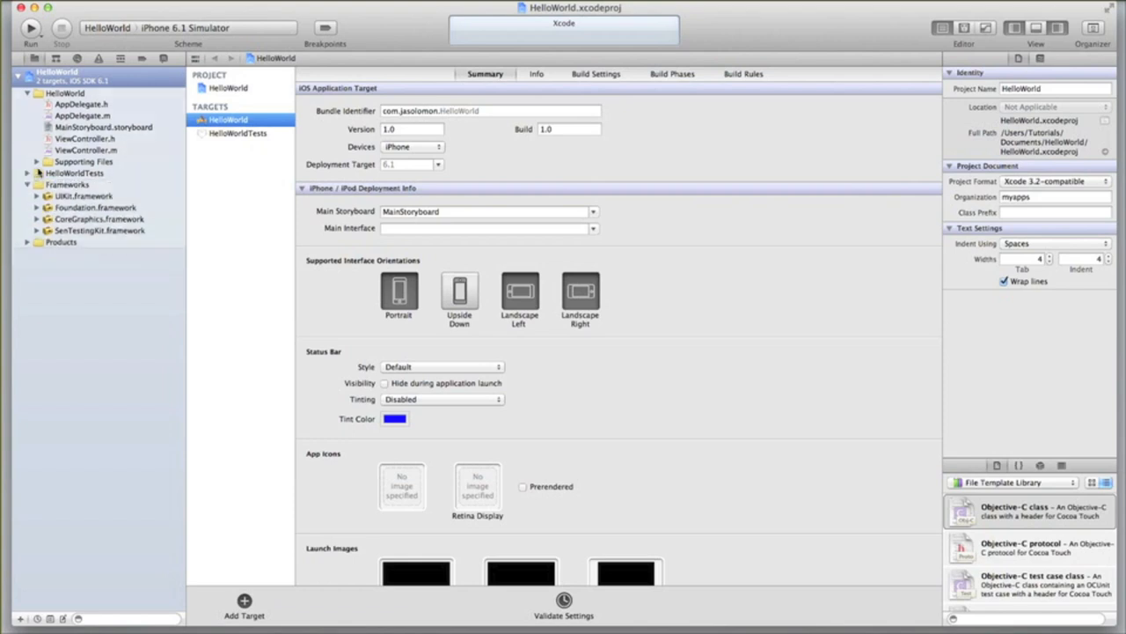
left_click(29, 162)
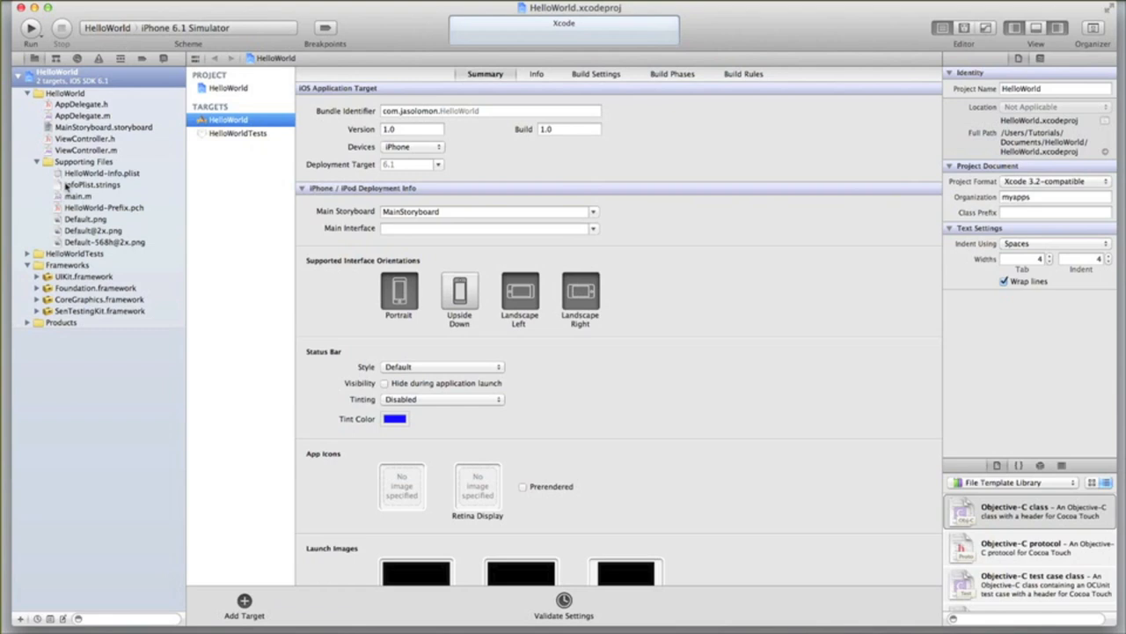
left_click(35, 161)
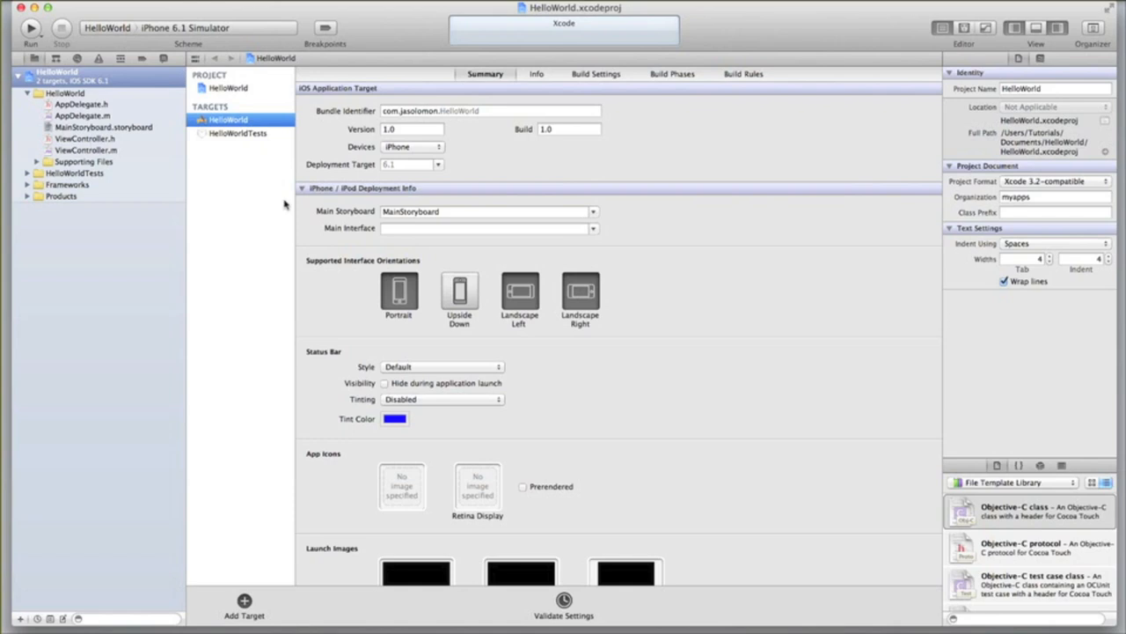
mouse_move(380, 195)
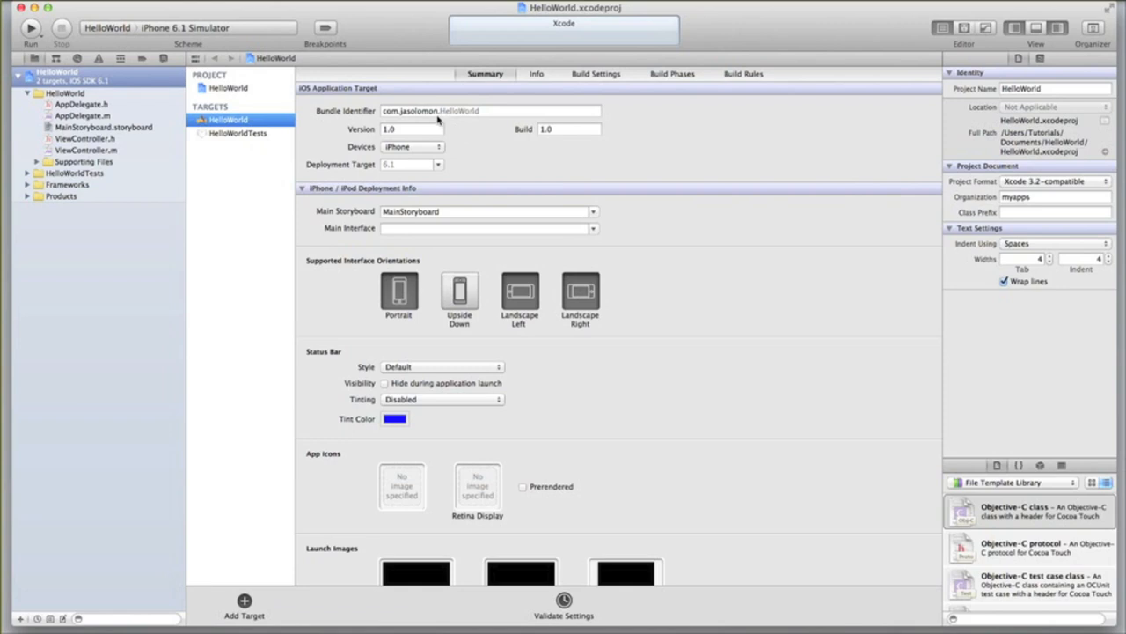
left_click(489, 109)
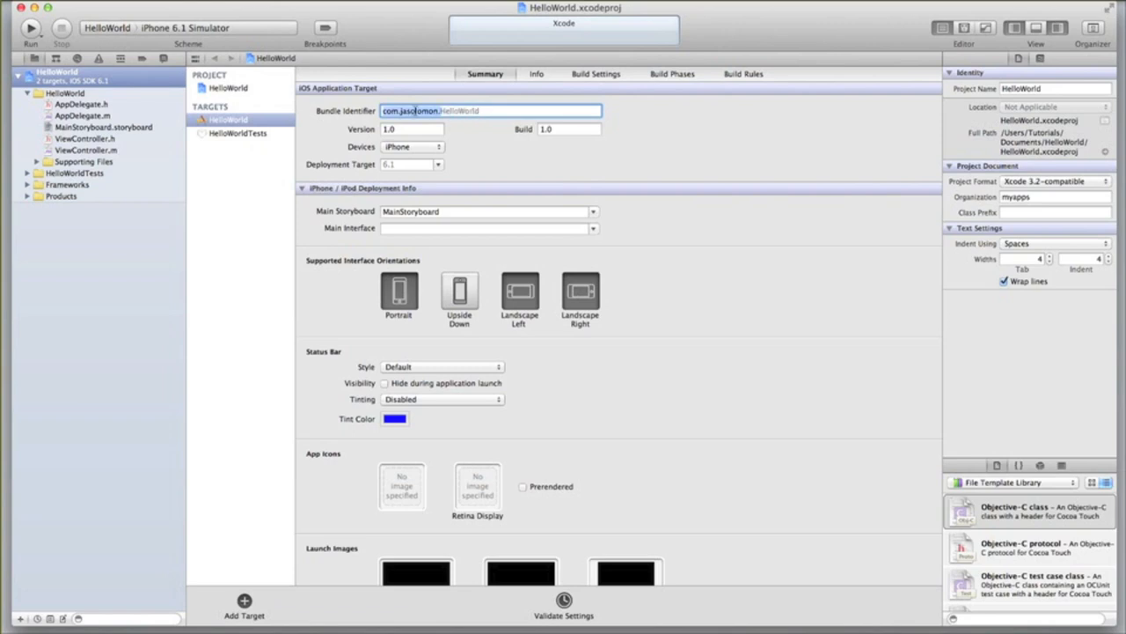
left_click(412, 130)
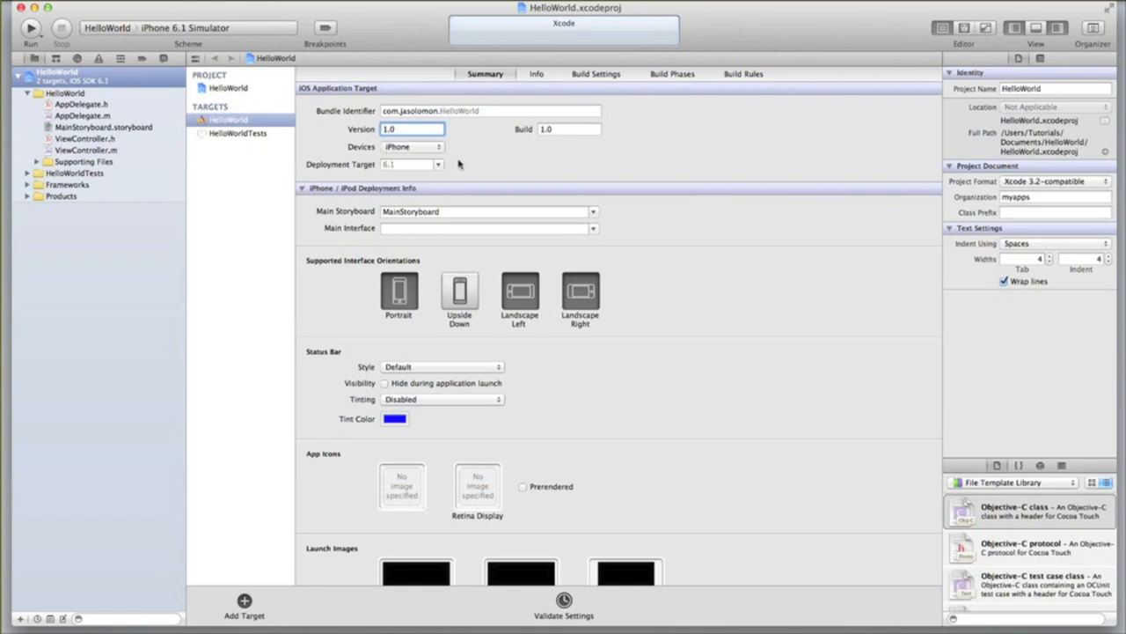
left_click(437, 166)
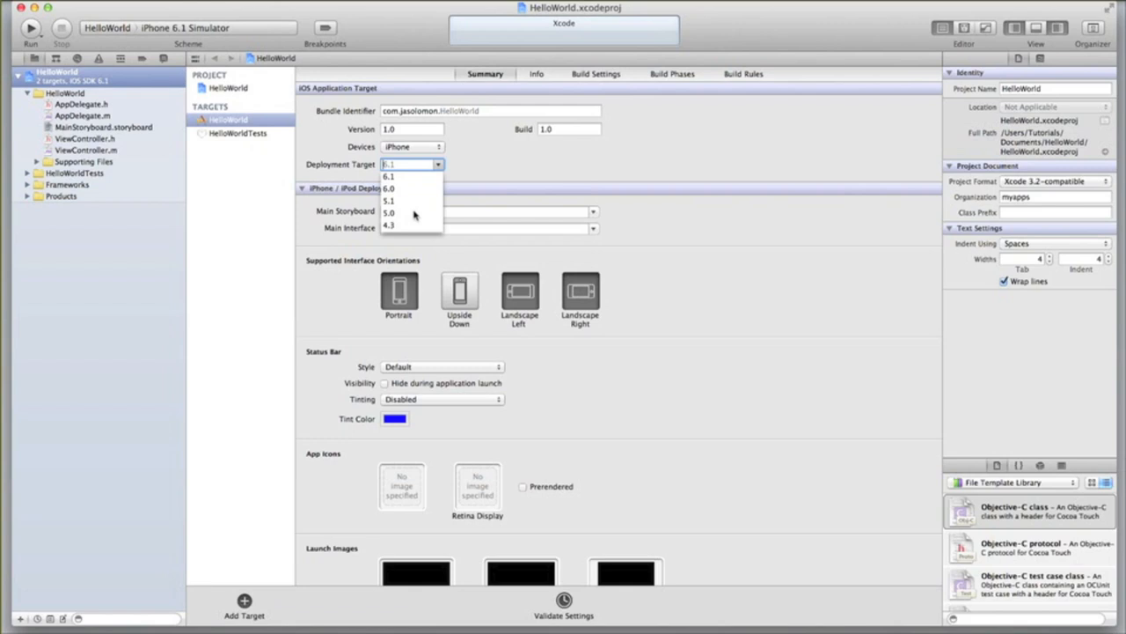
mouse_move(419, 194)
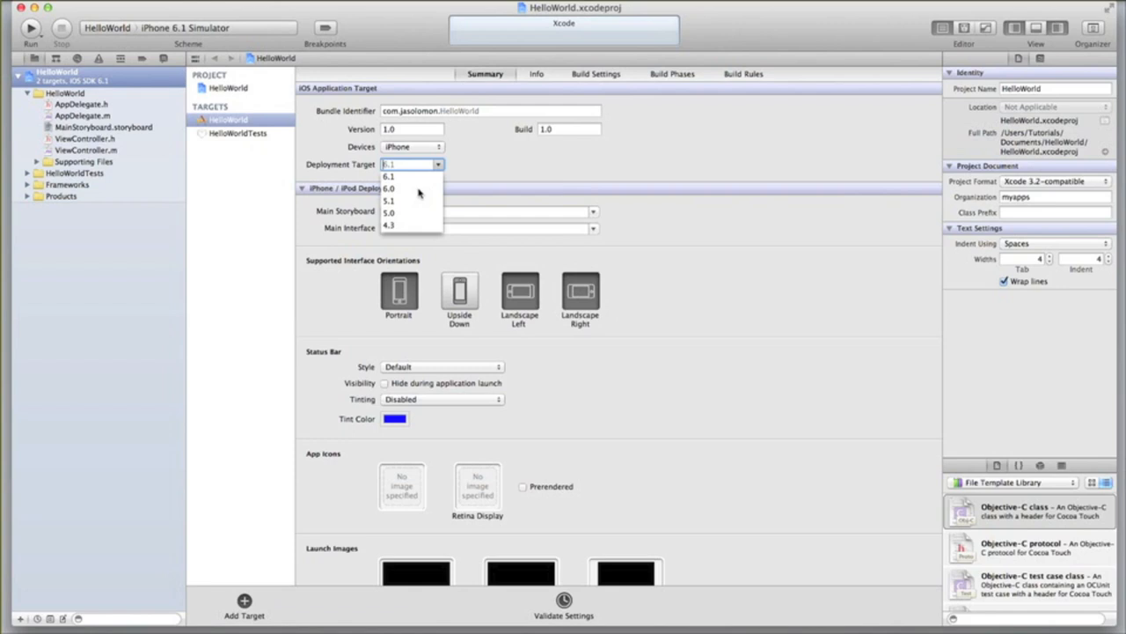
mouse_move(407, 225)
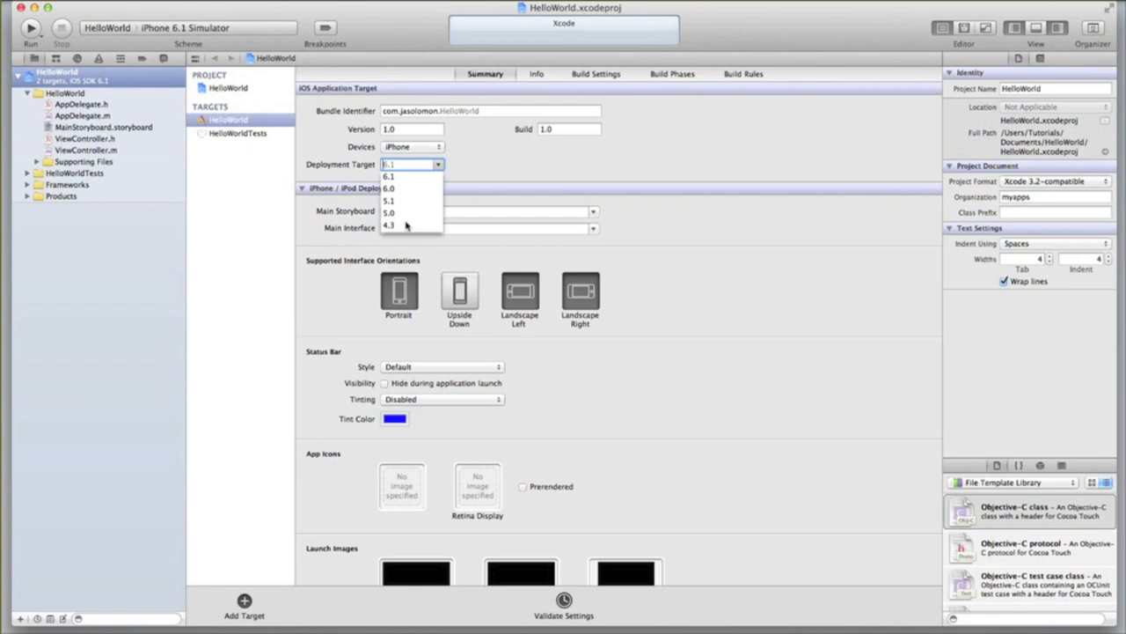
mouse_move(396, 201)
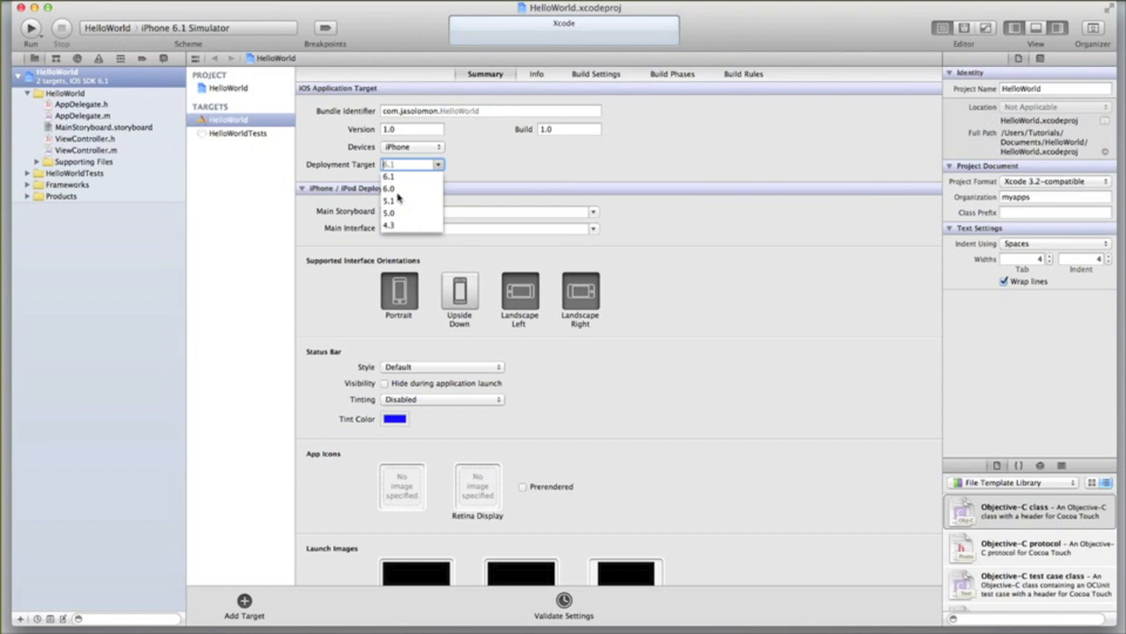
mouse_move(398, 200)
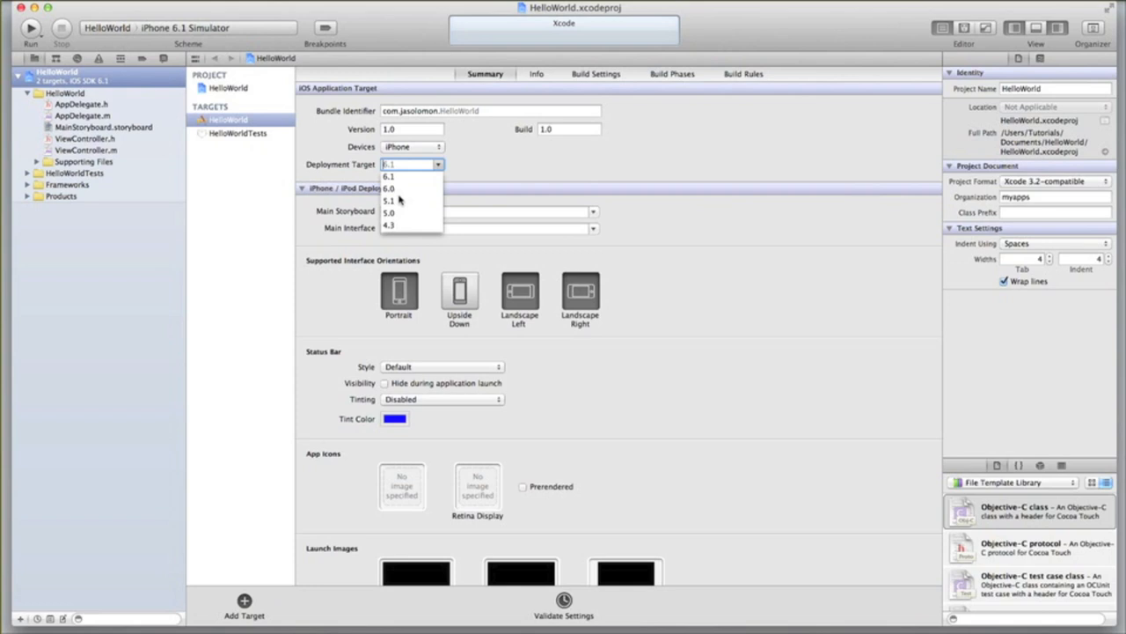
mouse_move(397, 229)
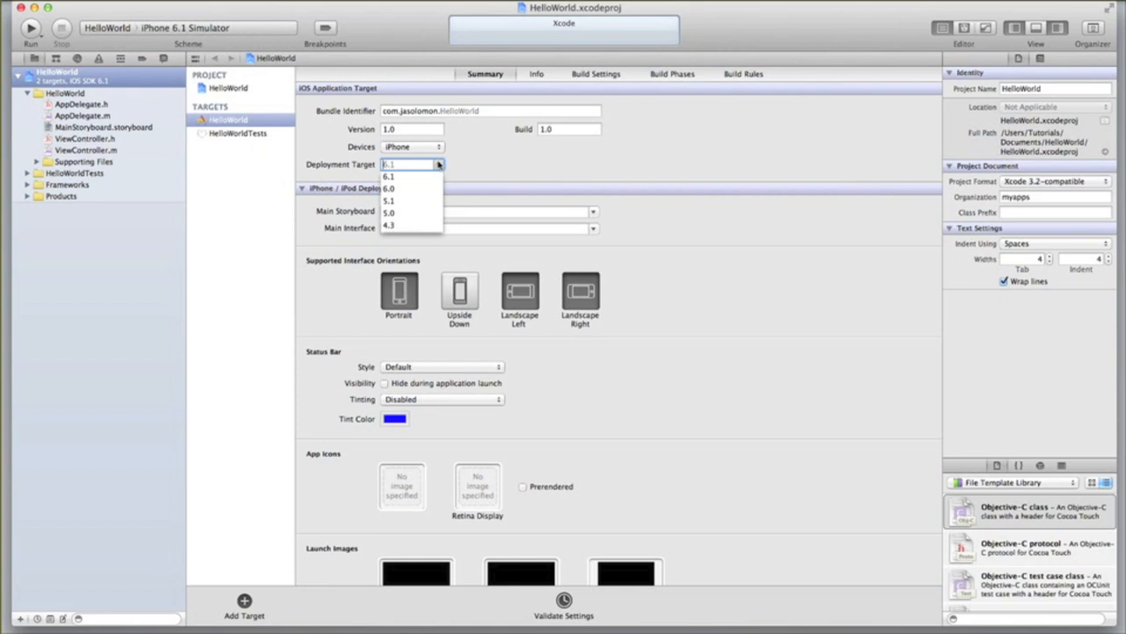
left_click(387, 176)
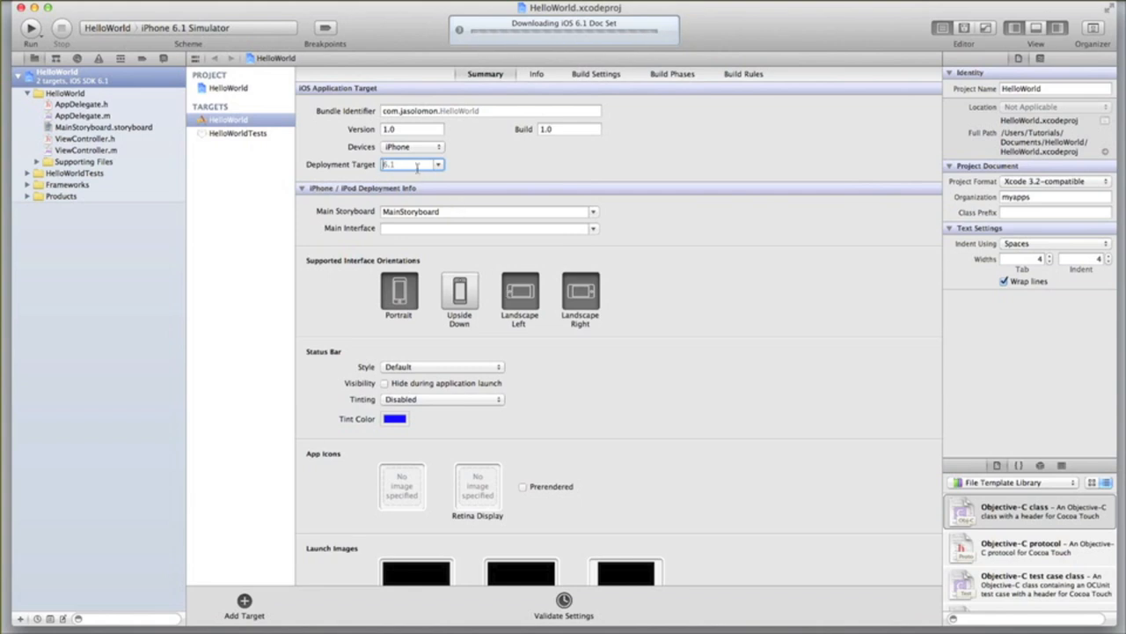
left_click(412, 130)
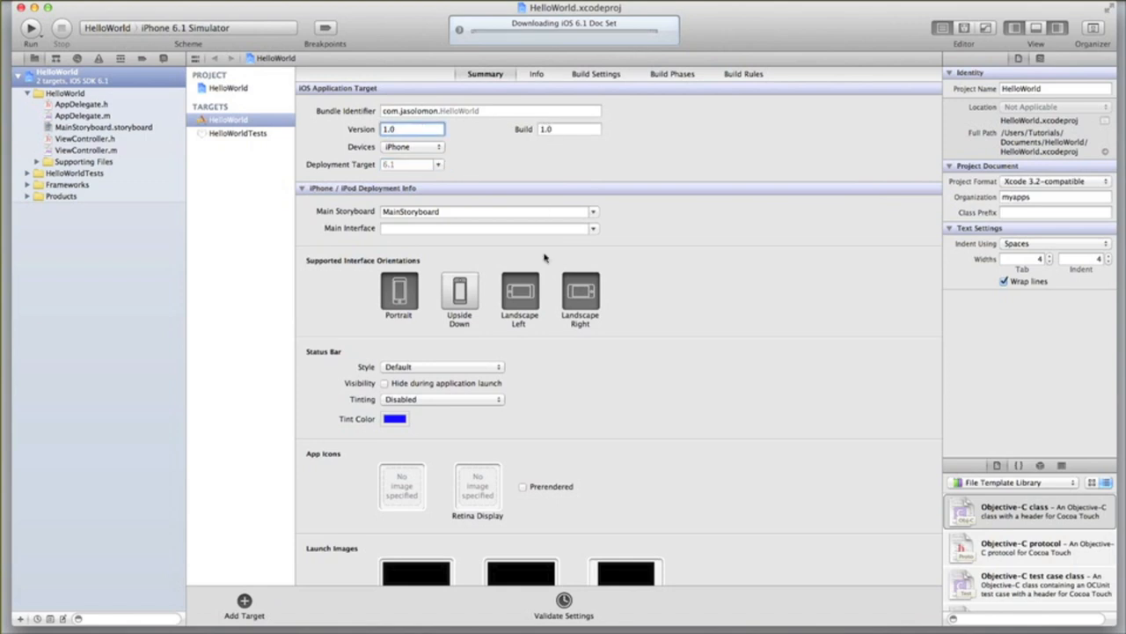
mouse_move(386, 206)
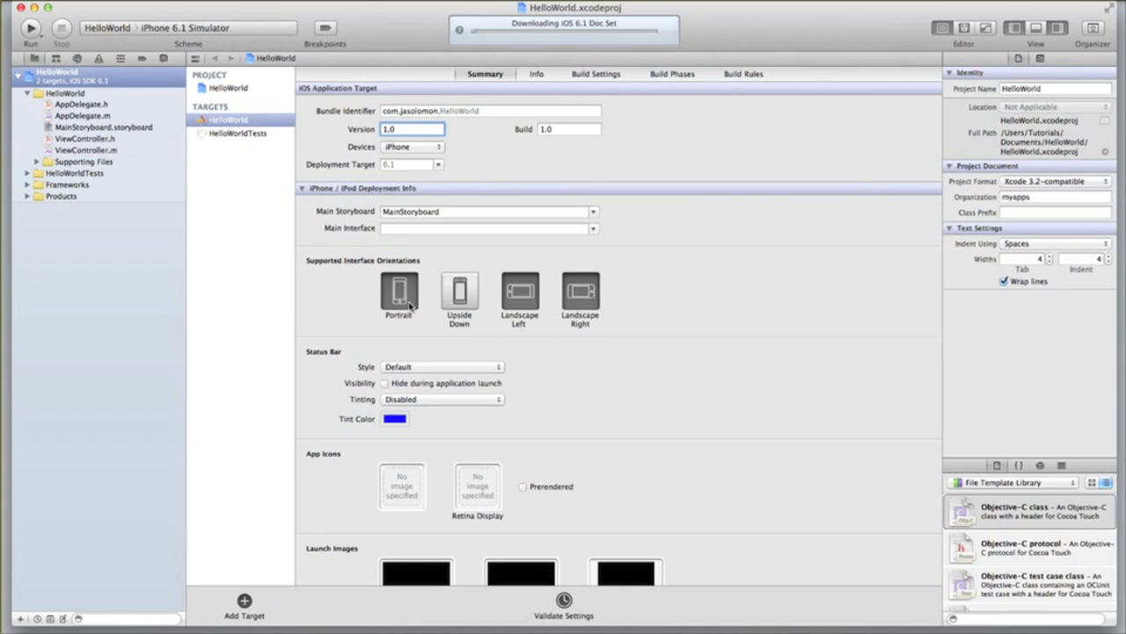
mouse_move(403, 303)
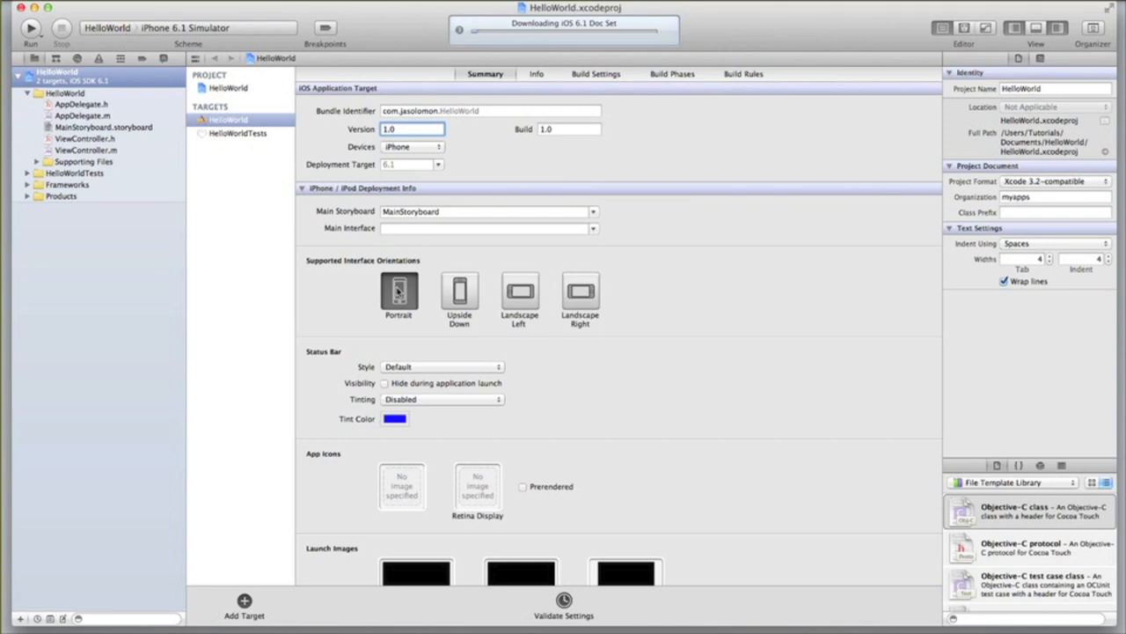
mouse_move(449, 306)
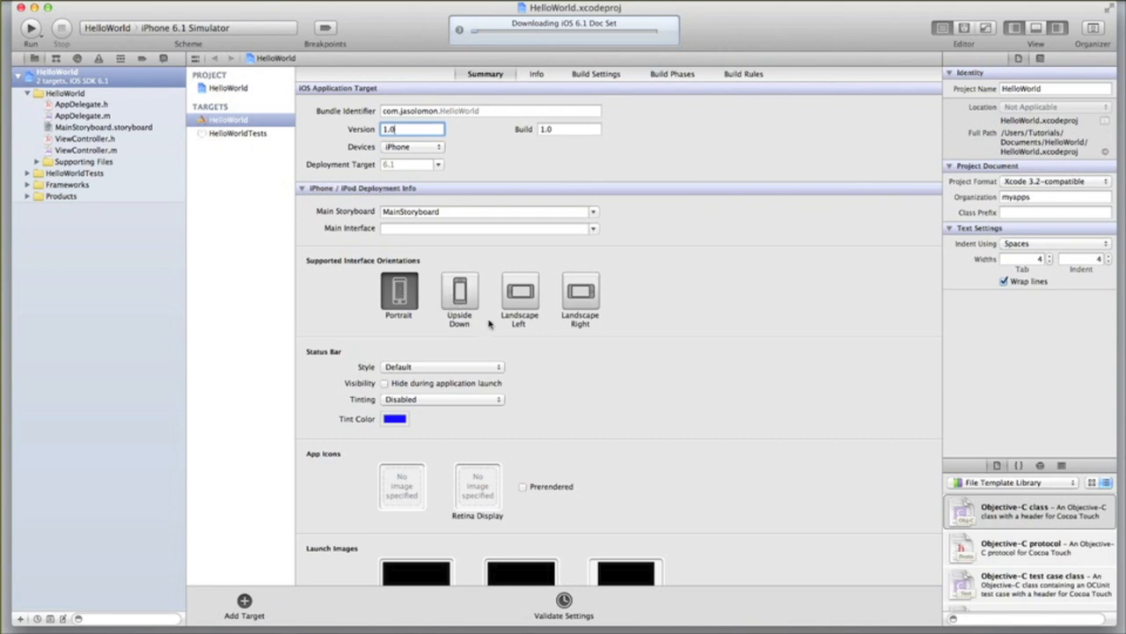
mouse_move(467, 313)
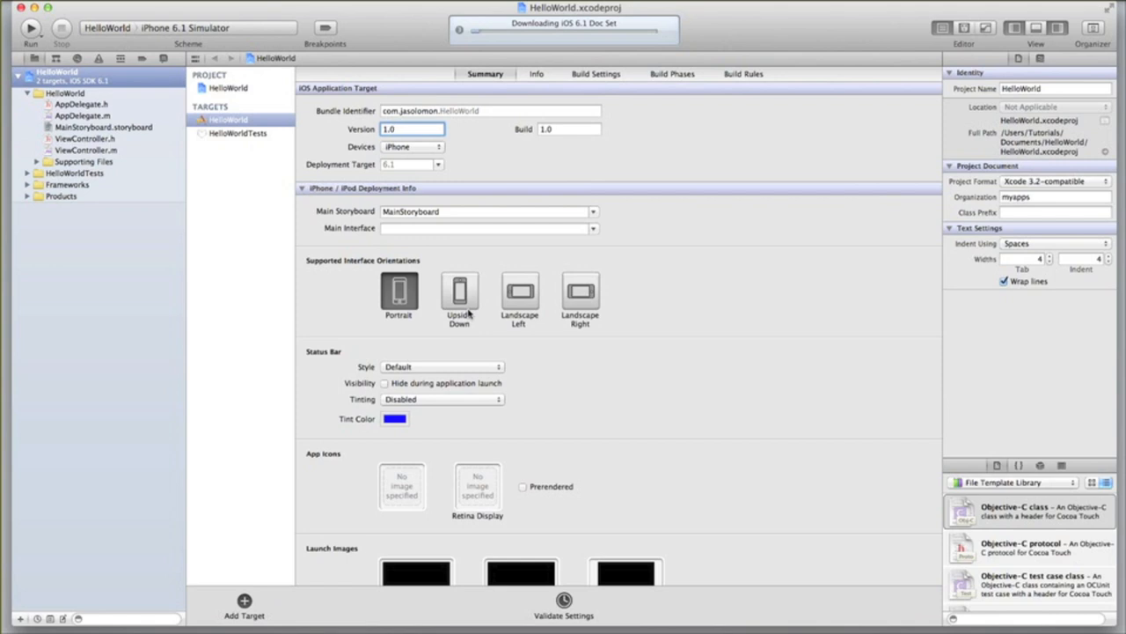
Toggle the Upside Down orientation on and off under Supported Interface Orientations
left_click(412, 130)
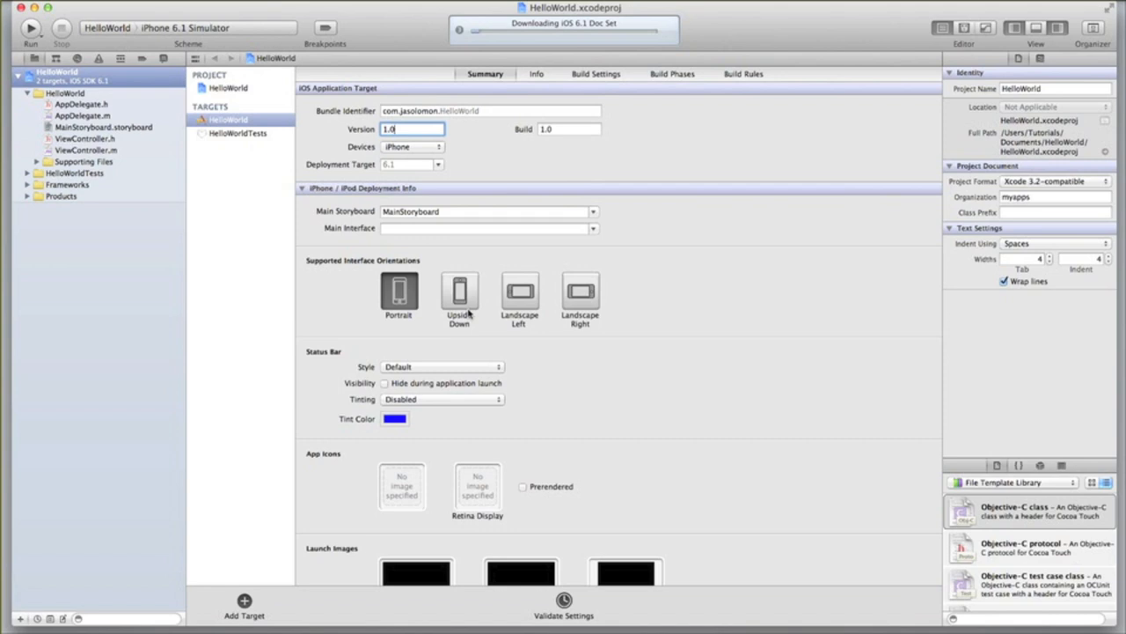
left_click(459, 293)
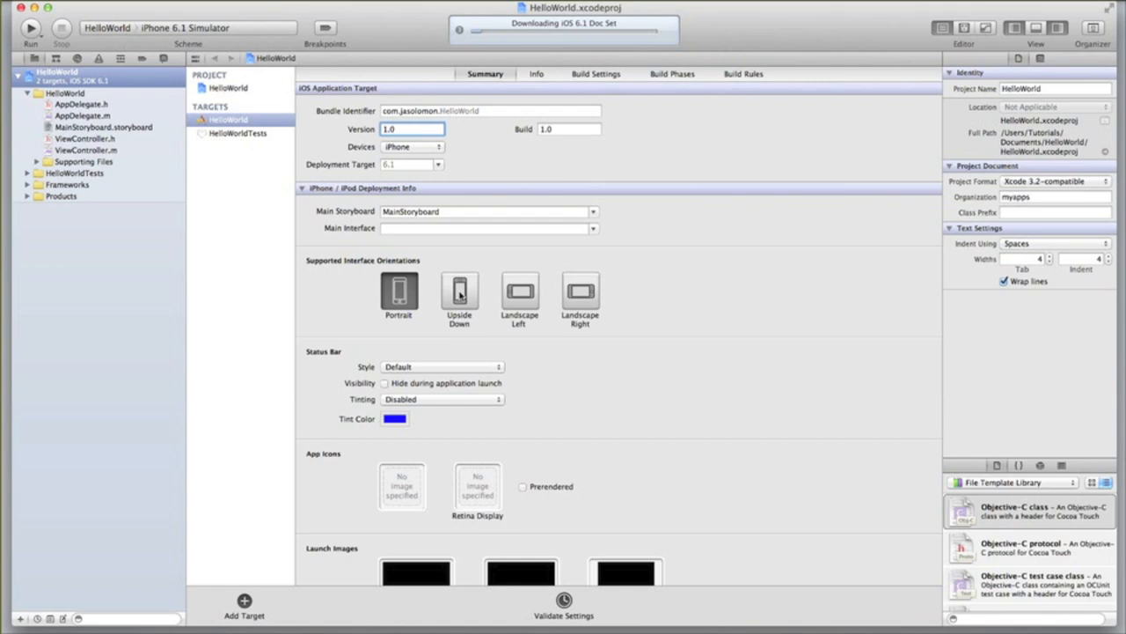
scroll("down", 3)
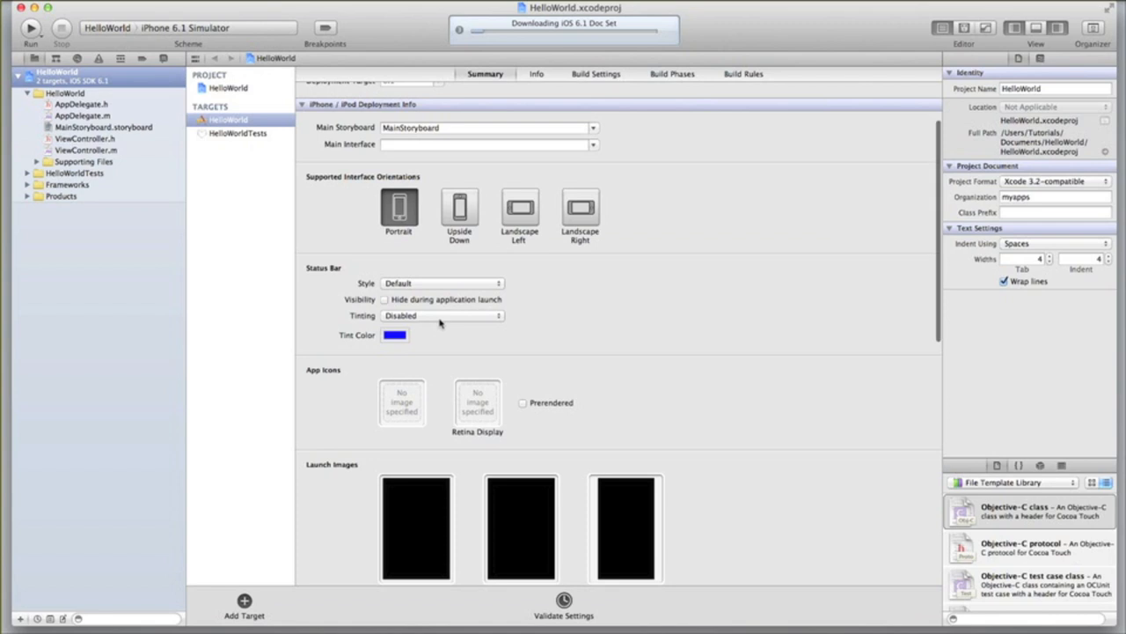
scroll("down", 3)
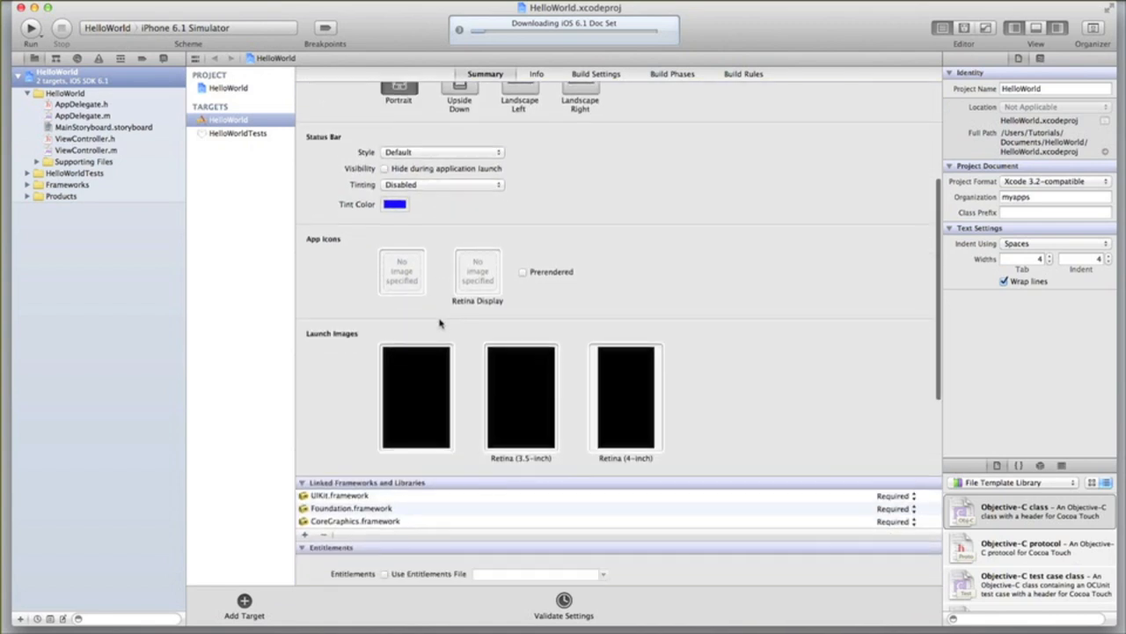
scroll("down", 3)
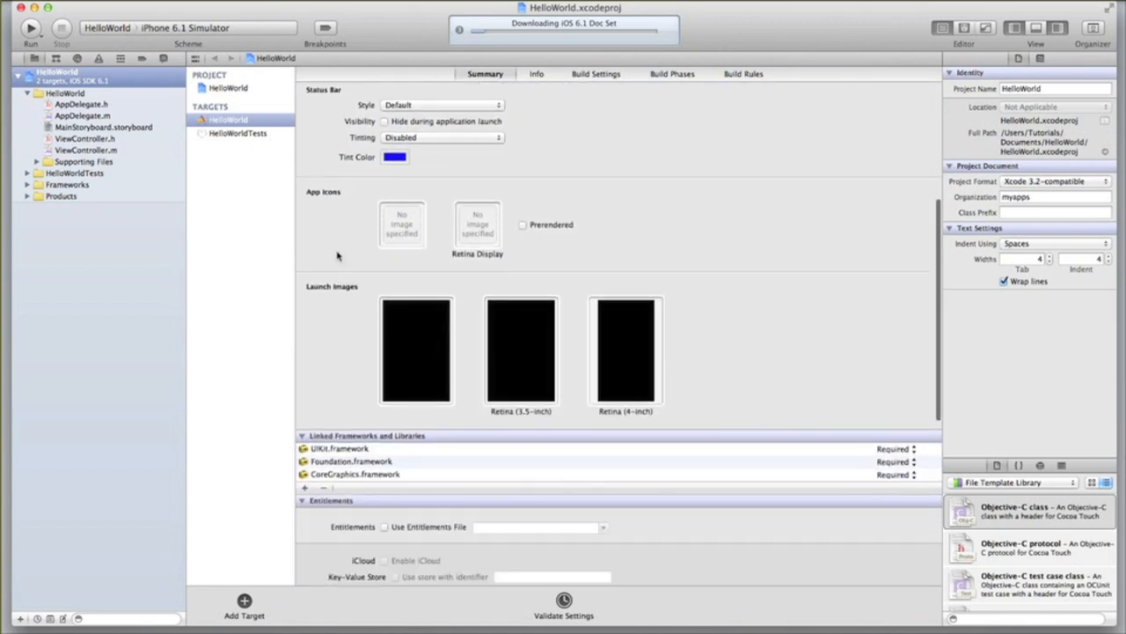
scroll("down", 3)
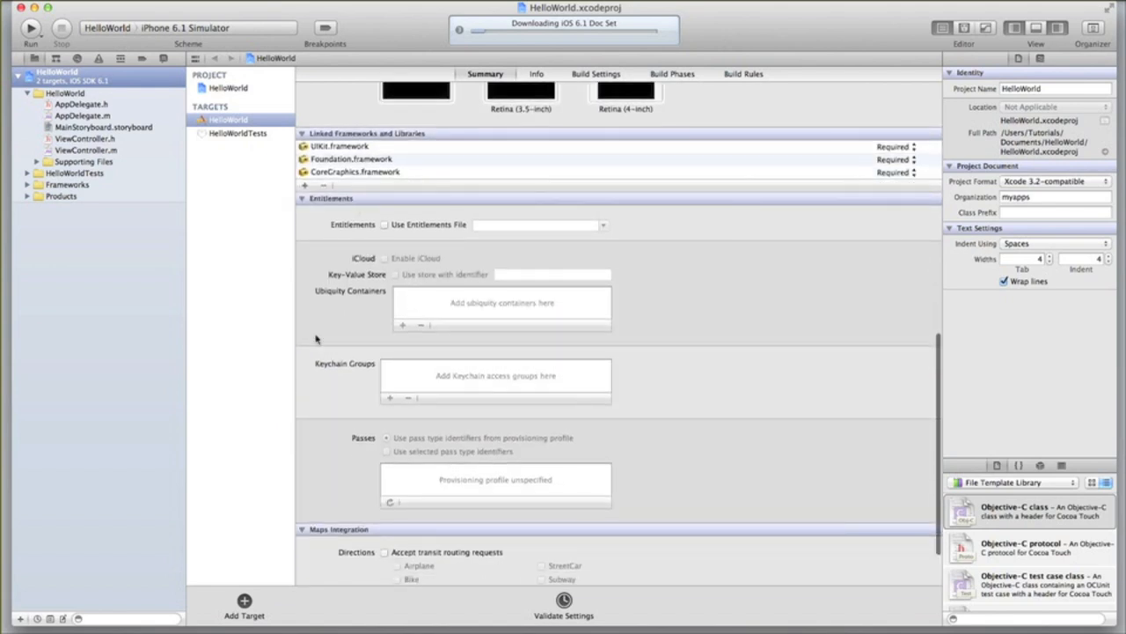
scroll("down", 3)
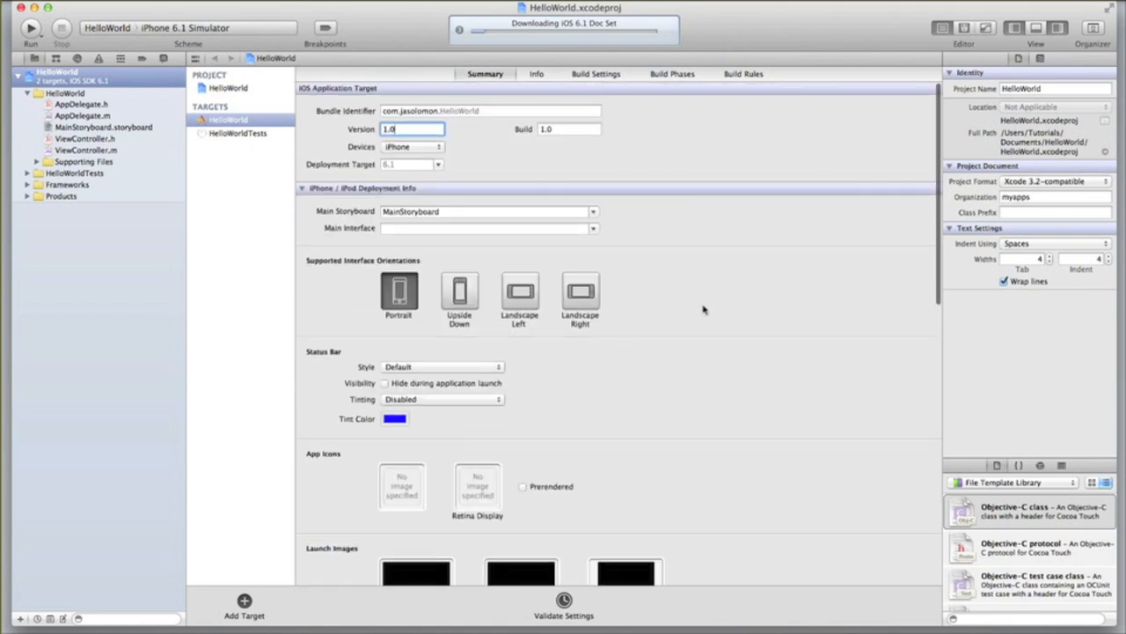
left_click(1052, 88)
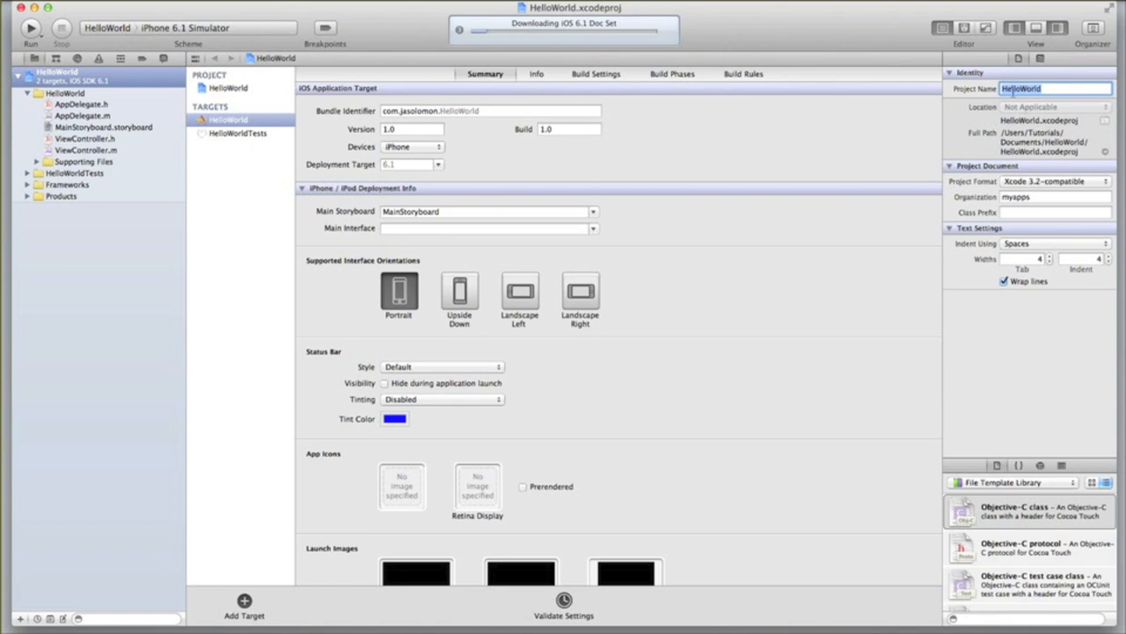
Rename the project to HelloWorldApp in the File inspector, enabling snapshots and confirming the rename
left_click(952, 72)
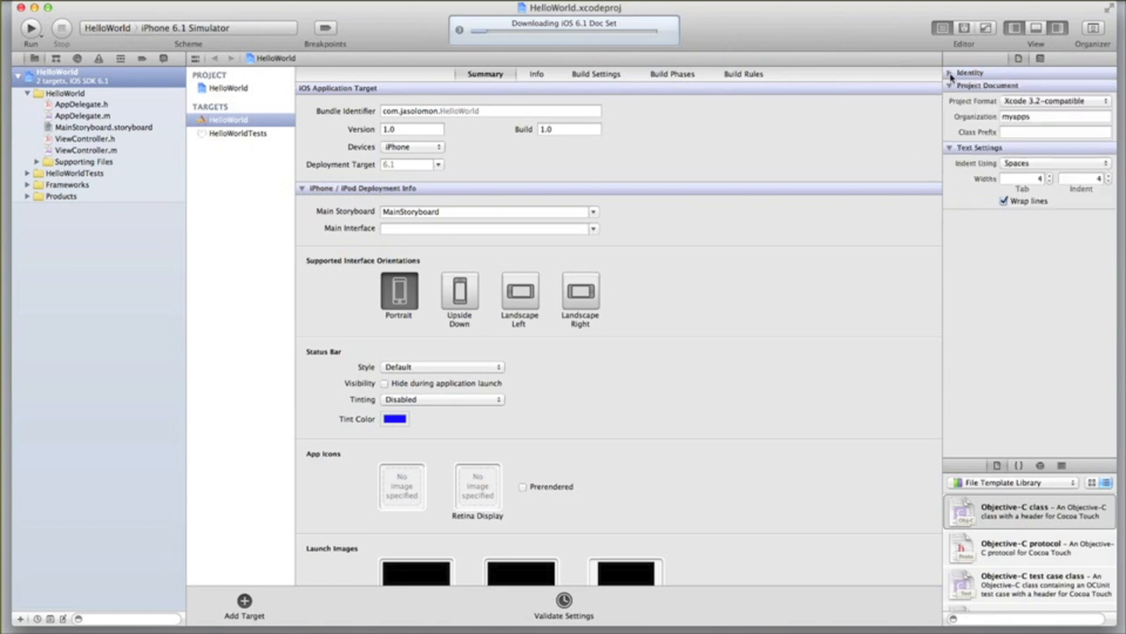
left_click(952, 72)
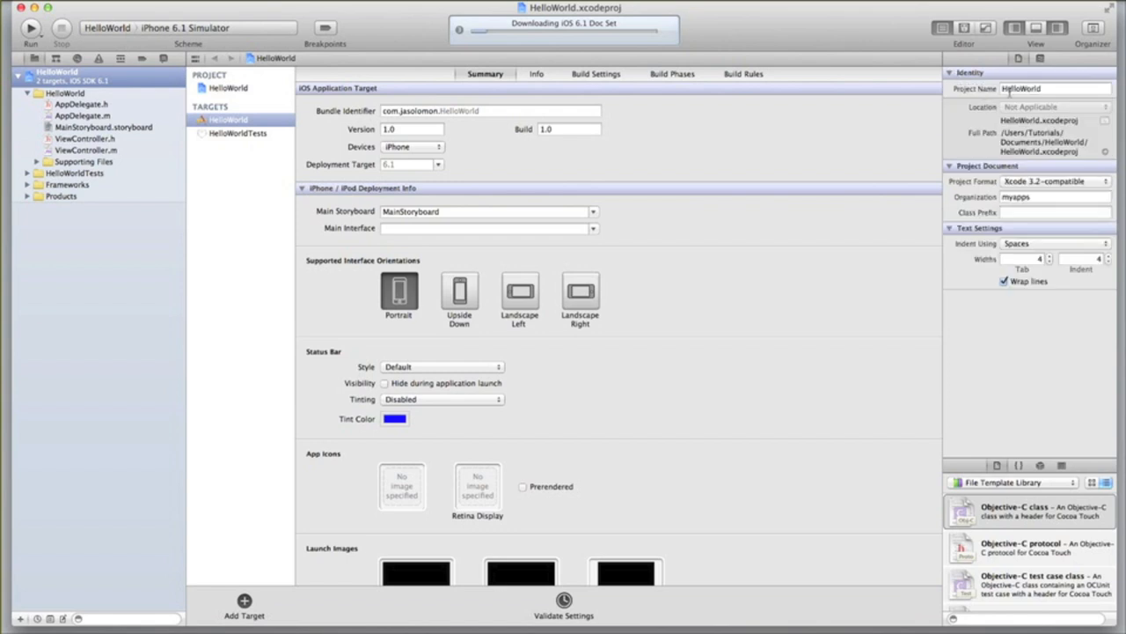
left_click(1054, 88)
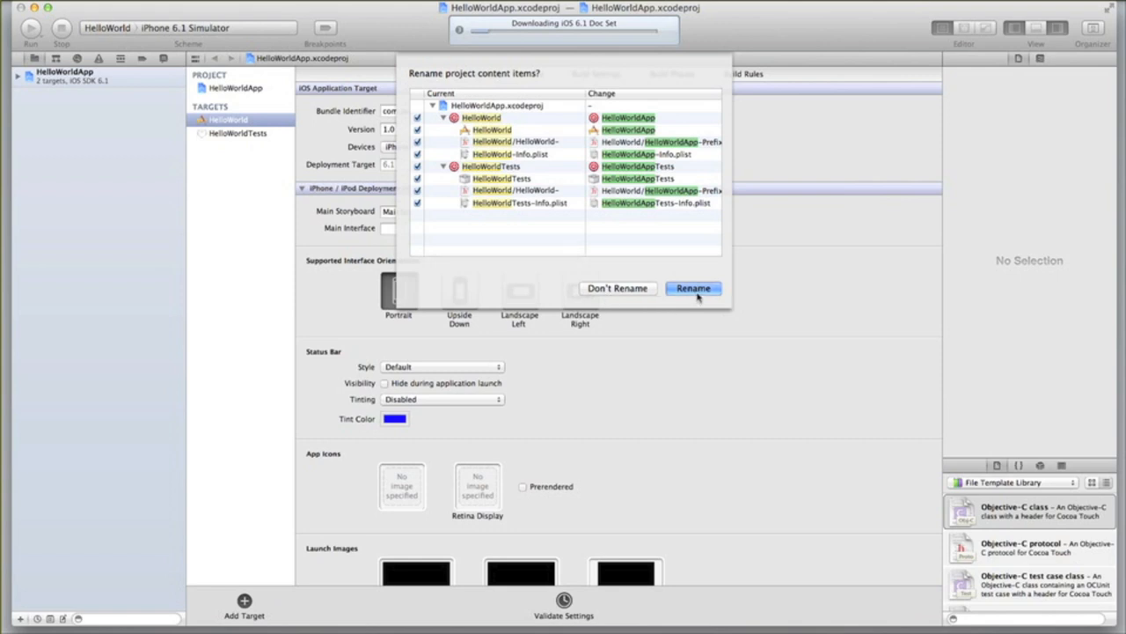
left_click(694, 288)
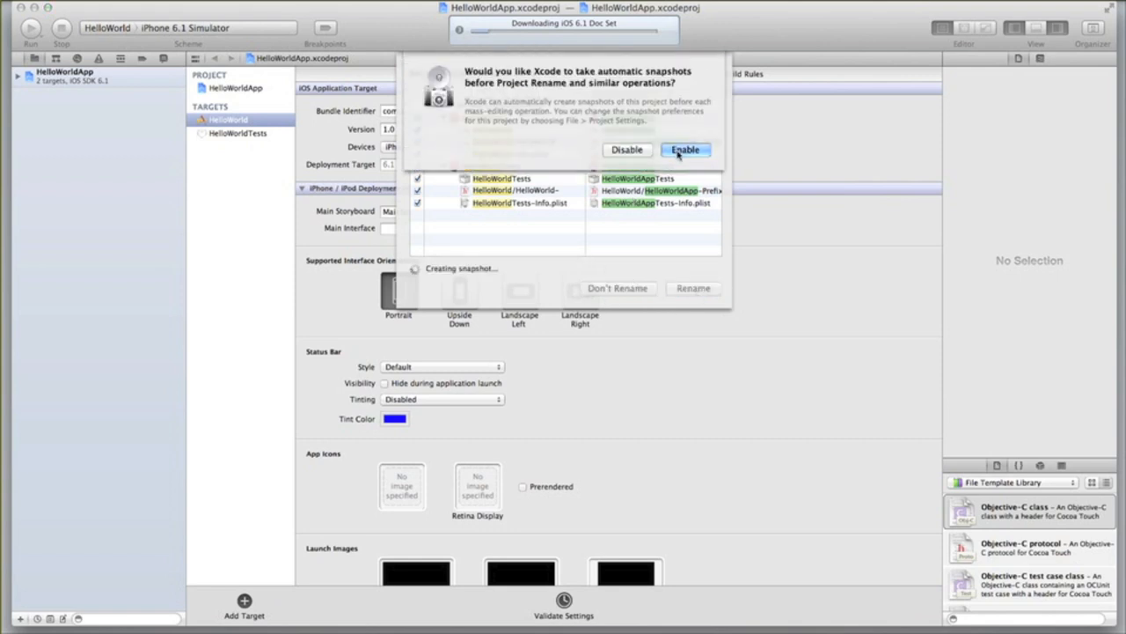
left_click(685, 150)
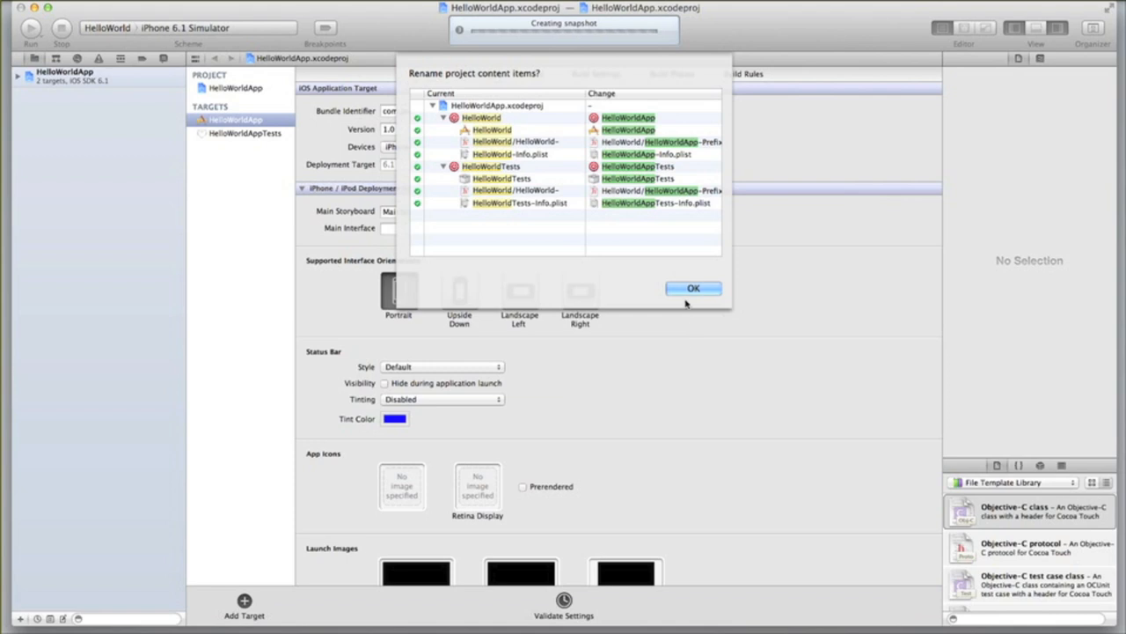
left_click(694, 288)
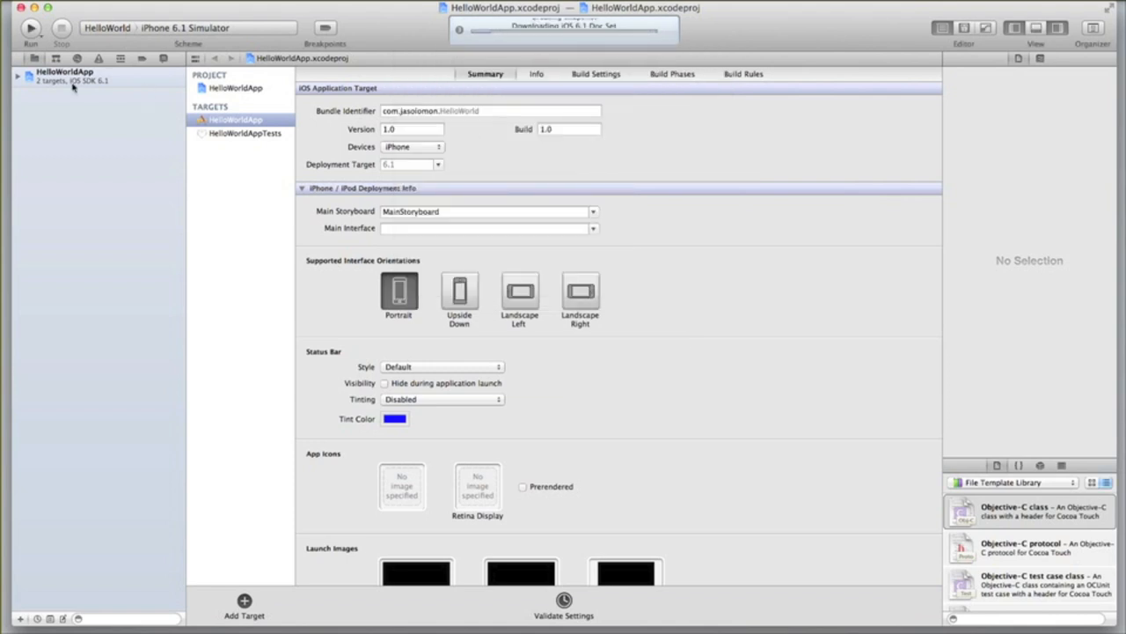
Expand the renamed project and its HelloWorld group in the project navigator
left_click(17, 74)
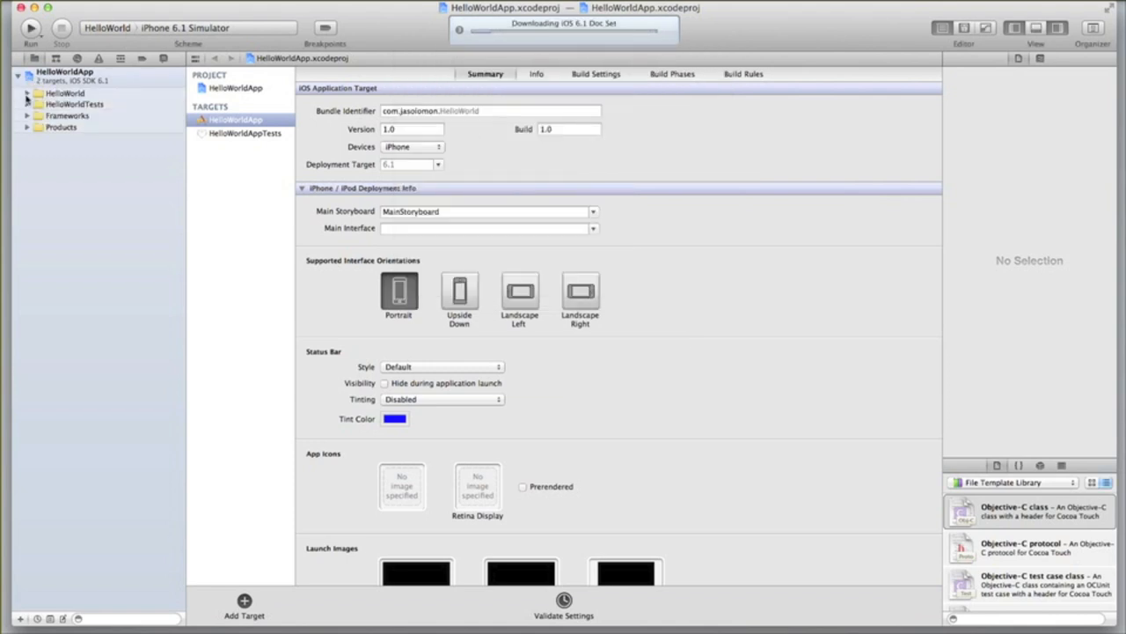
left_click(28, 92)
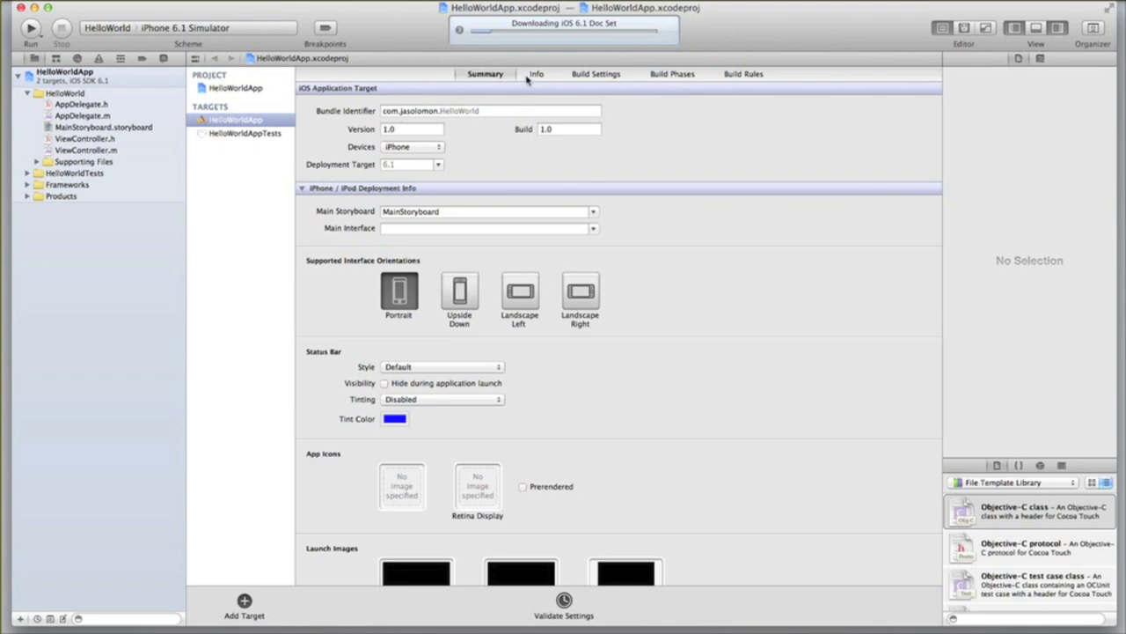
Review the HelloWorldApp target's Info, Summary, Build Settings and Build Phases tabs
left_click(535, 74)
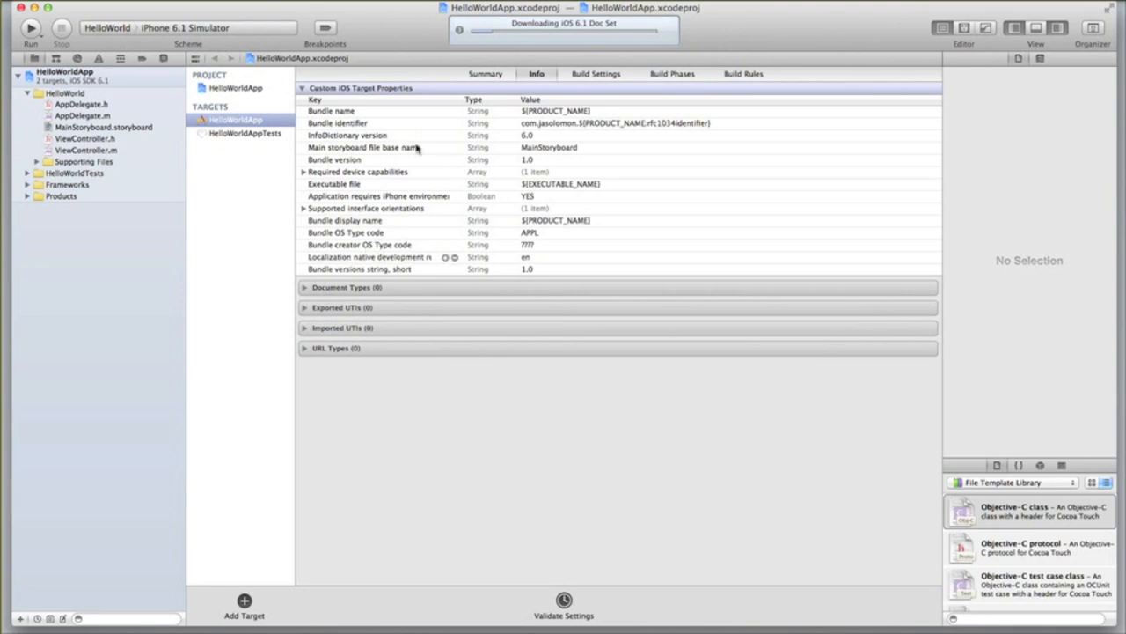
left_click(486, 74)
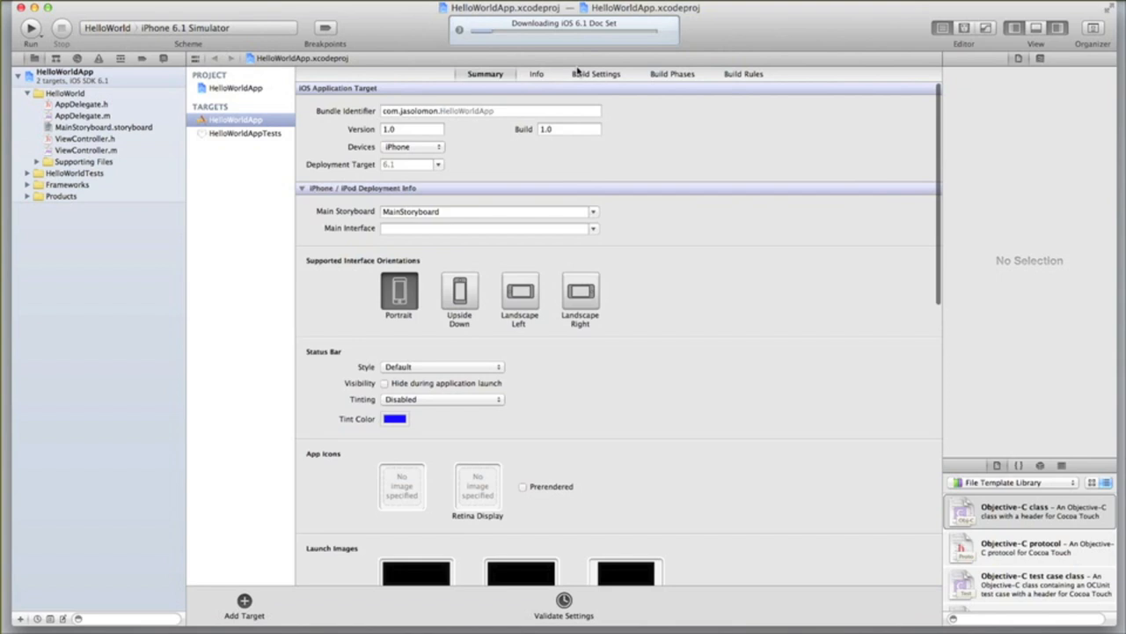
left_click(595, 74)
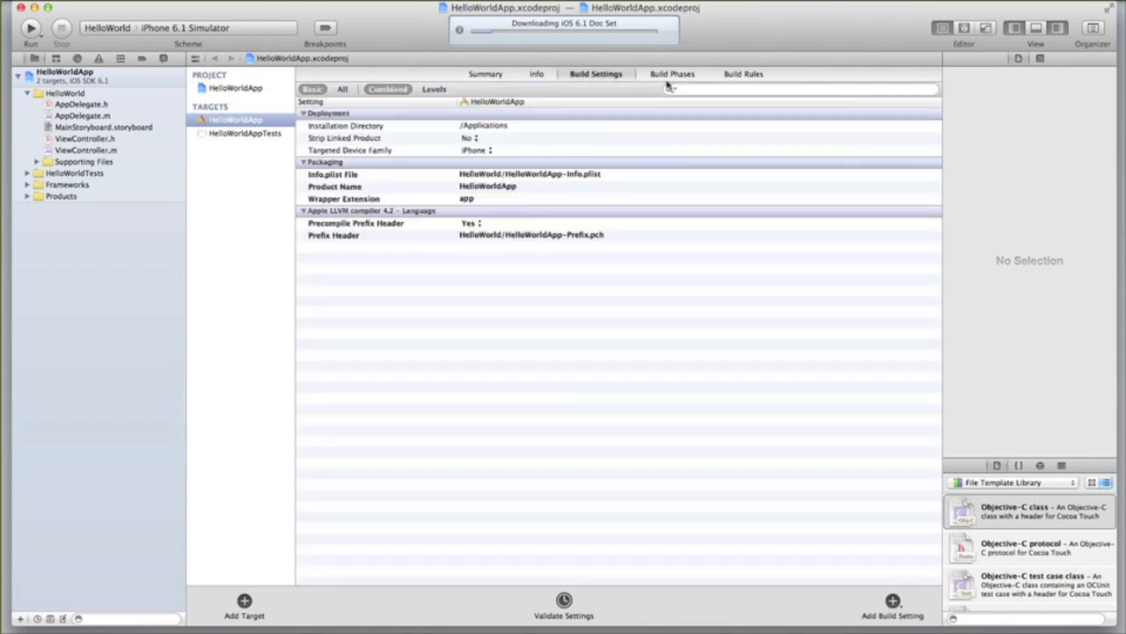
left_click(672, 74)
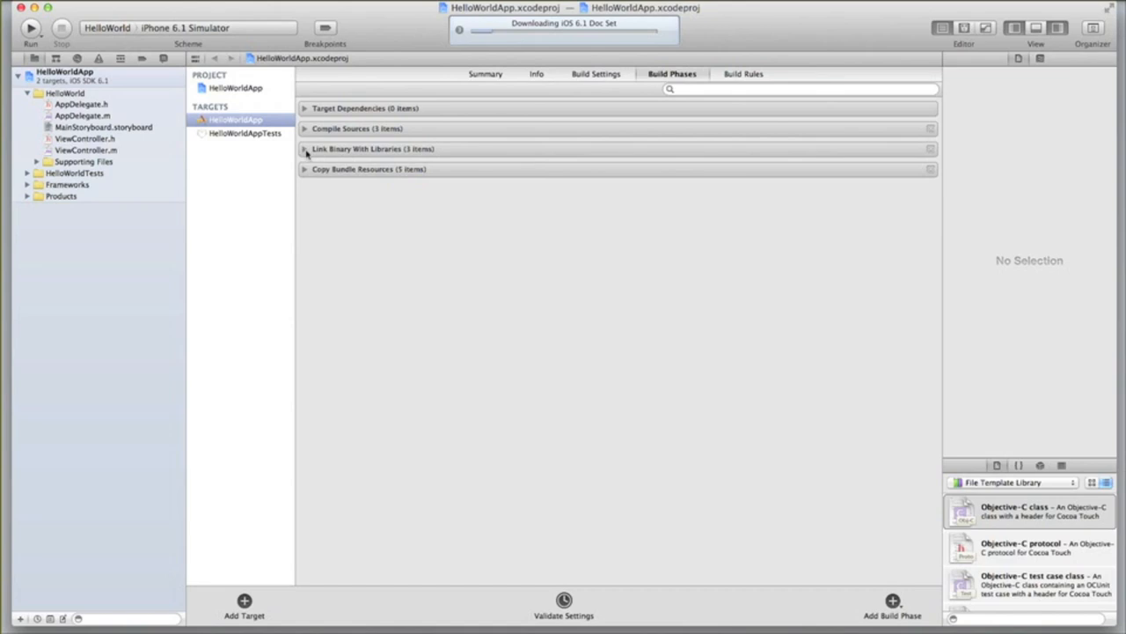
mouse_move(378, 155)
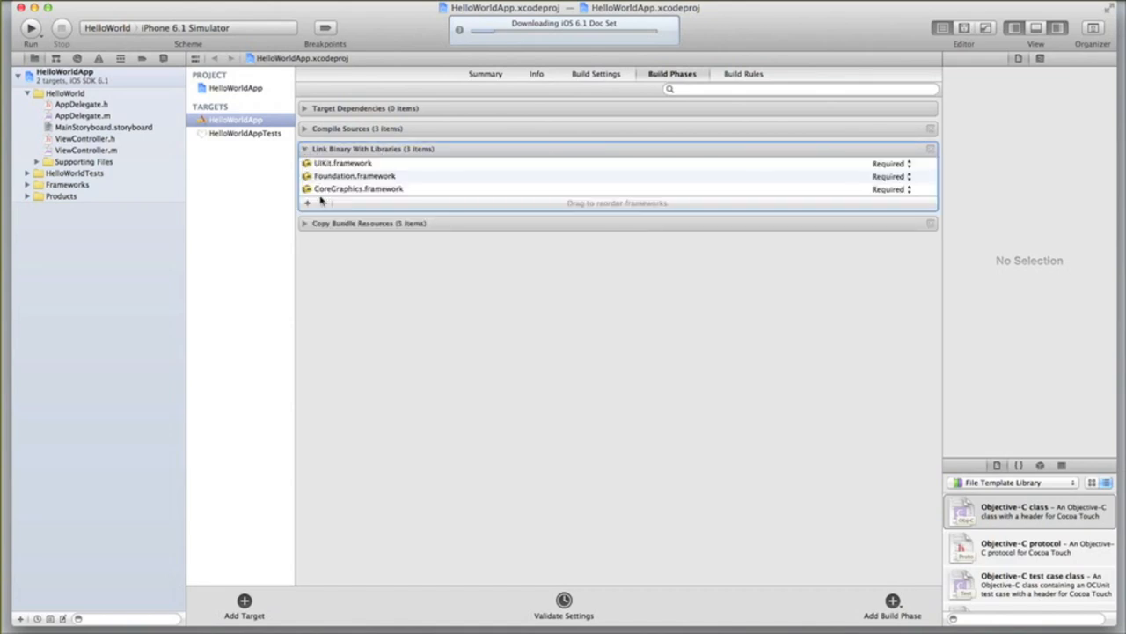
Browse the Link Binary With Libraries framework picker and cancel without adding anything
left_click(306, 202)
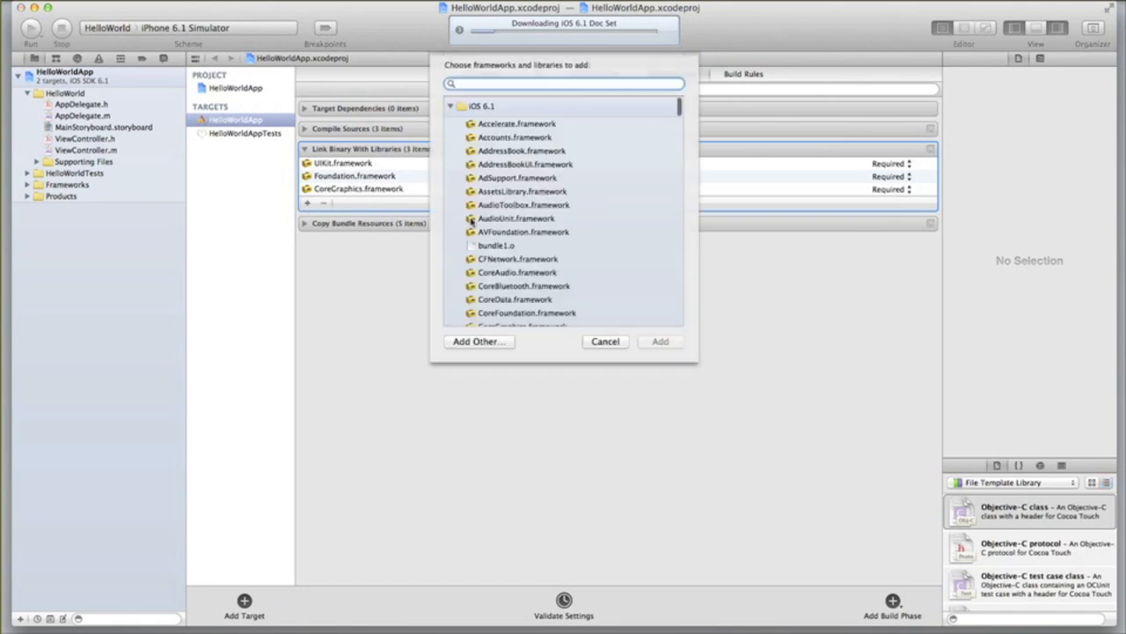
scroll("down", 3)
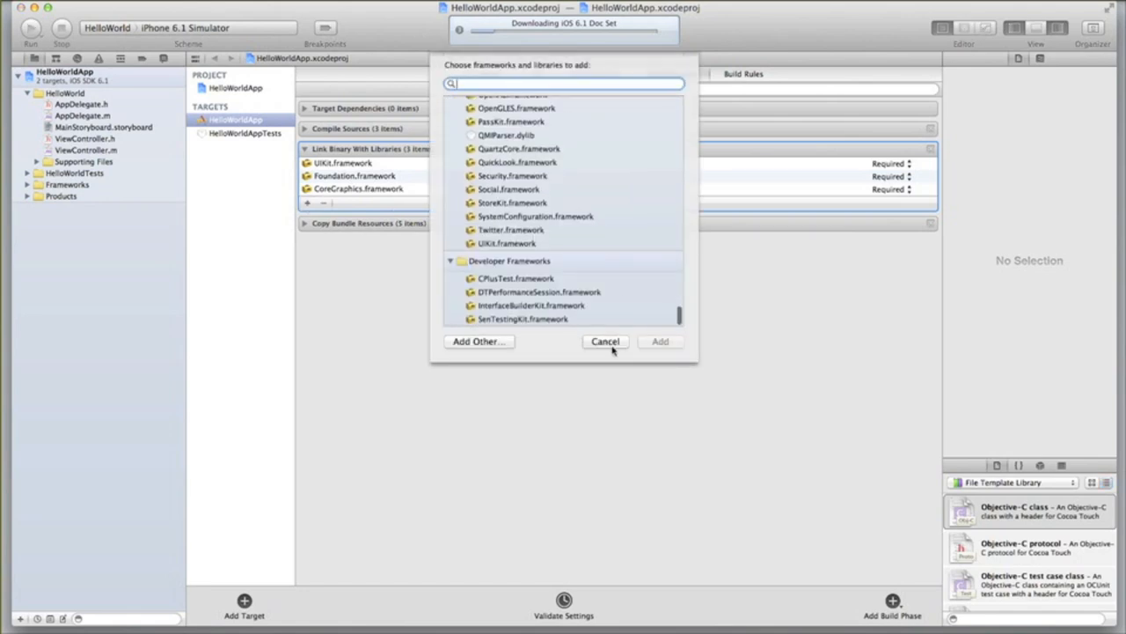
left_click(606, 341)
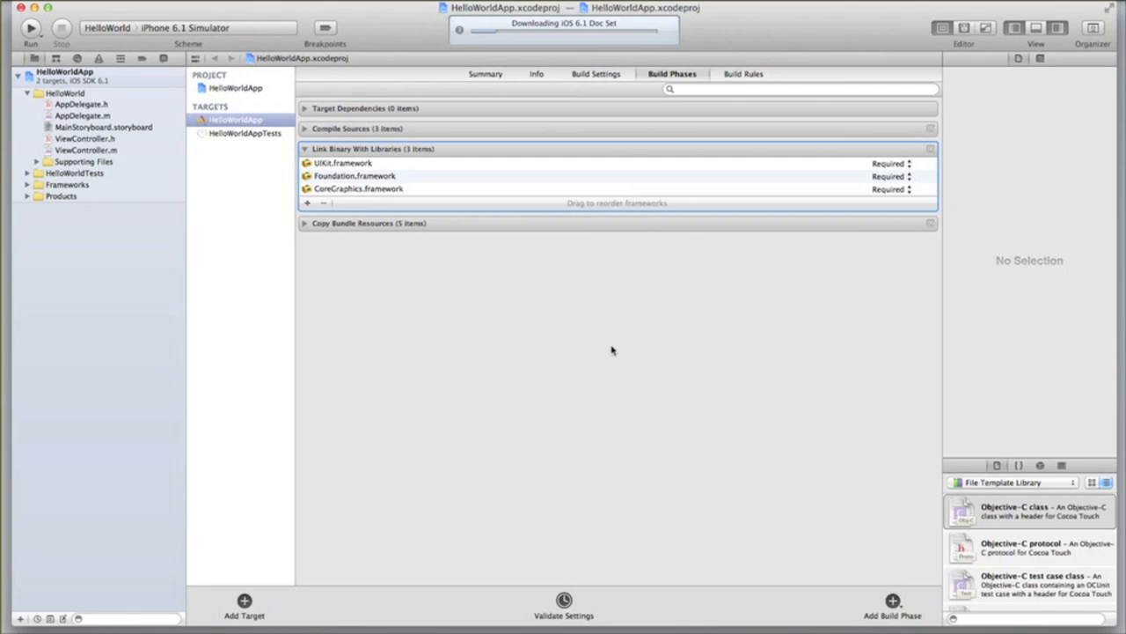
mouse_move(669, 144)
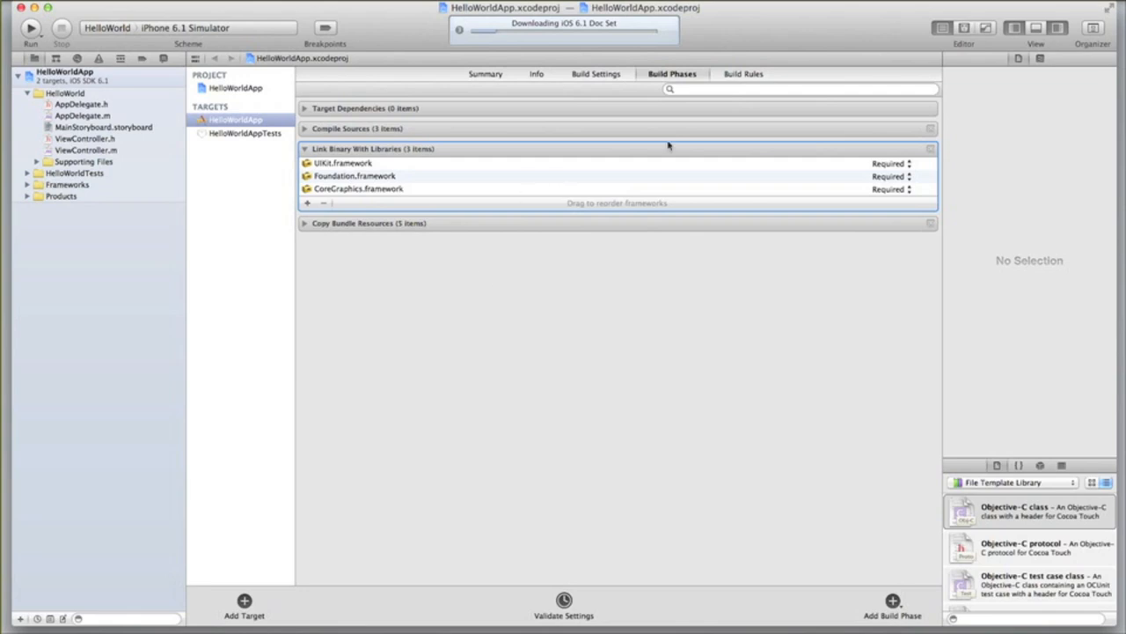
Review the target's Build Rules, then return to the HelloWorldApp summary
left_click(742, 74)
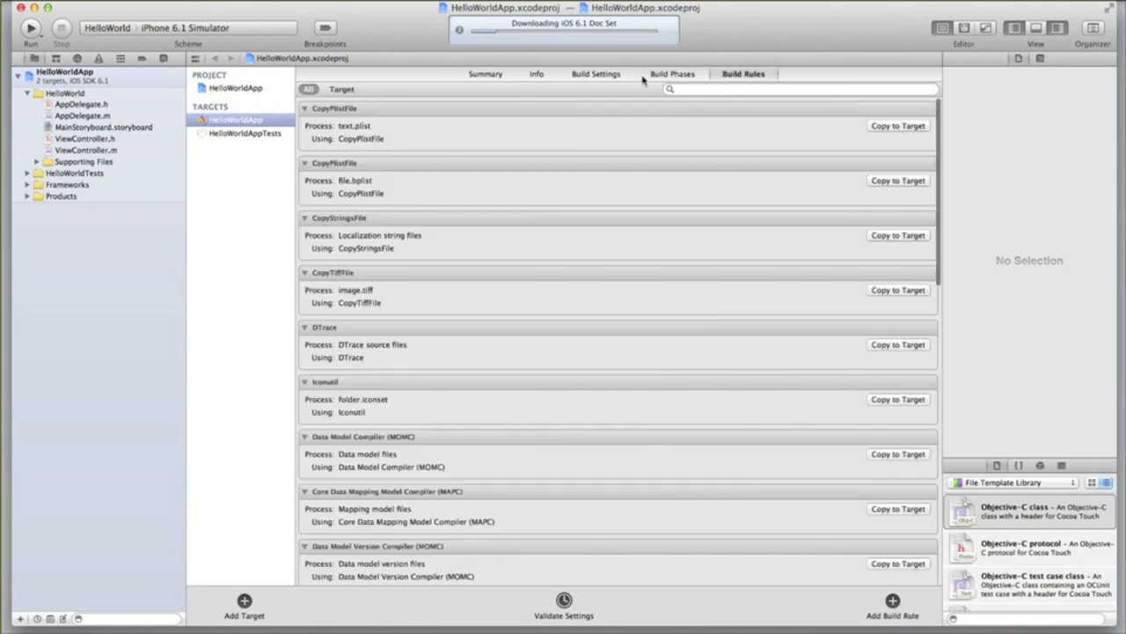
left_click(486, 74)
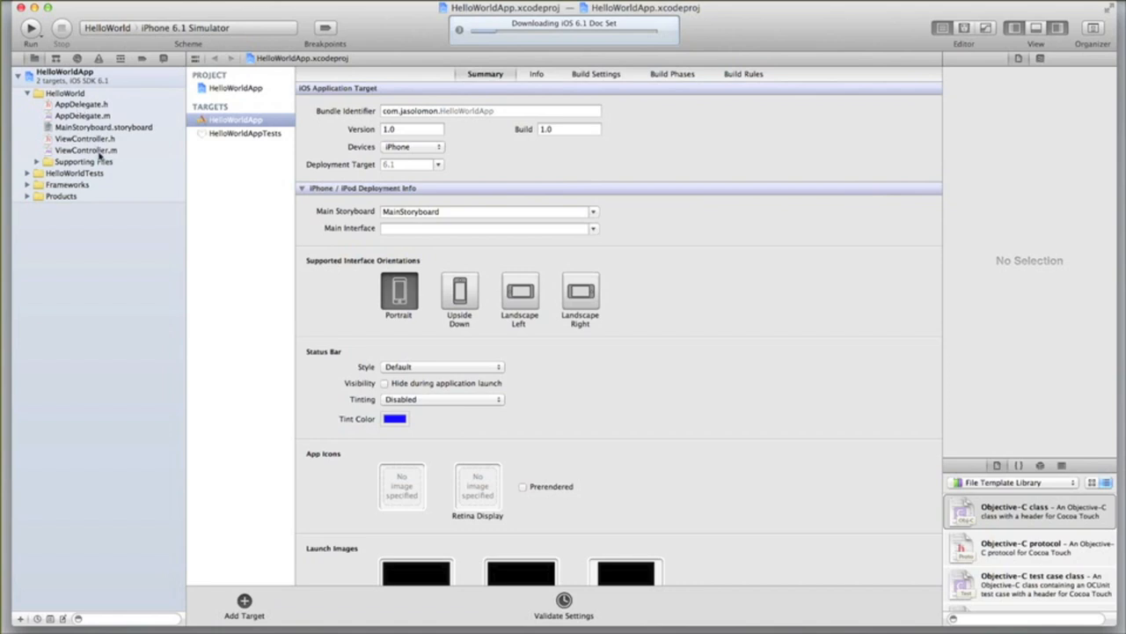
mouse_move(130, 158)
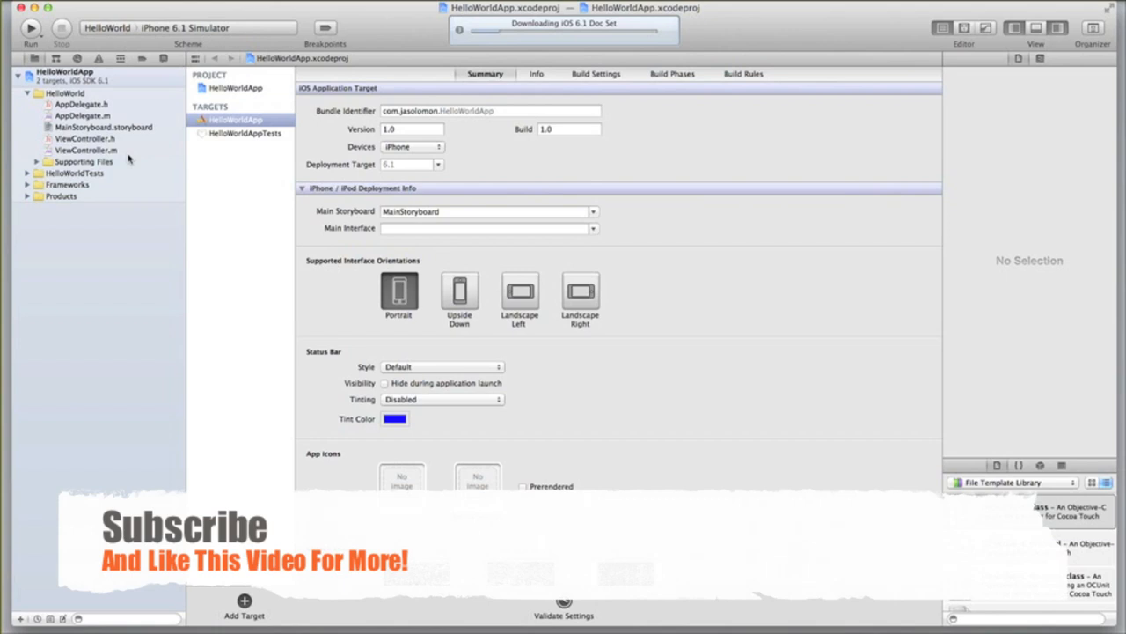
mouse_move(290, 180)
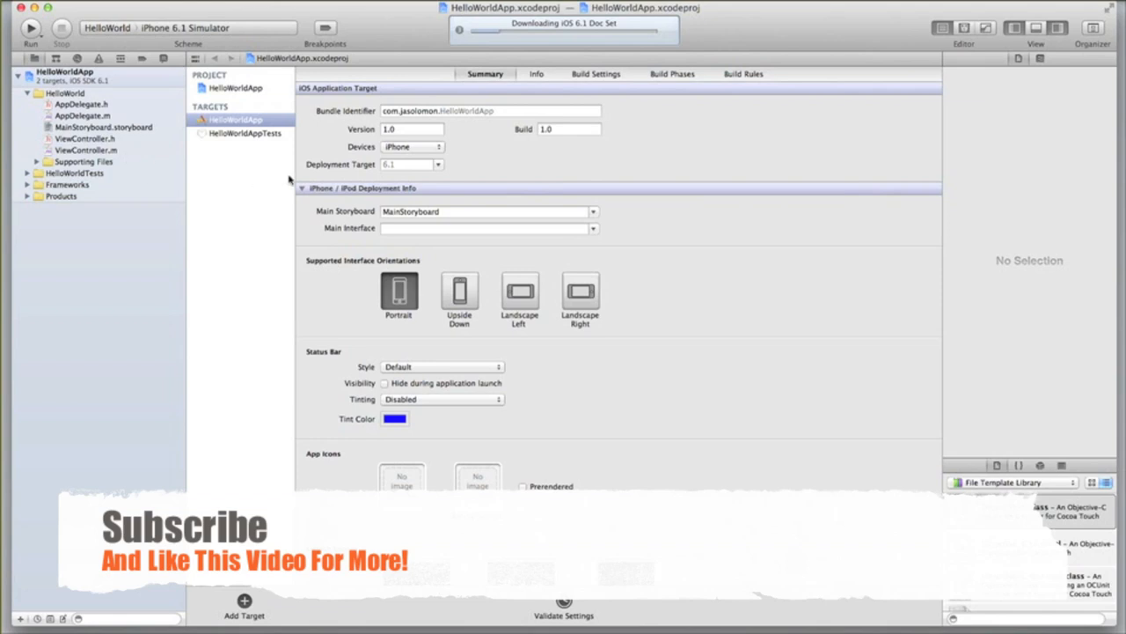